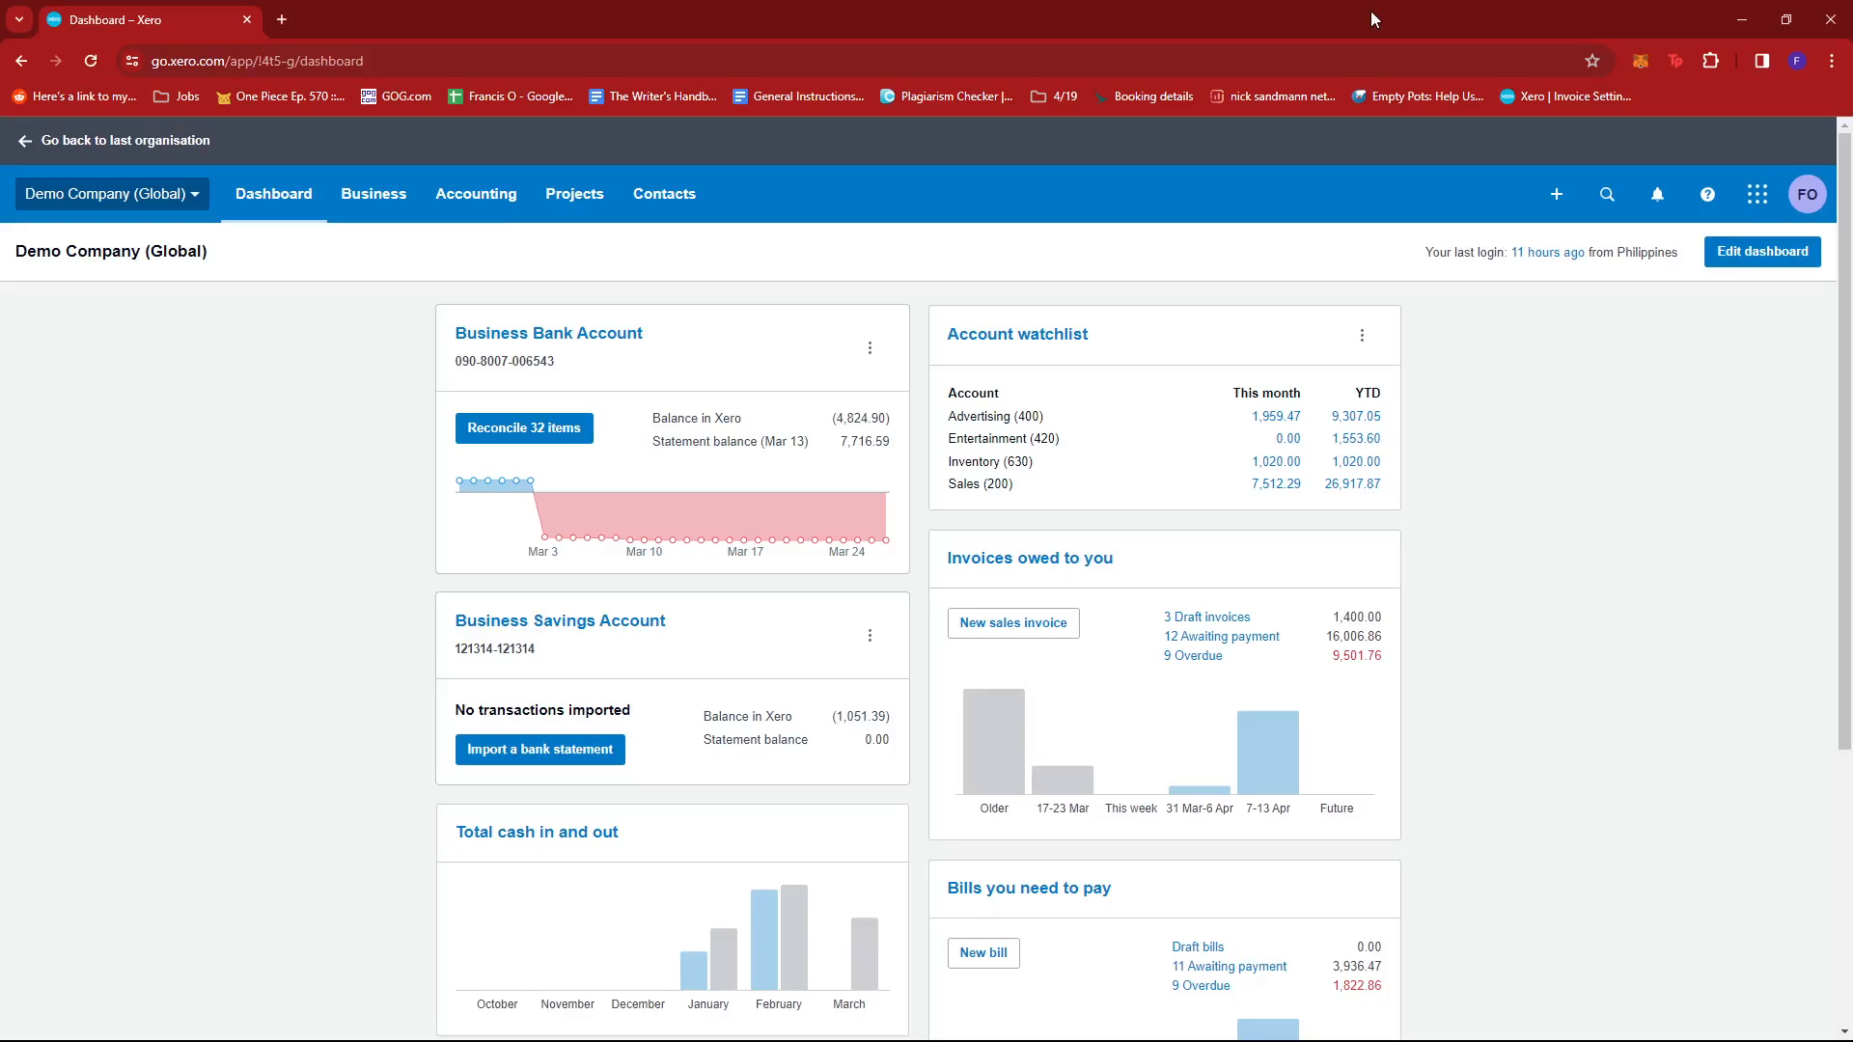
mouse_move(1487, 127)
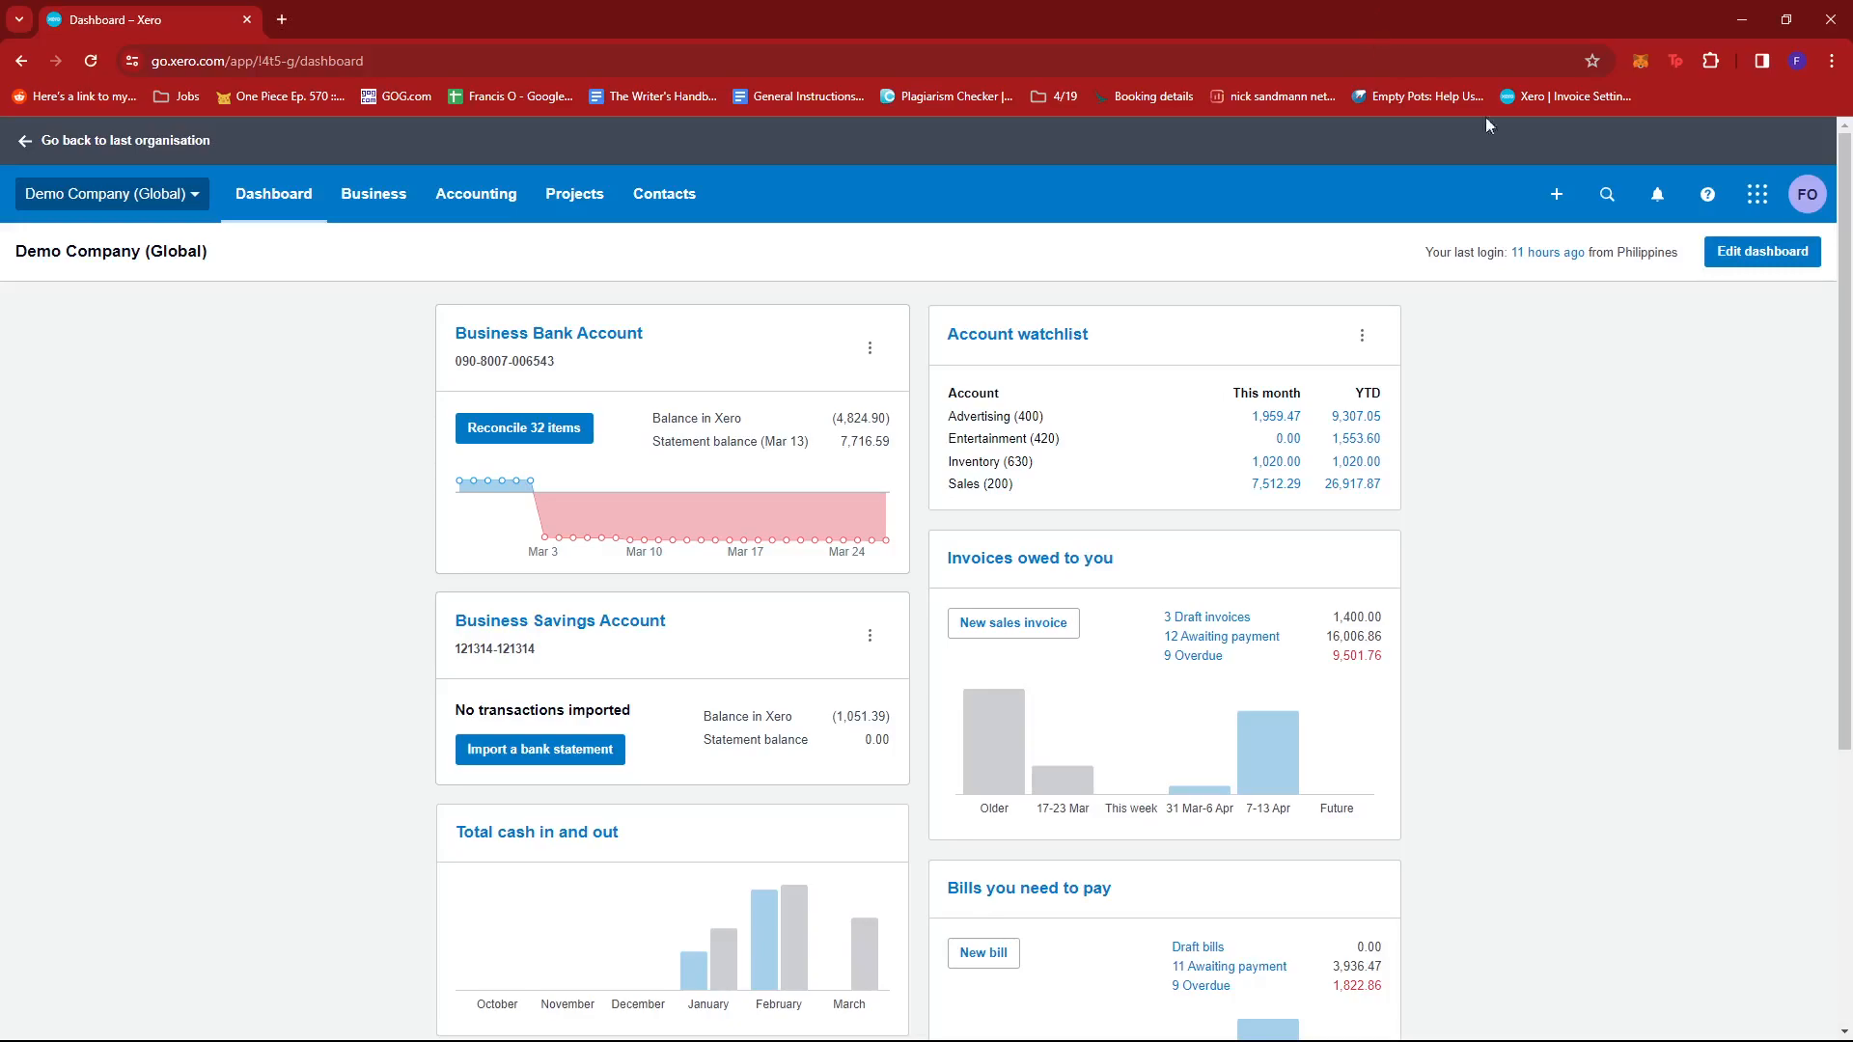
mouse_move(17, 720)
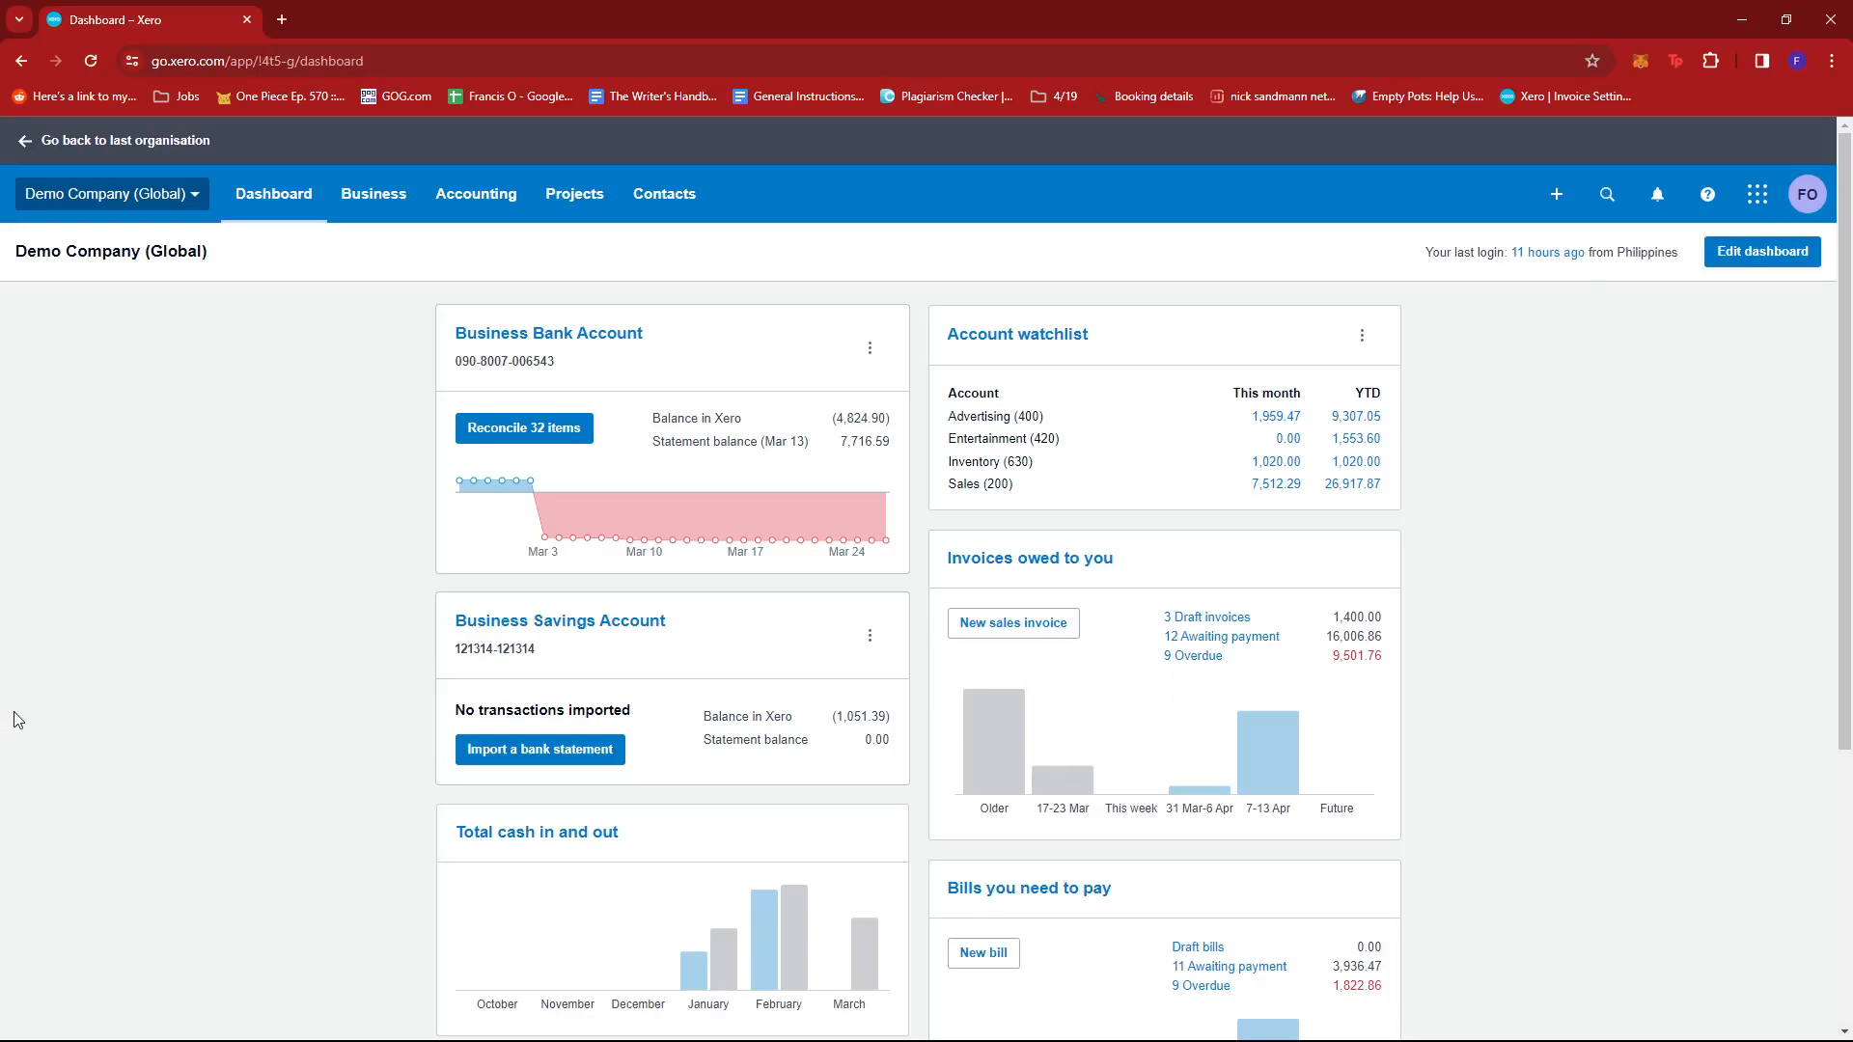
mouse_move(264, 574)
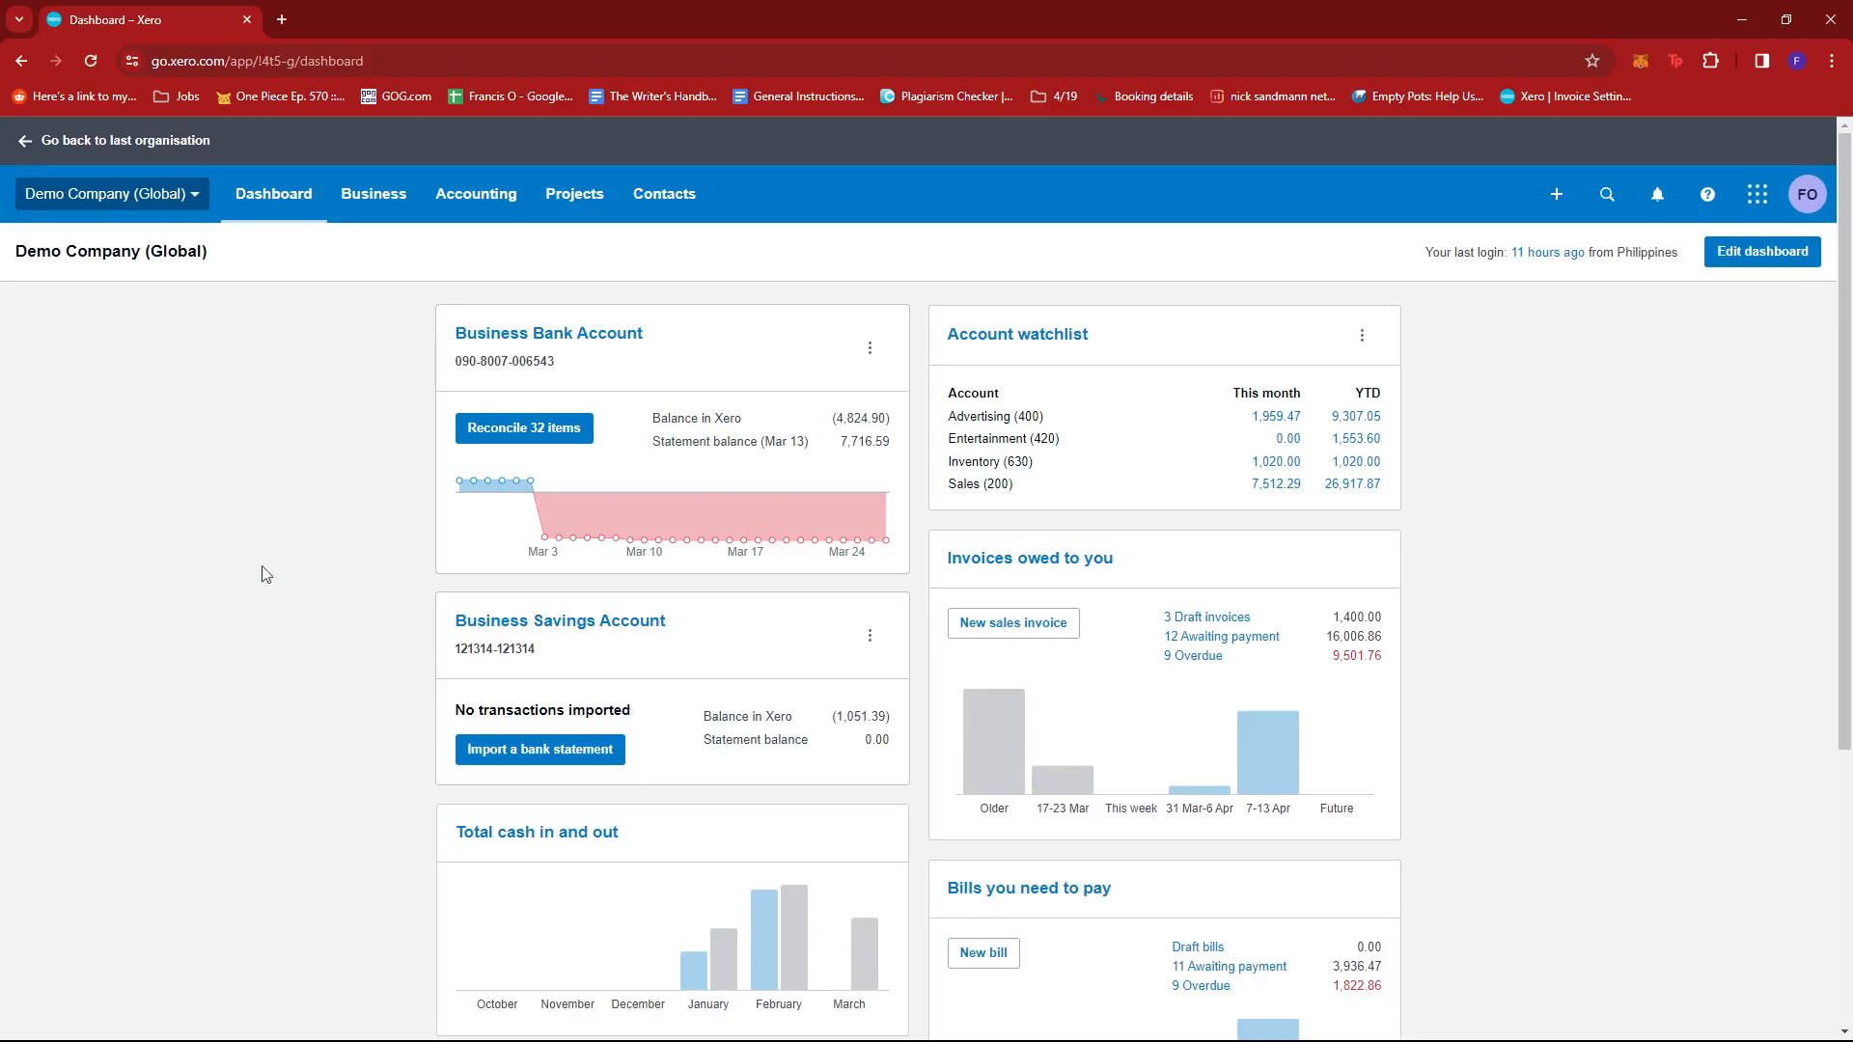
mouse_move(523, 427)
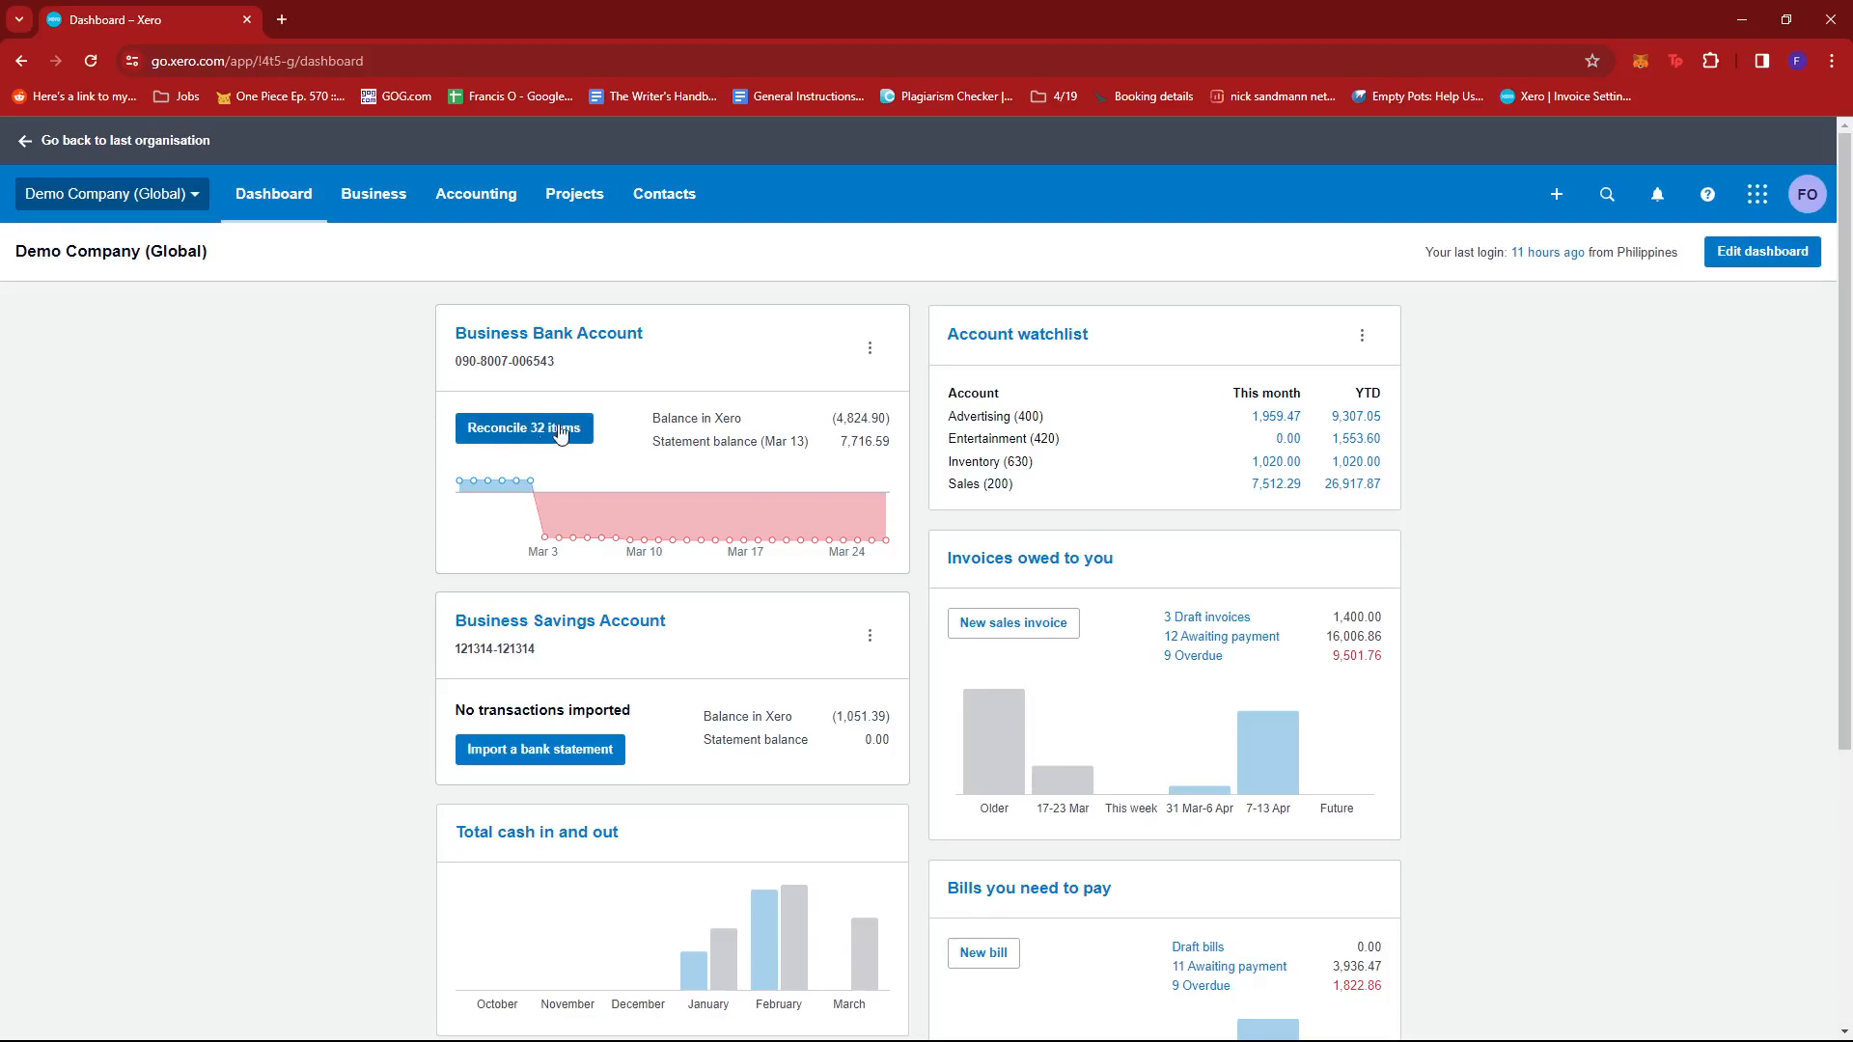
mouse_move(588, 394)
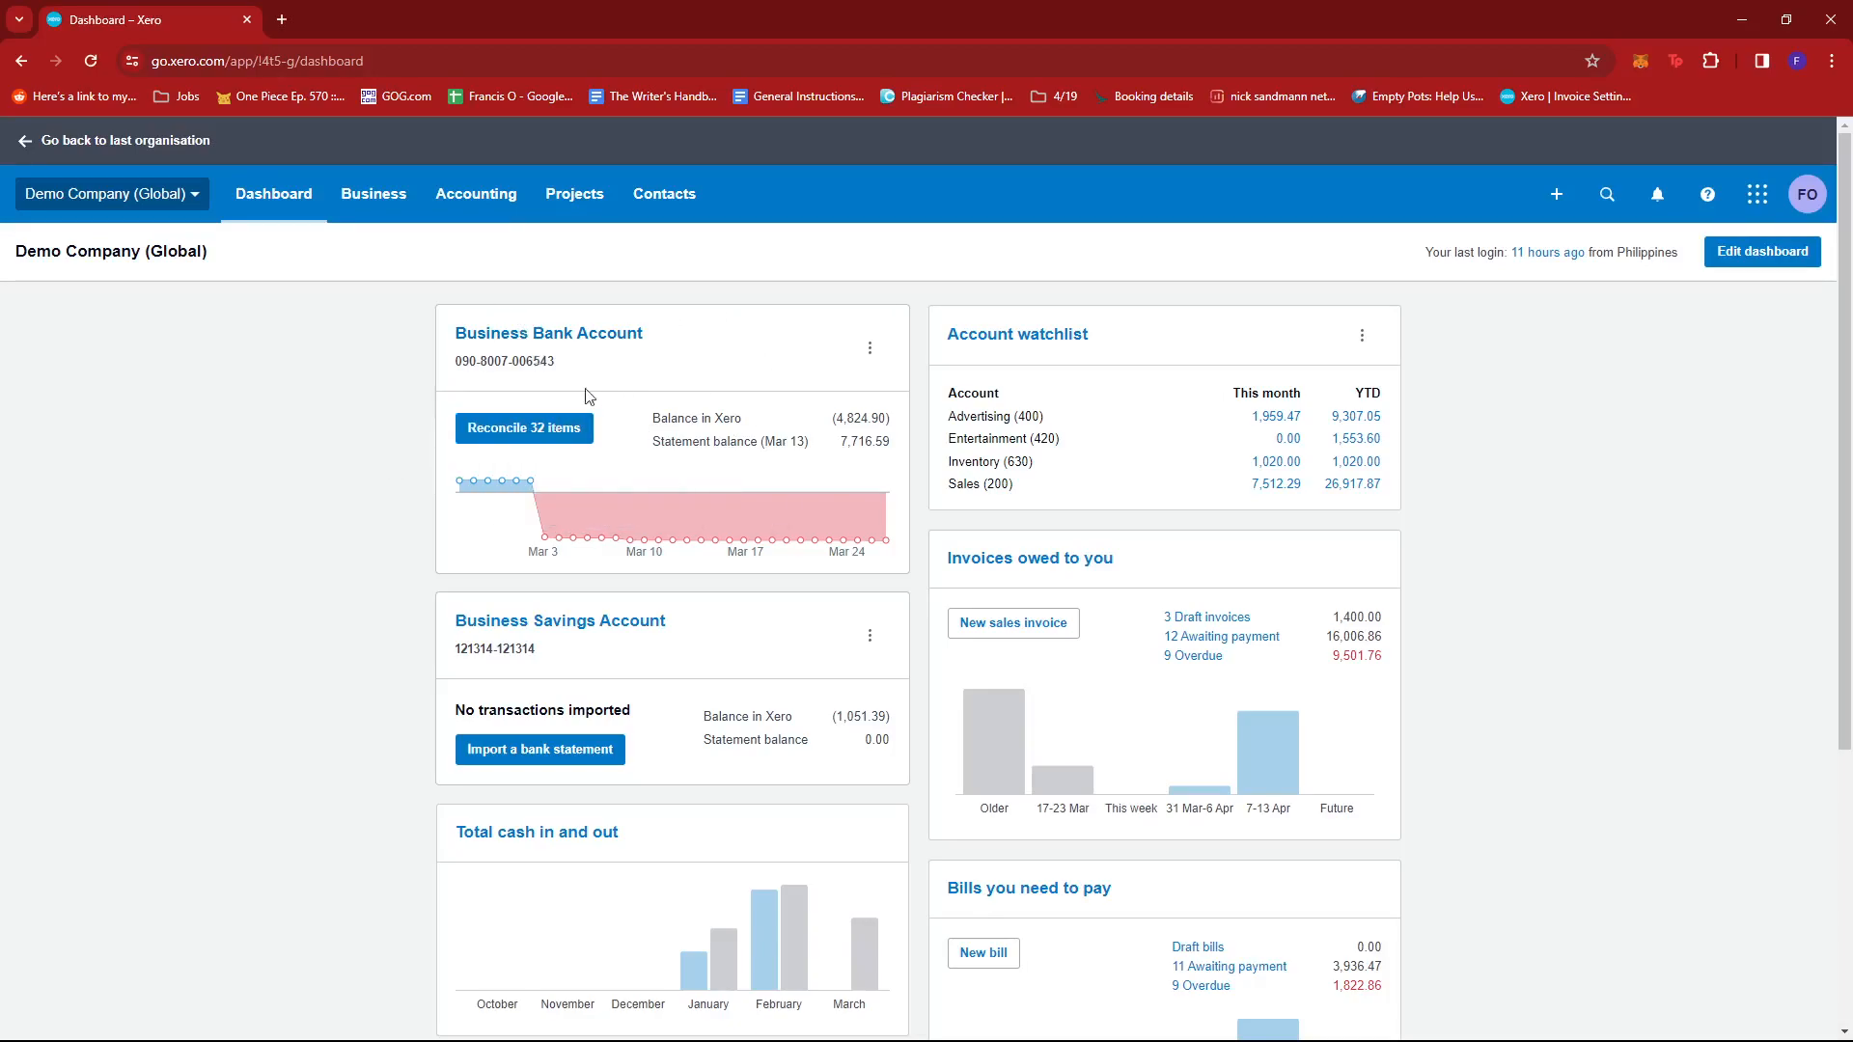
mouse_move(715, 396)
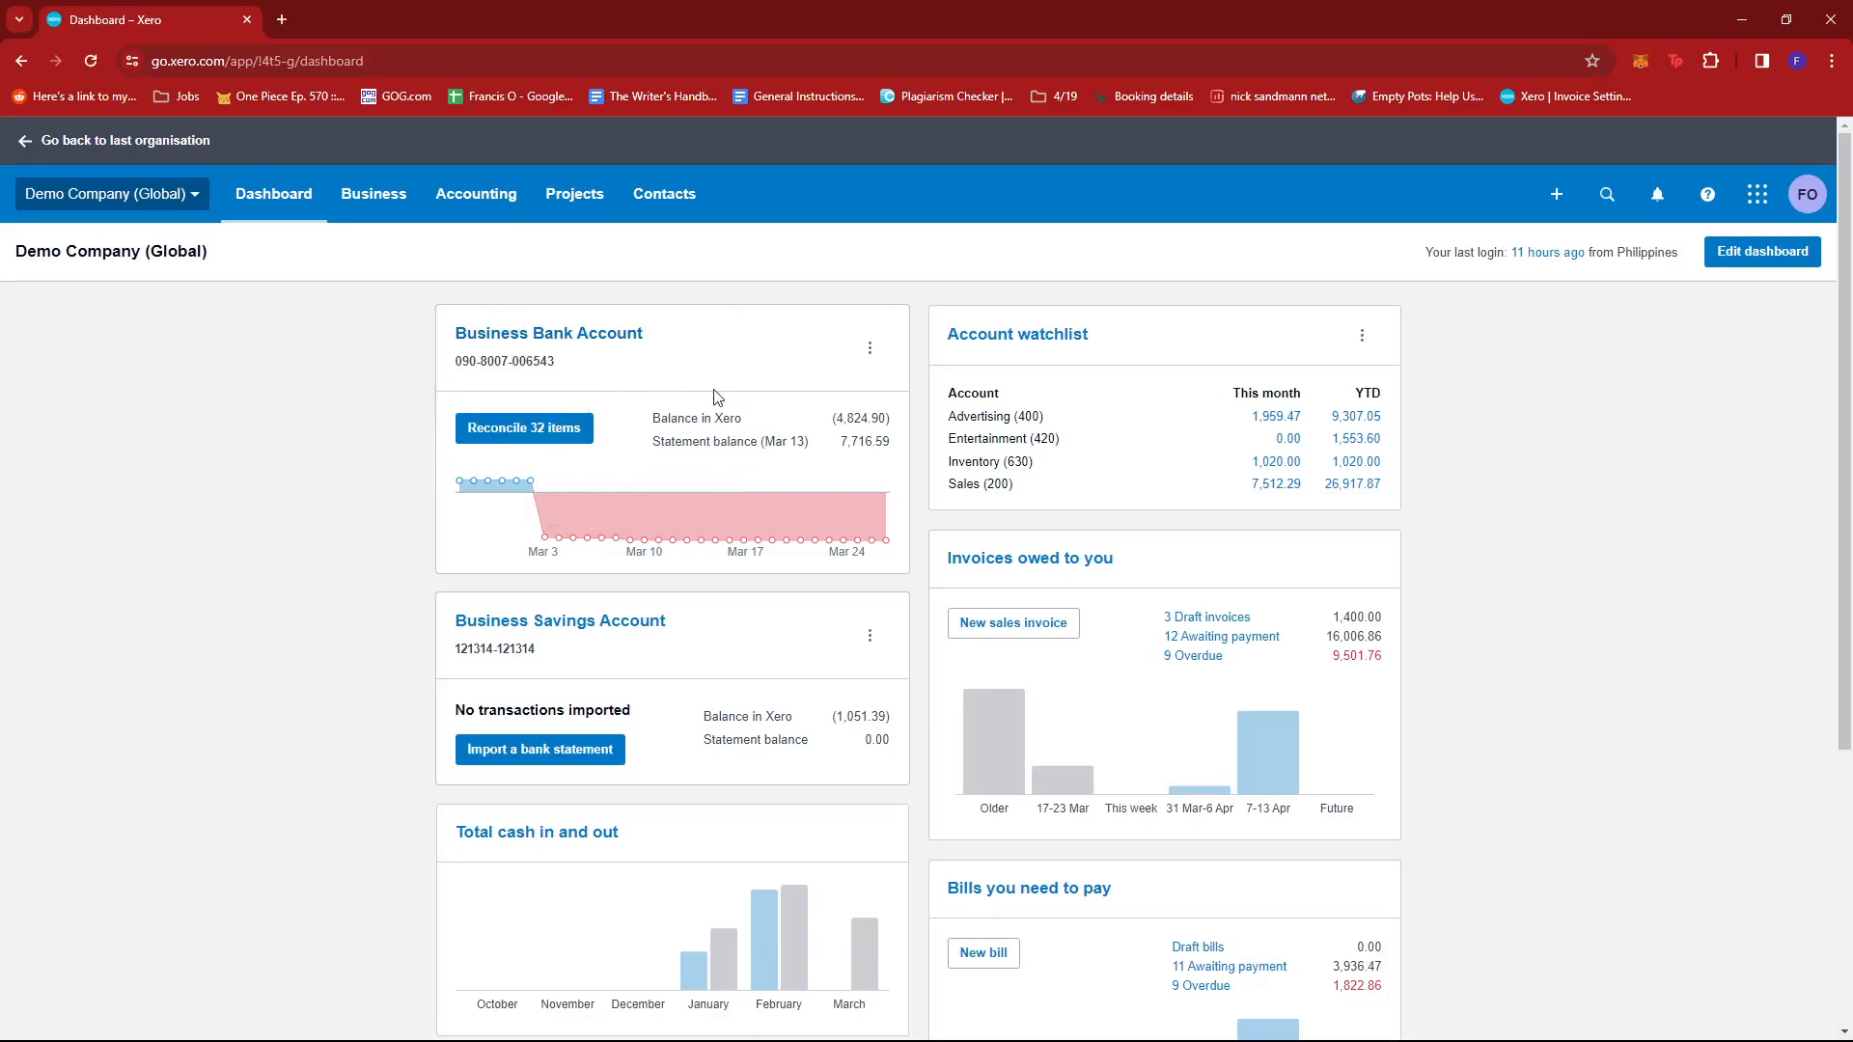
mouse_move(634, 410)
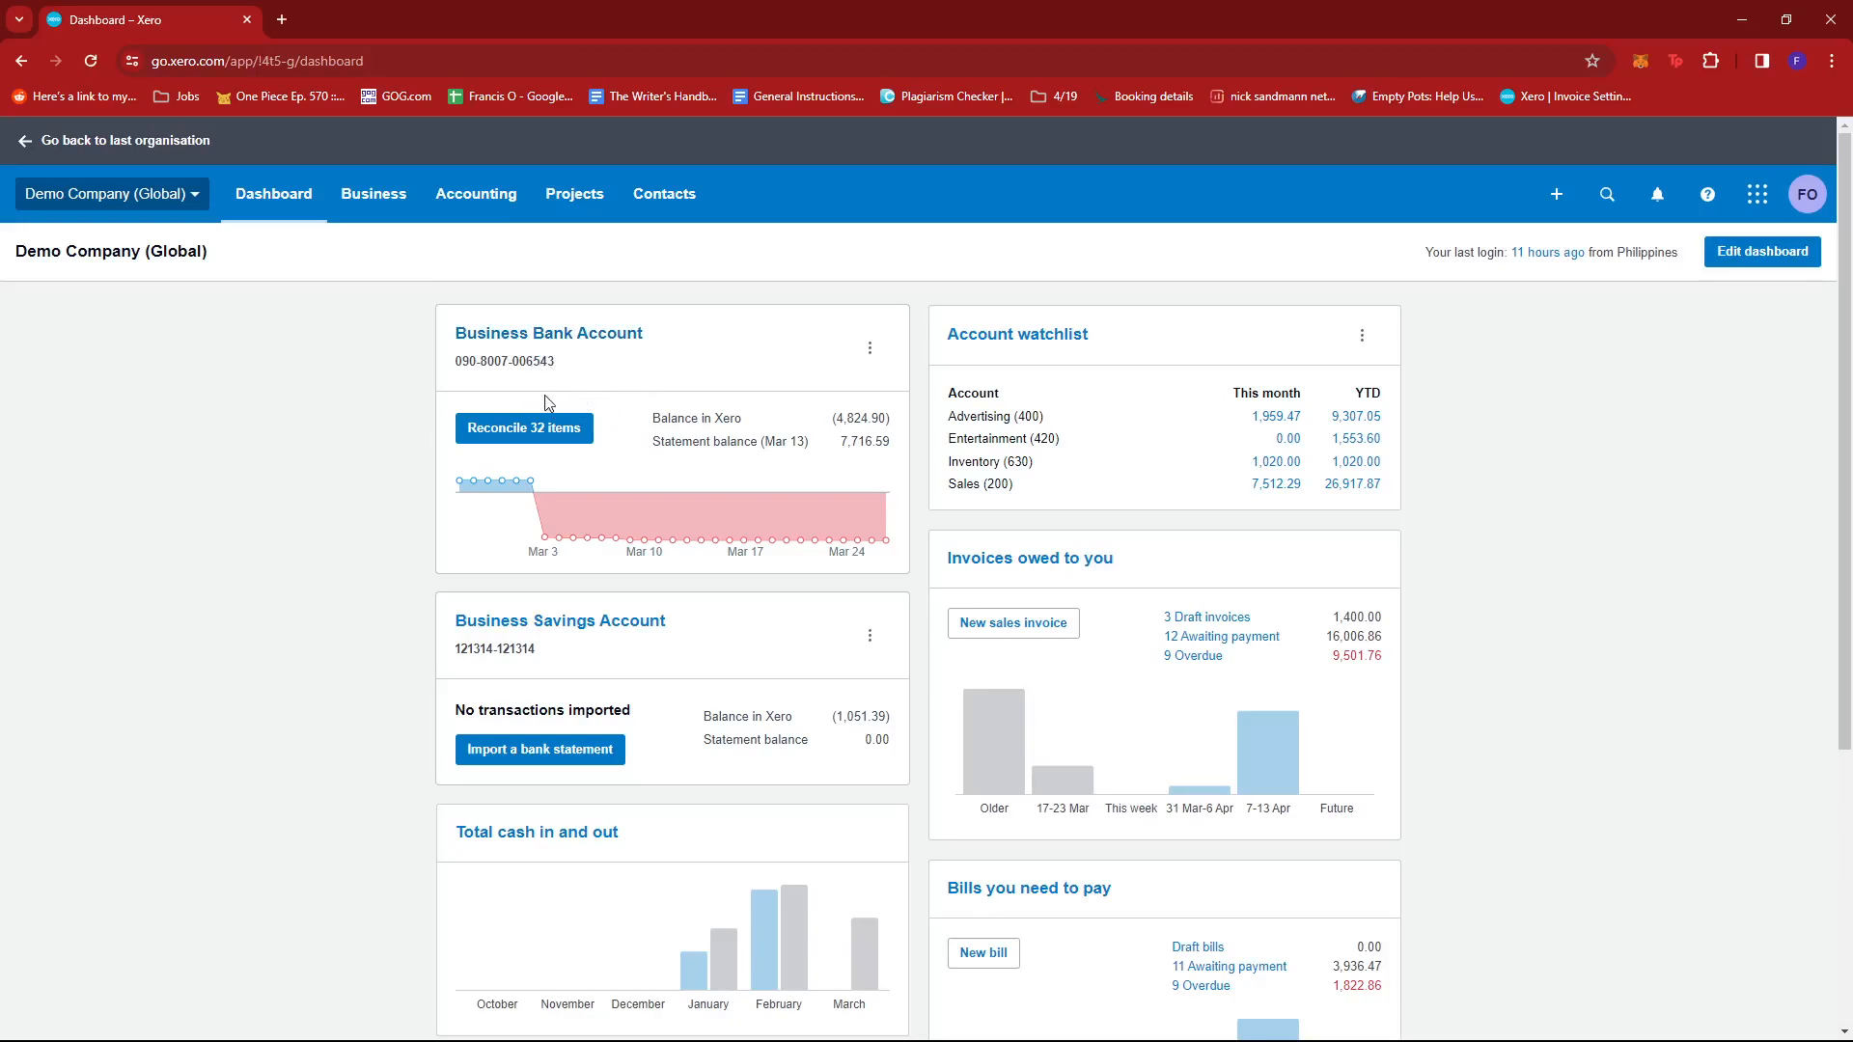
mouse_move(633, 375)
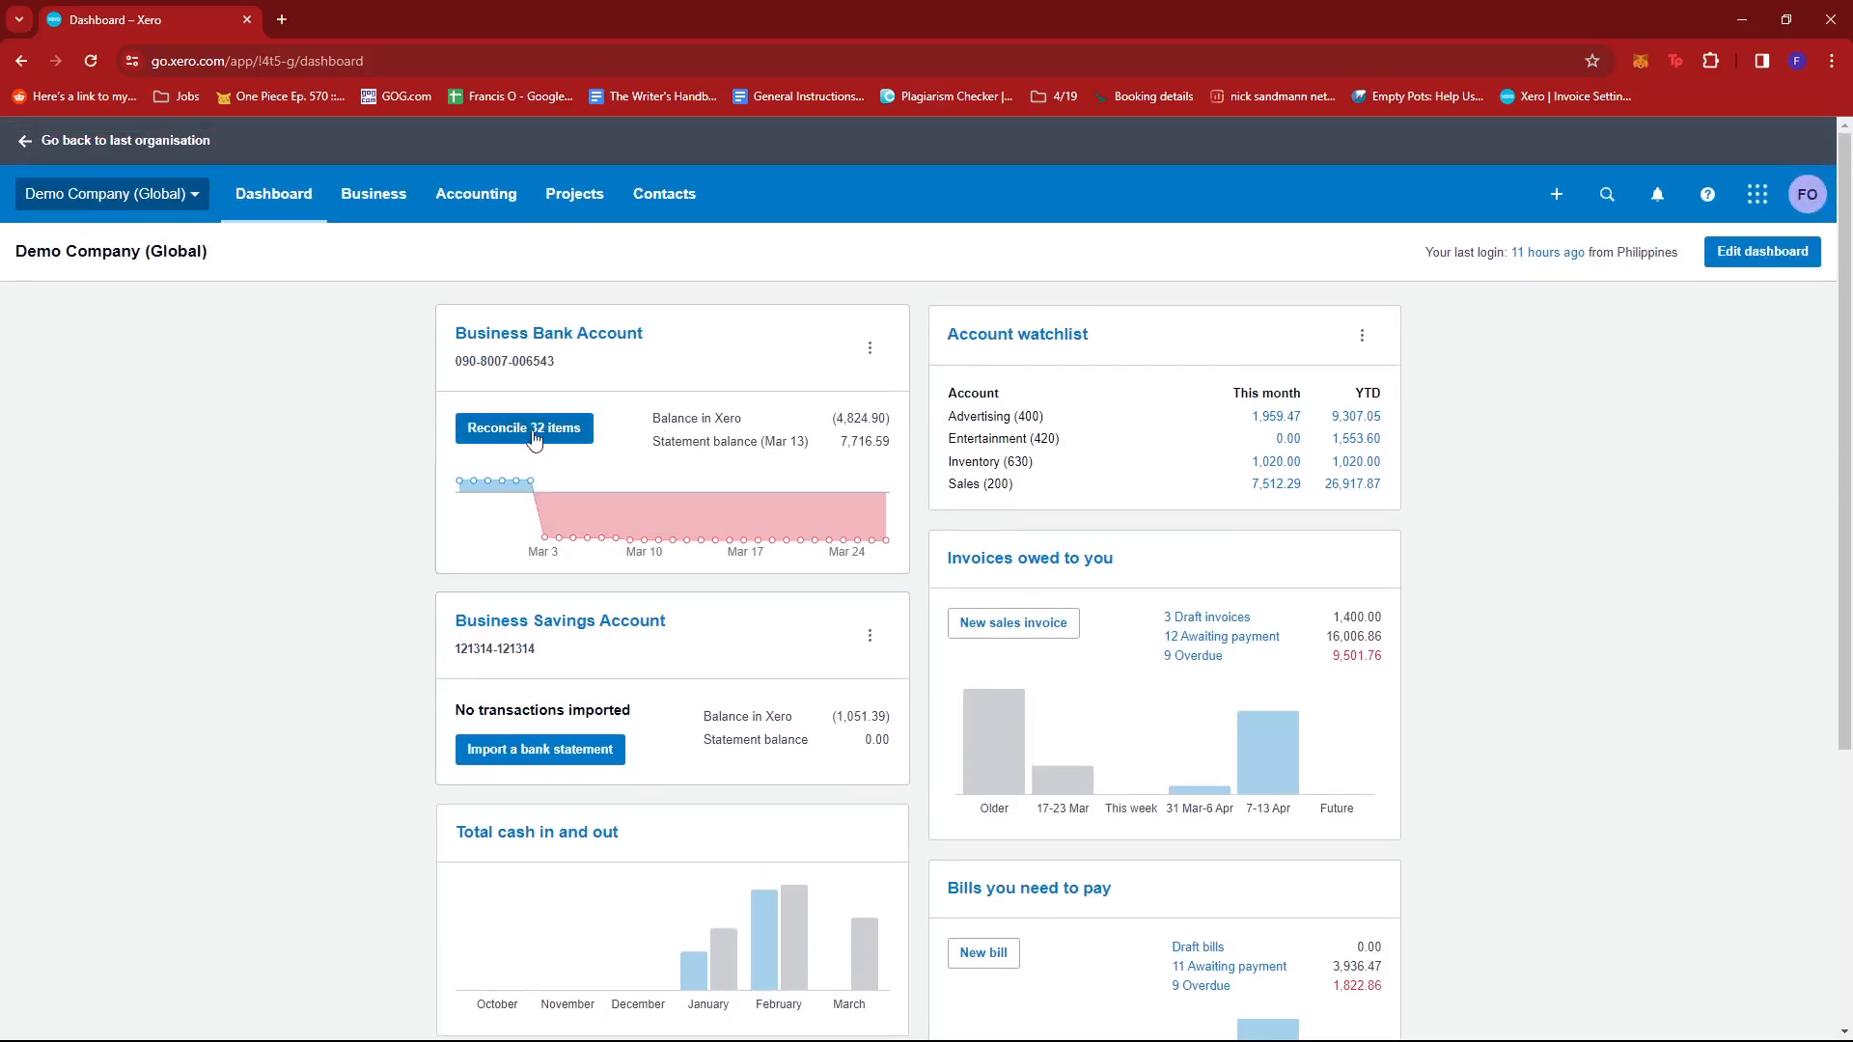
mouse_move(563, 442)
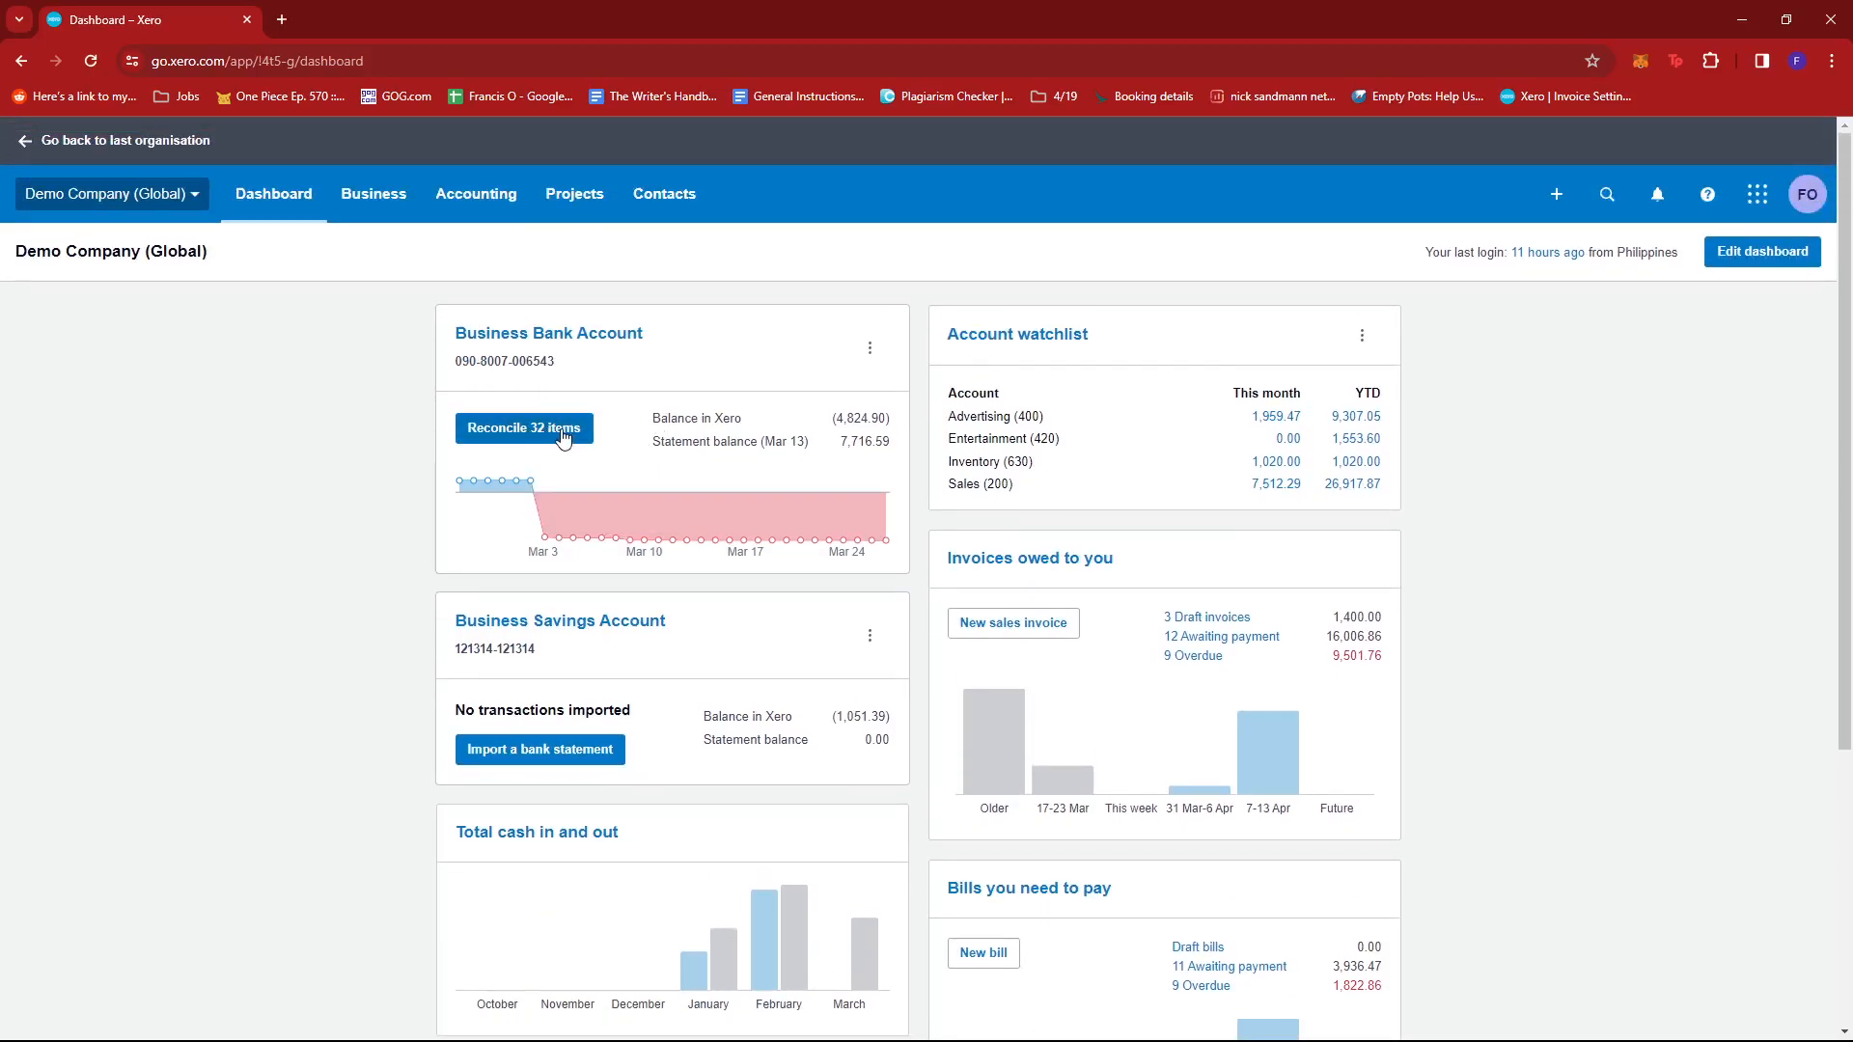
mouse_move(378, 459)
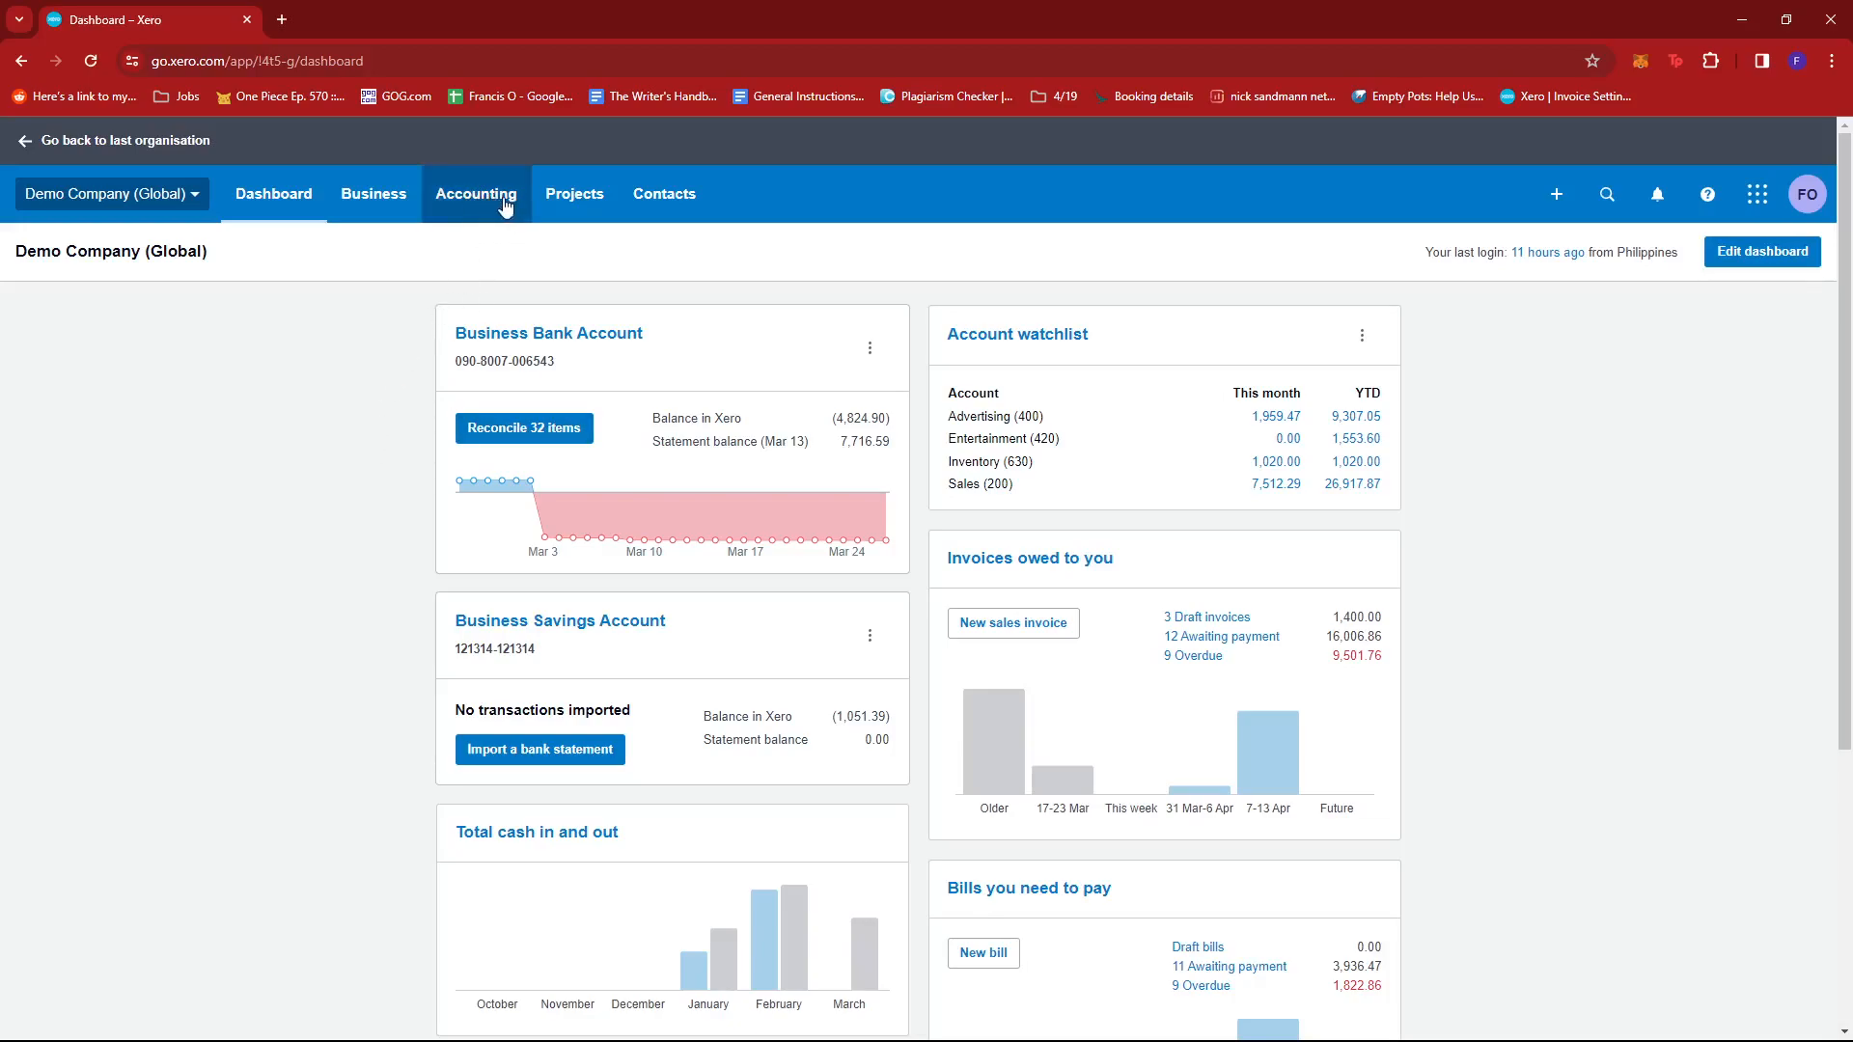
- Go to Accounting > Bank accounts and start reconciling the Business Bank Account's 32 items
left_click(475, 194)
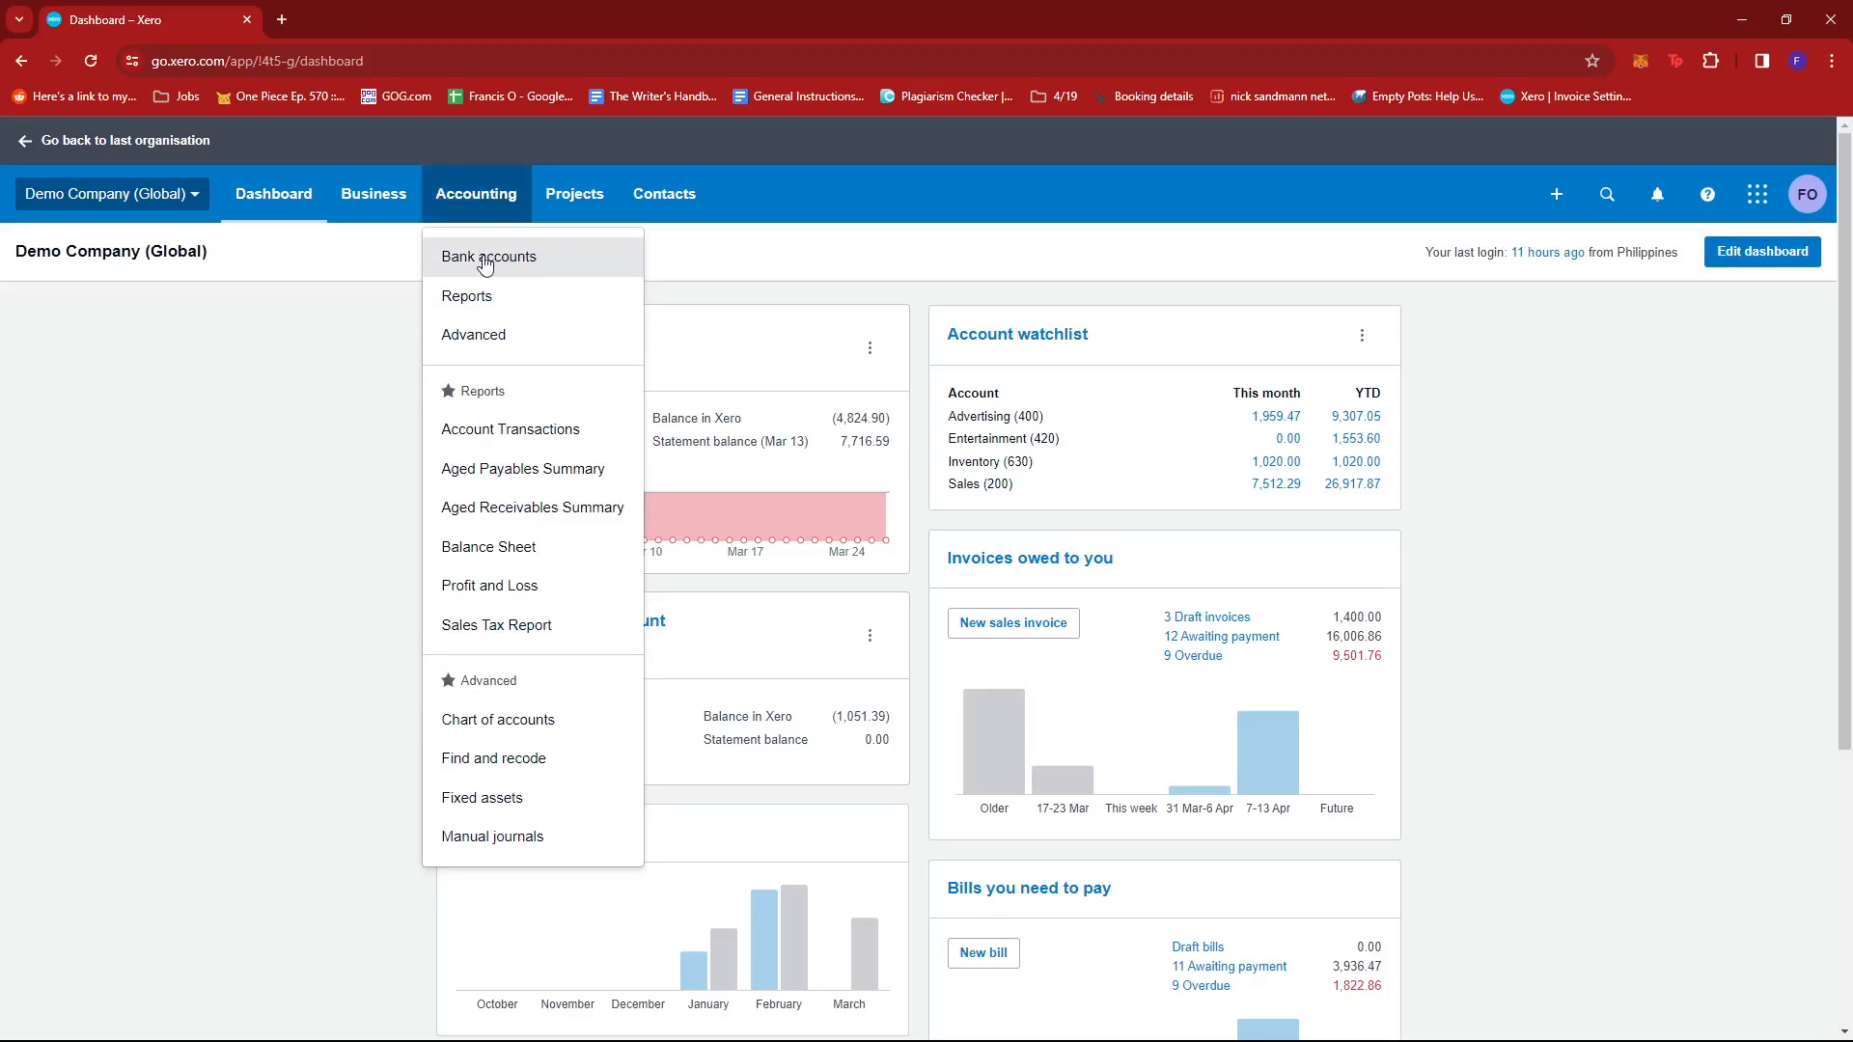
left_click(489, 257)
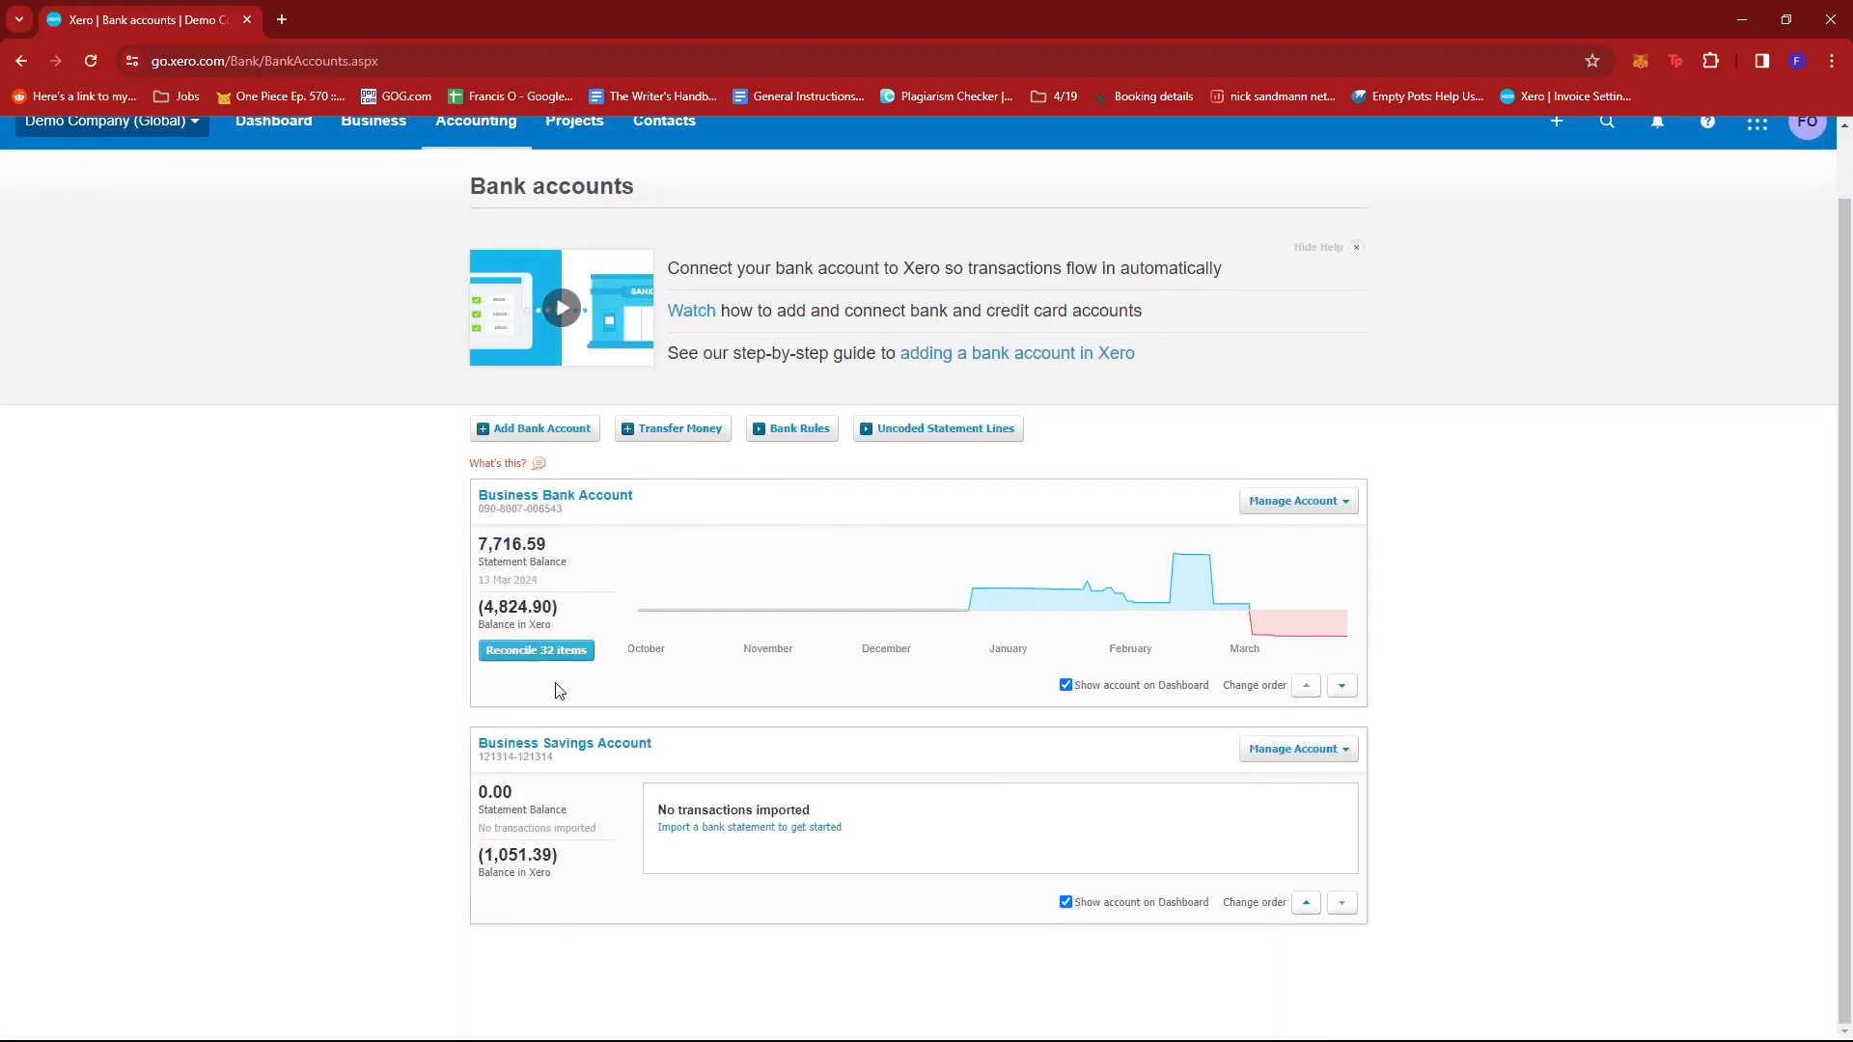
mouse_move(547, 678)
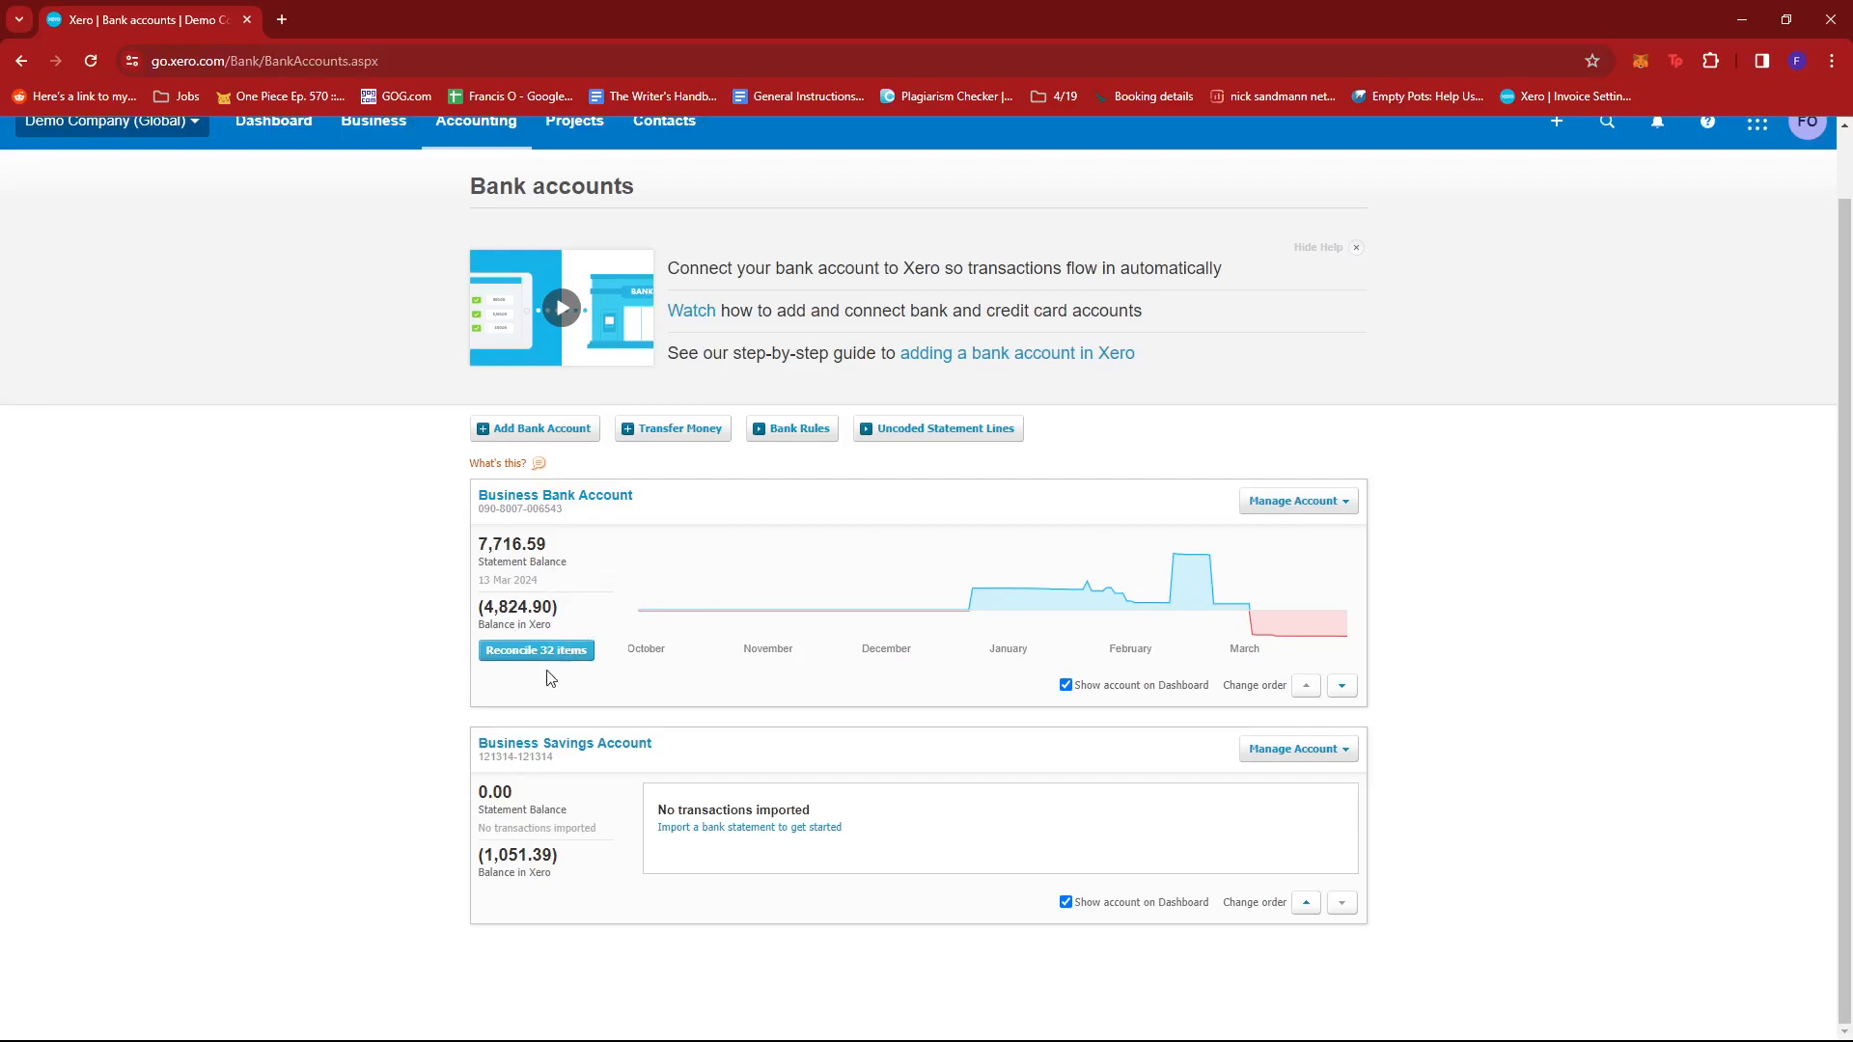
mouse_move(591, 651)
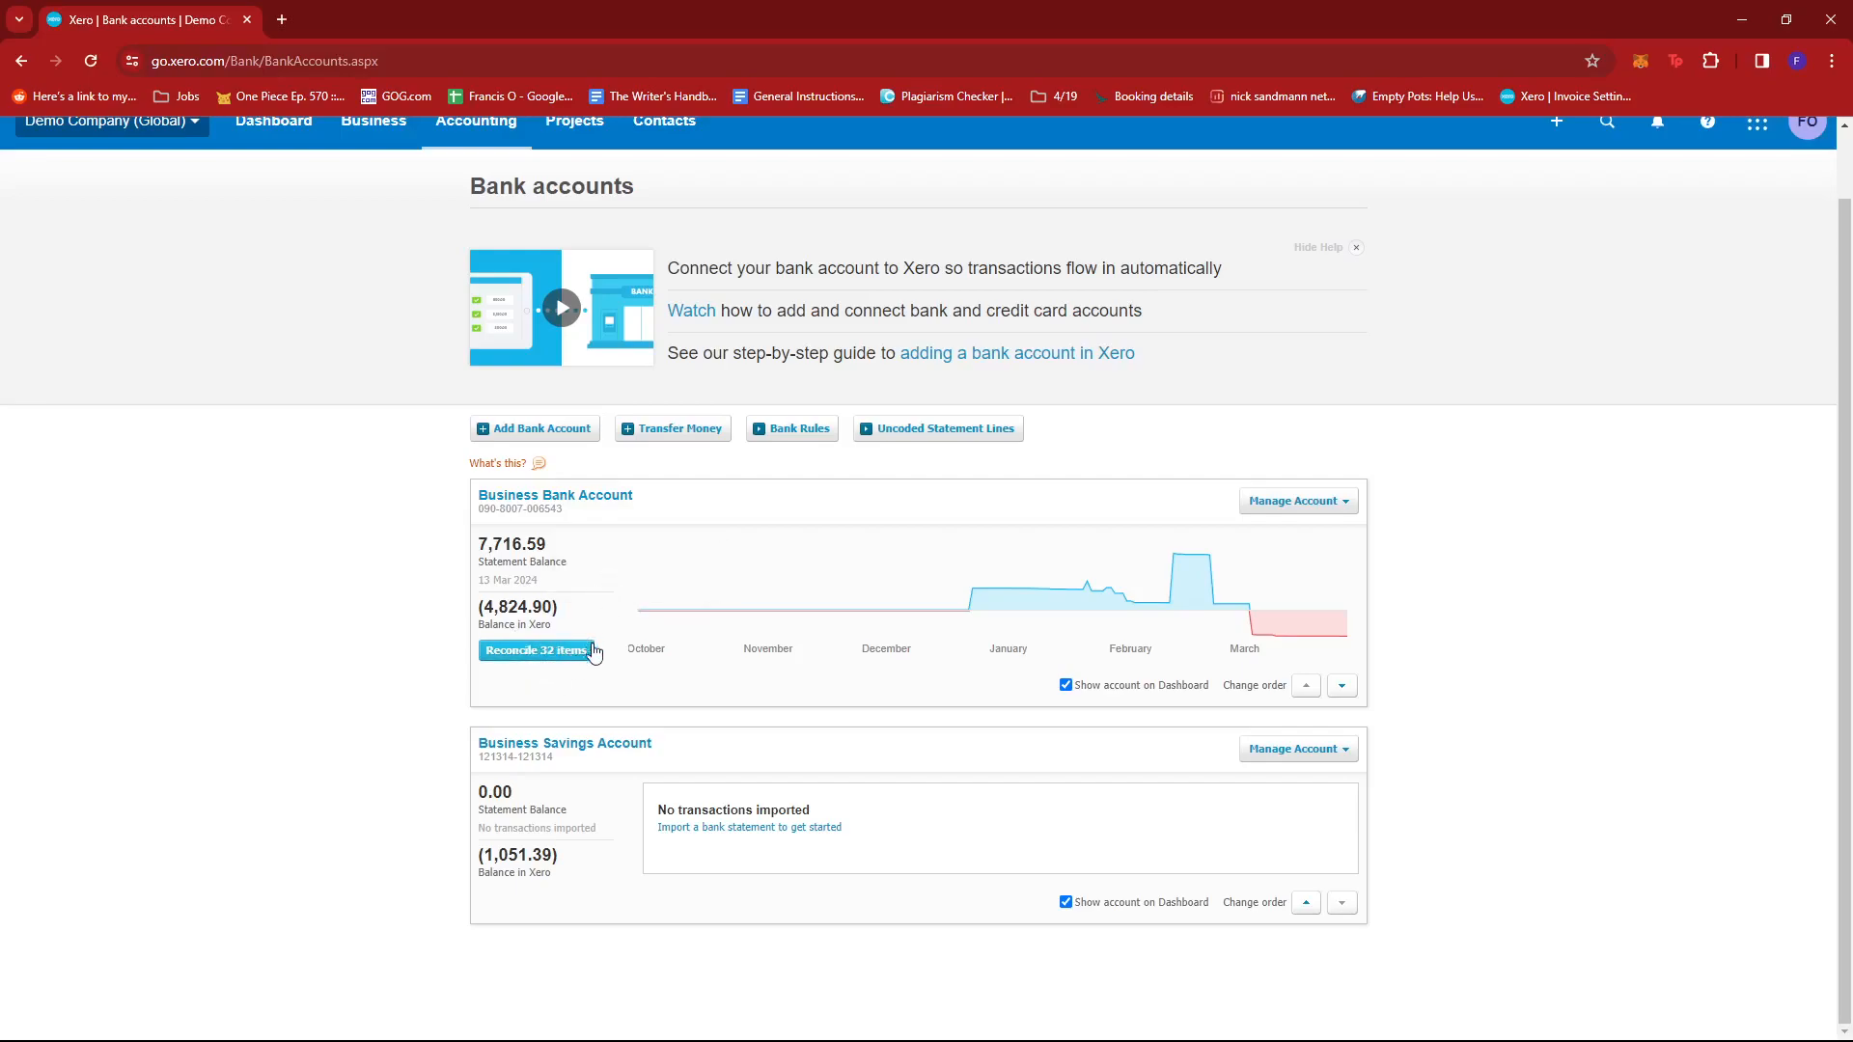
mouse_move(547, 669)
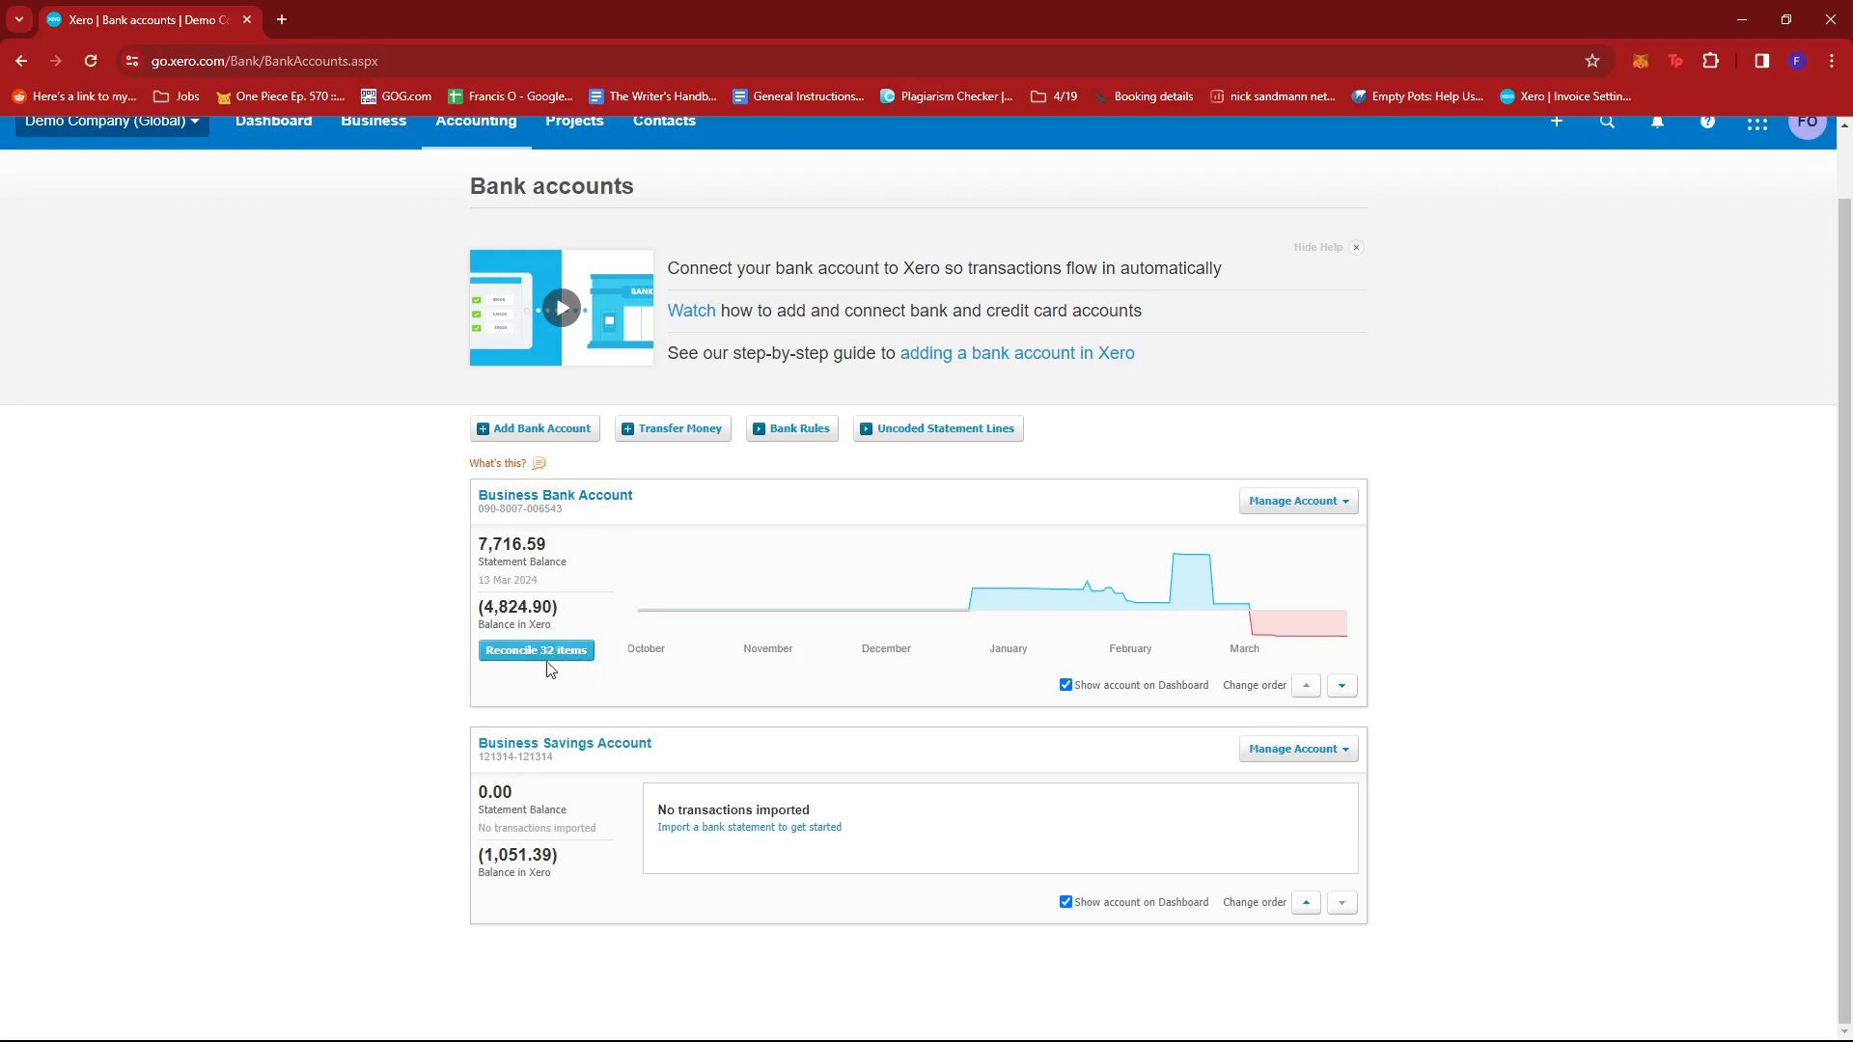
mouse_move(542, 665)
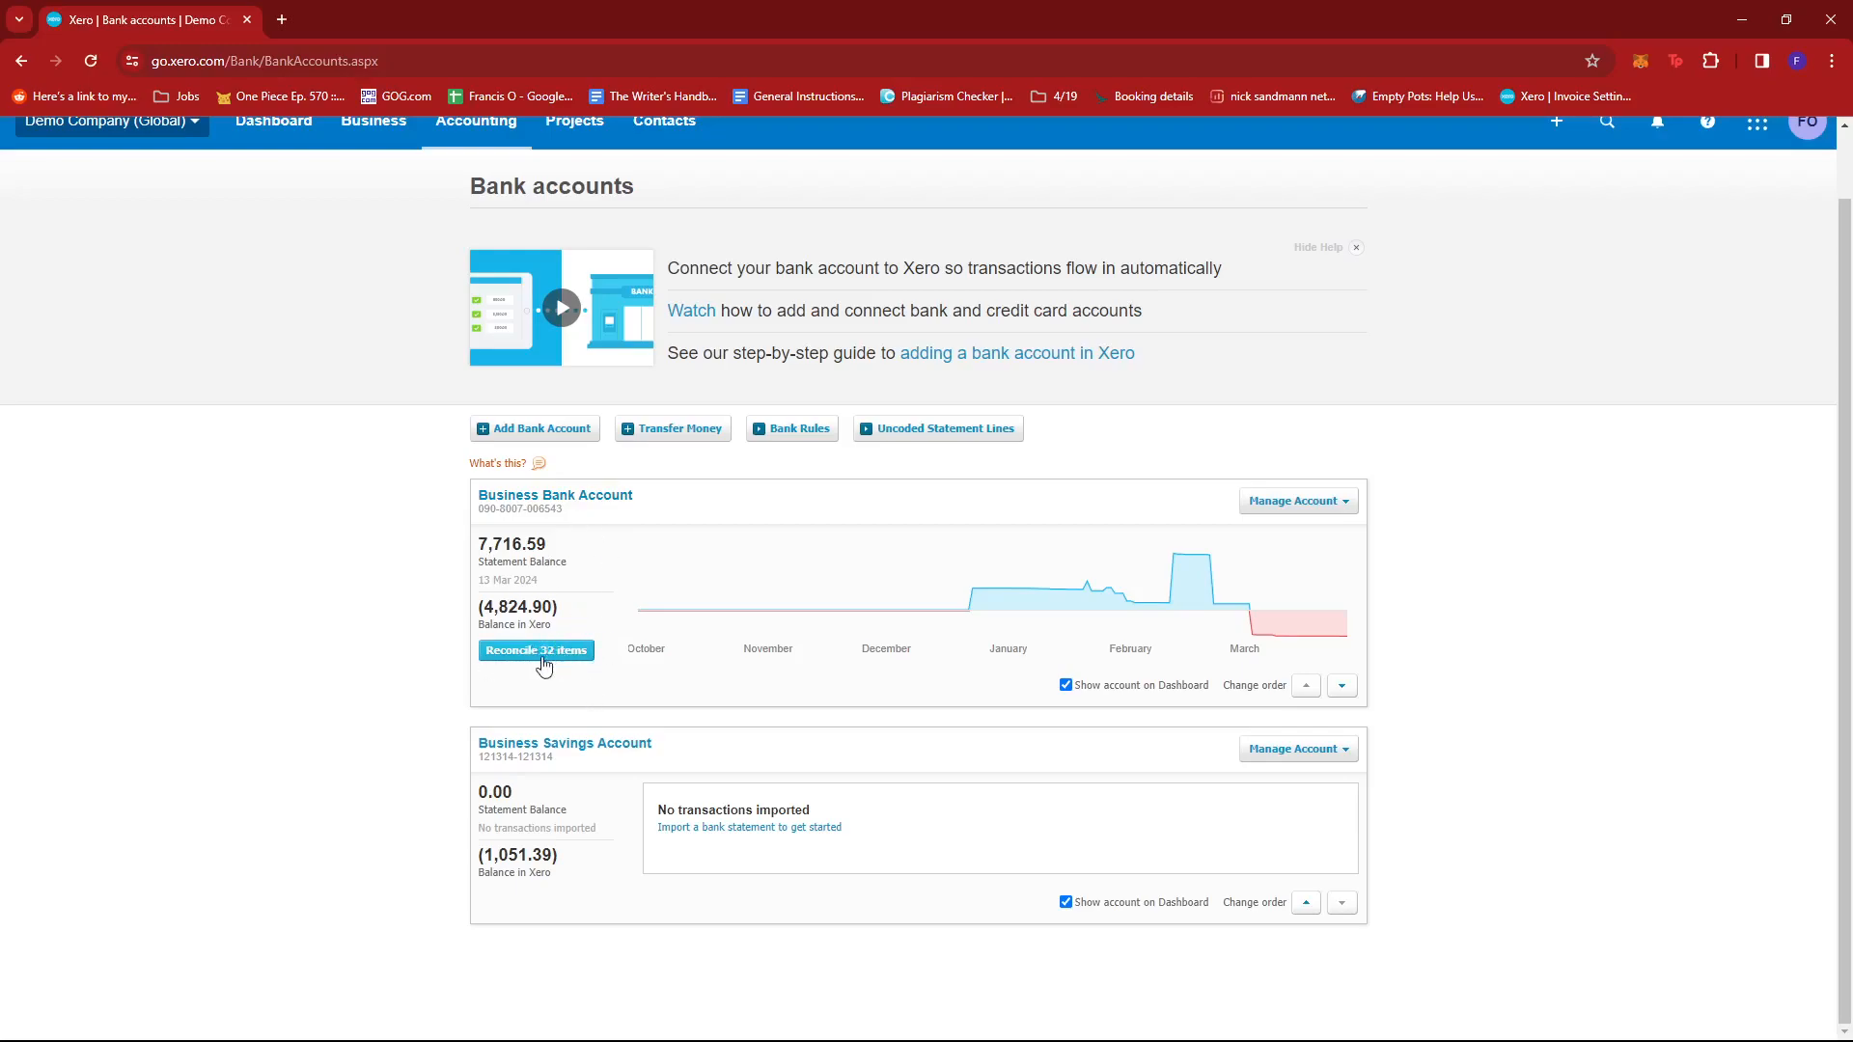
left_click(535, 649)
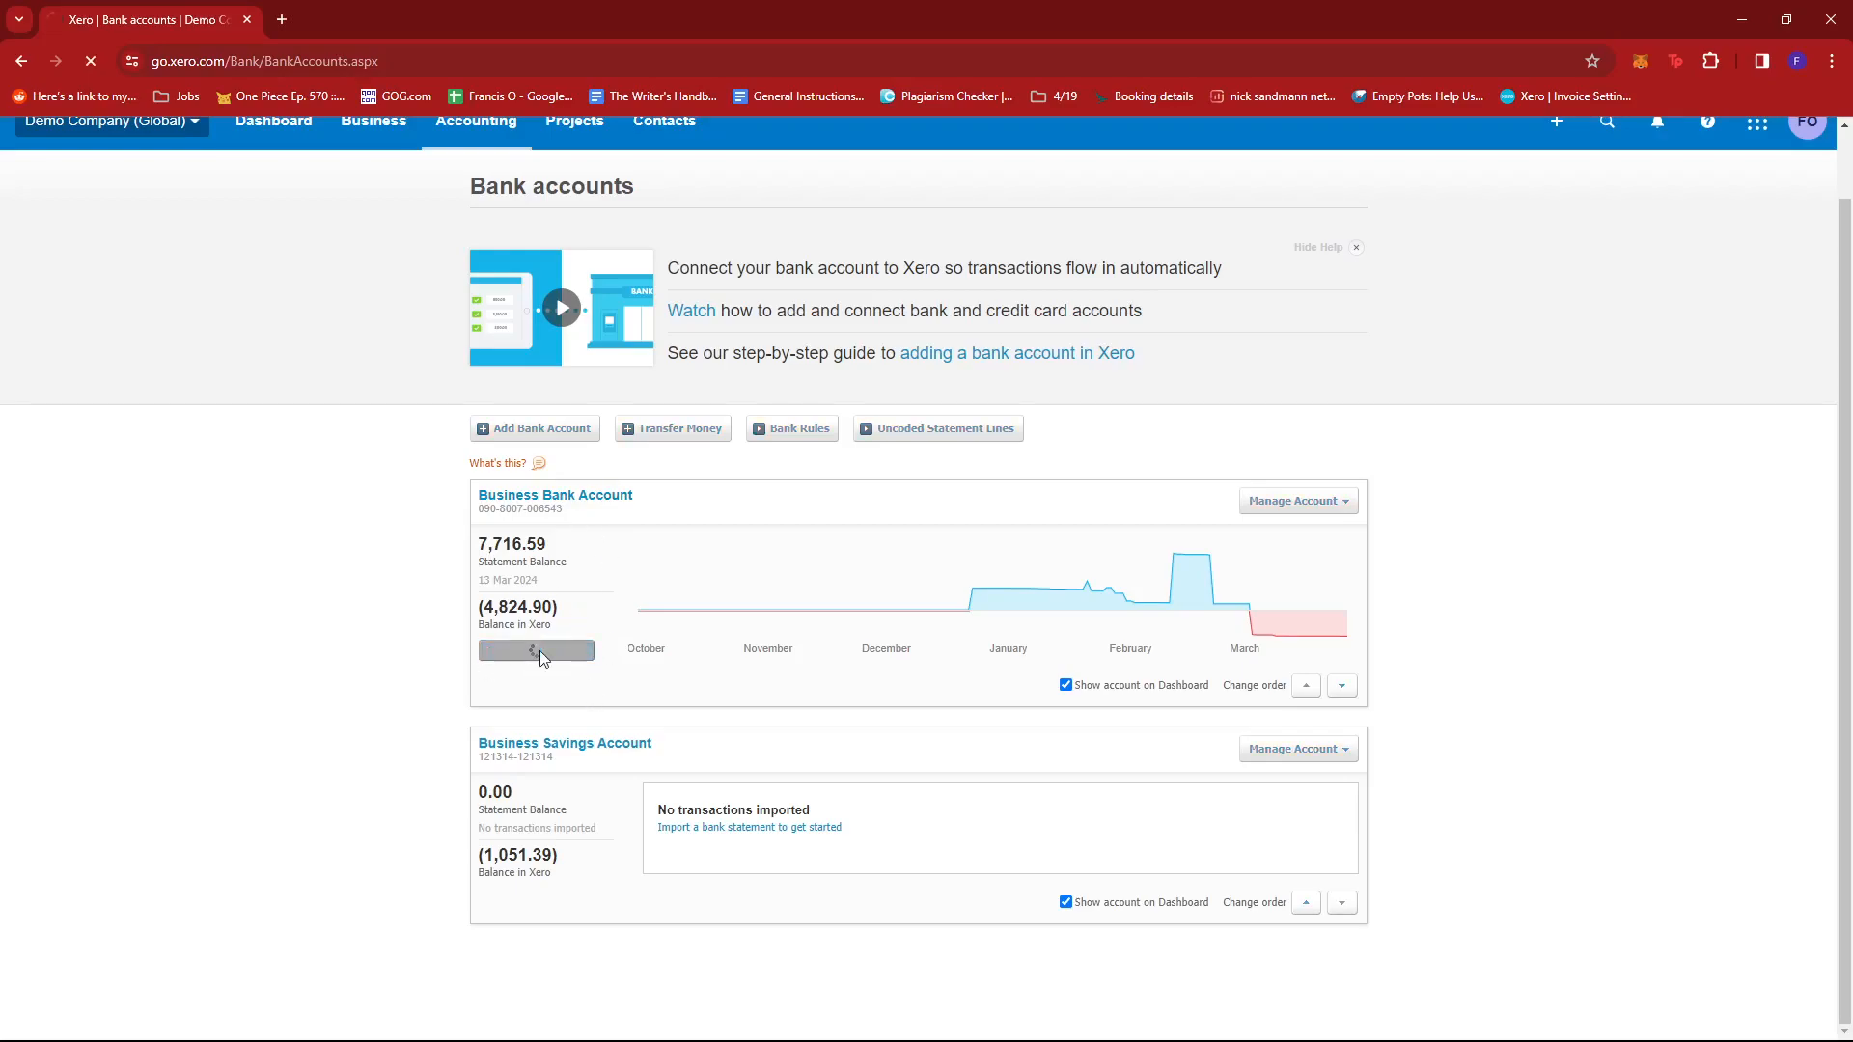
- Open the Business Bank Account reconciliation and scroll to the Ridgeway University 6,187.50 line
left_click(535, 649)
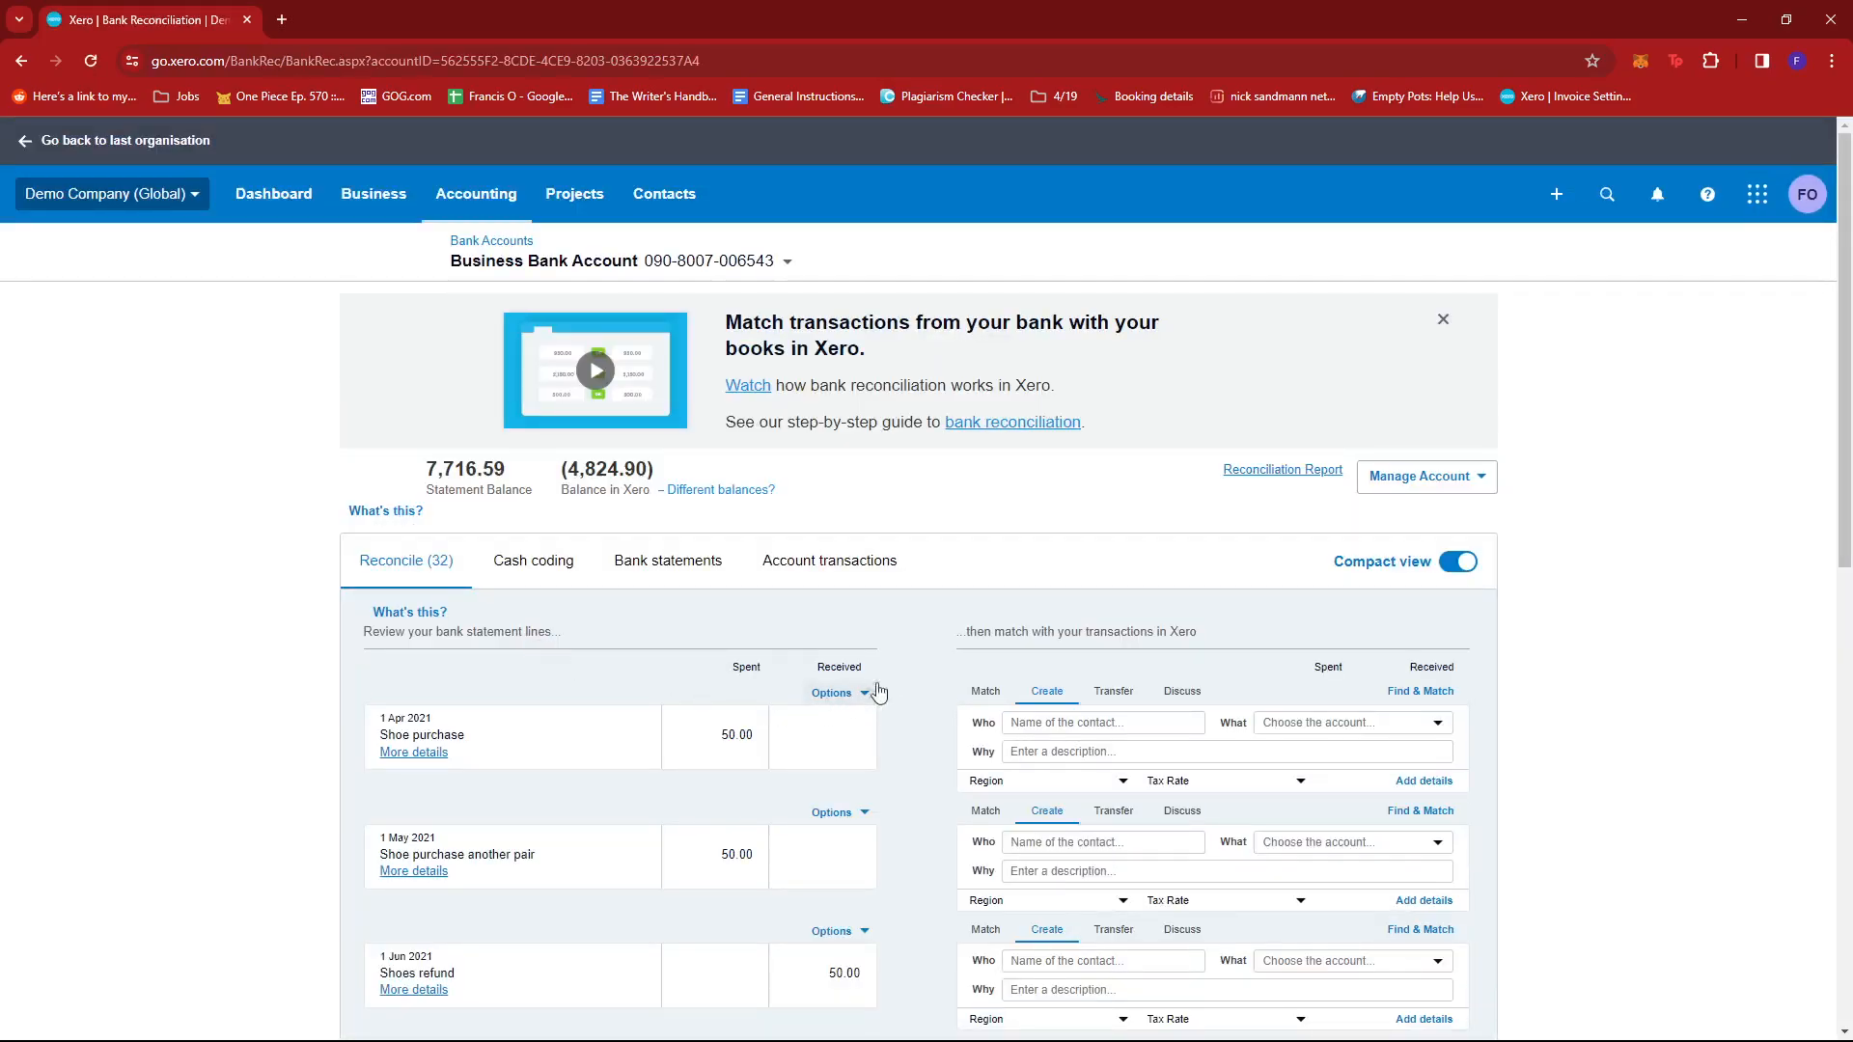
scroll("down", 3)
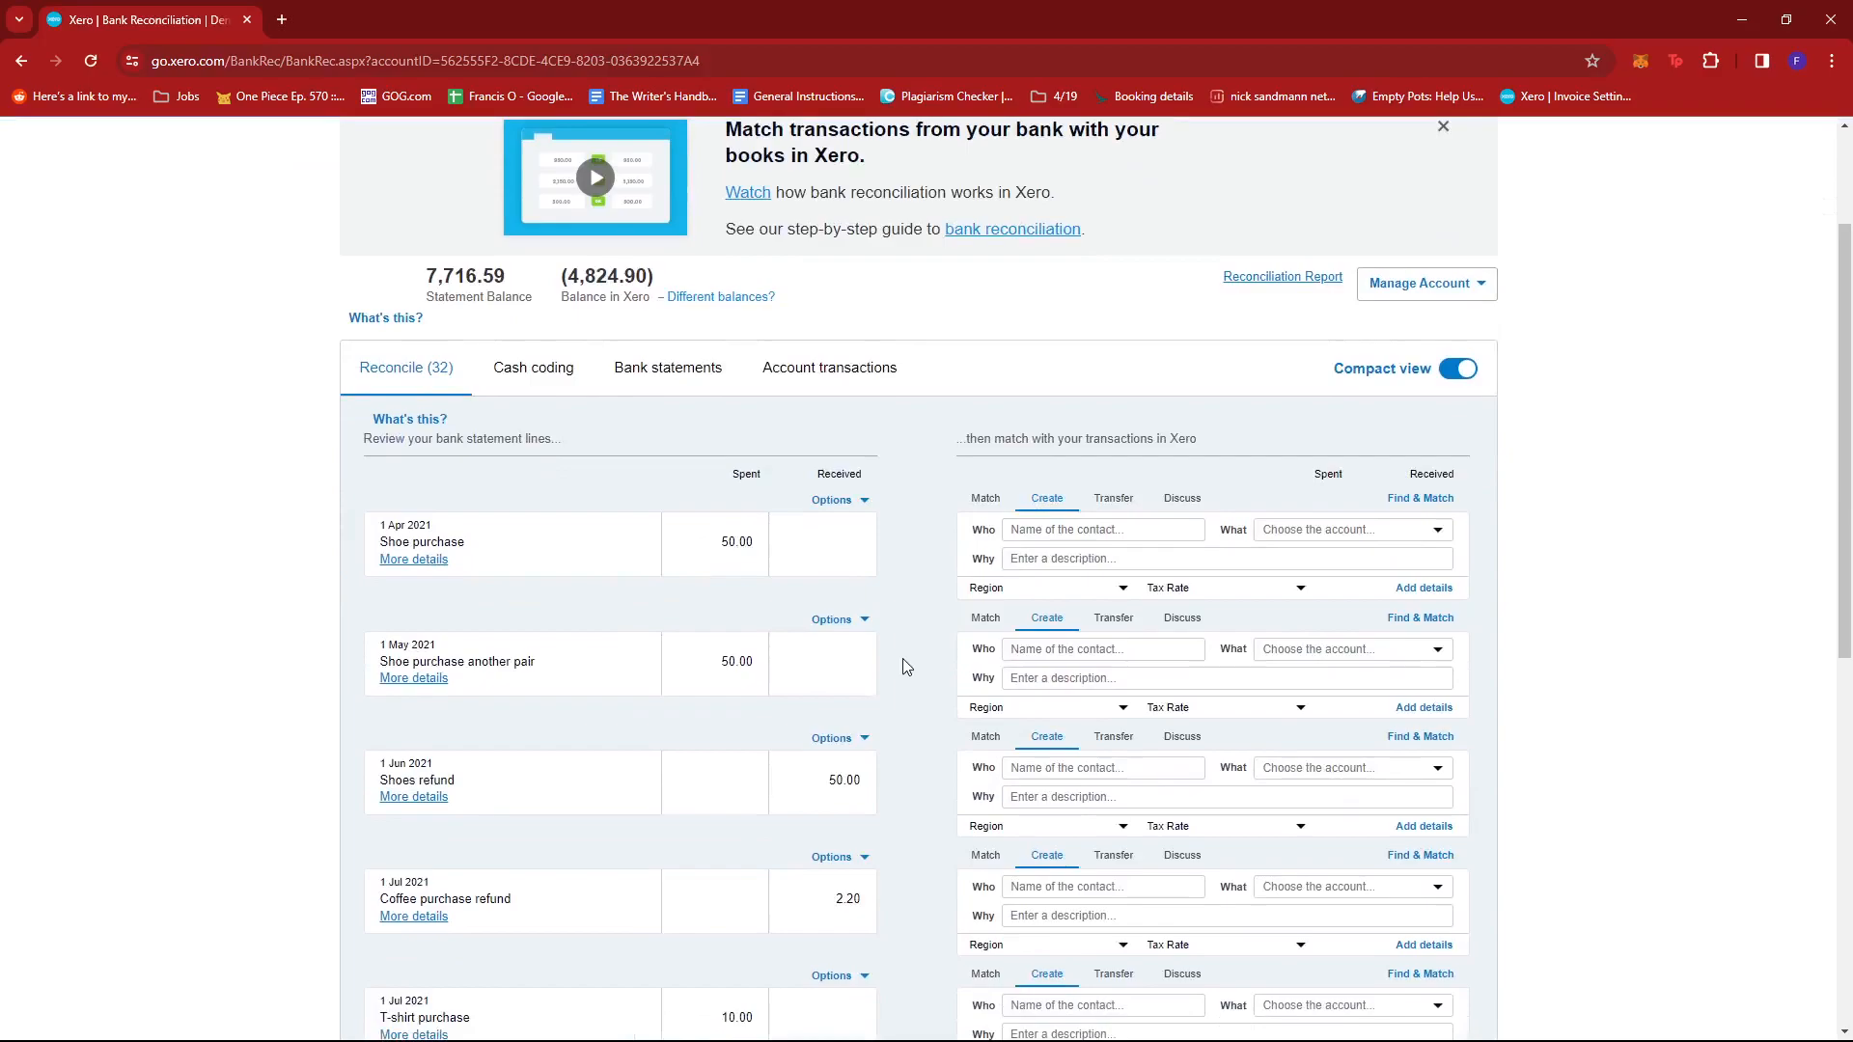
scroll("down", 3)
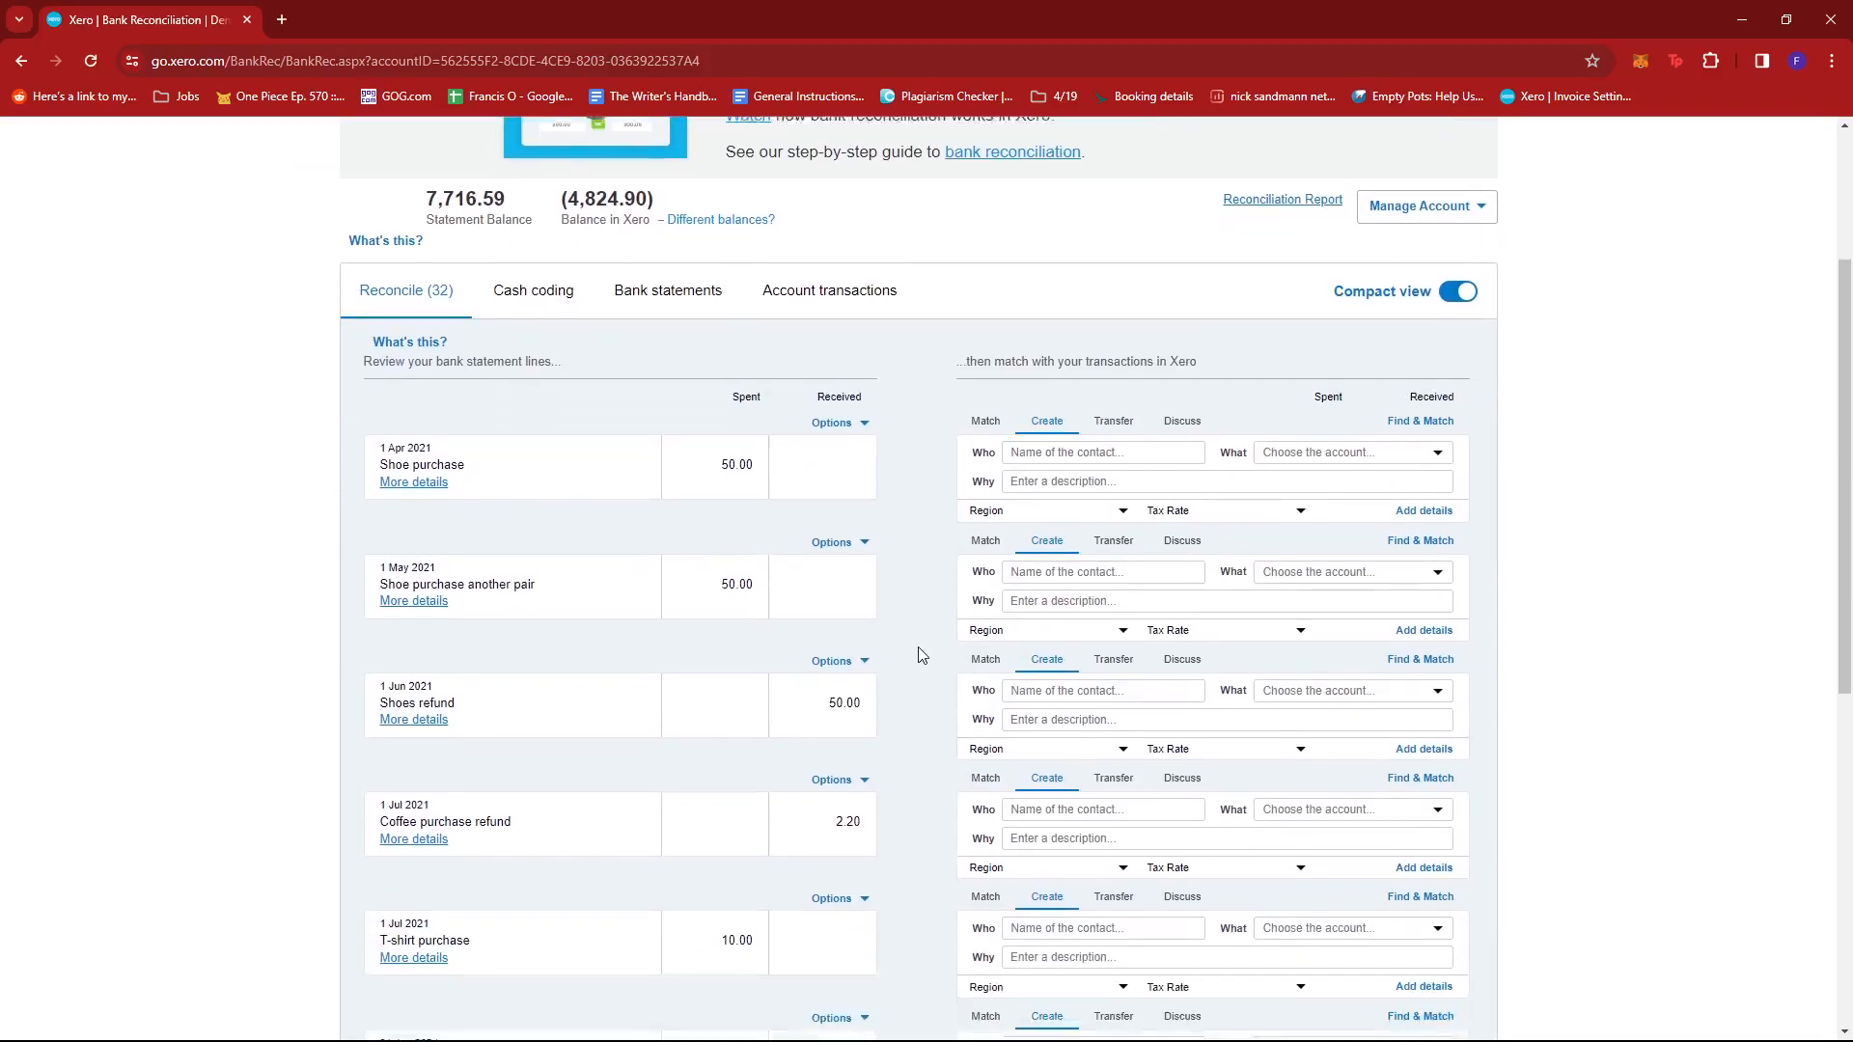
scroll("down", 3)
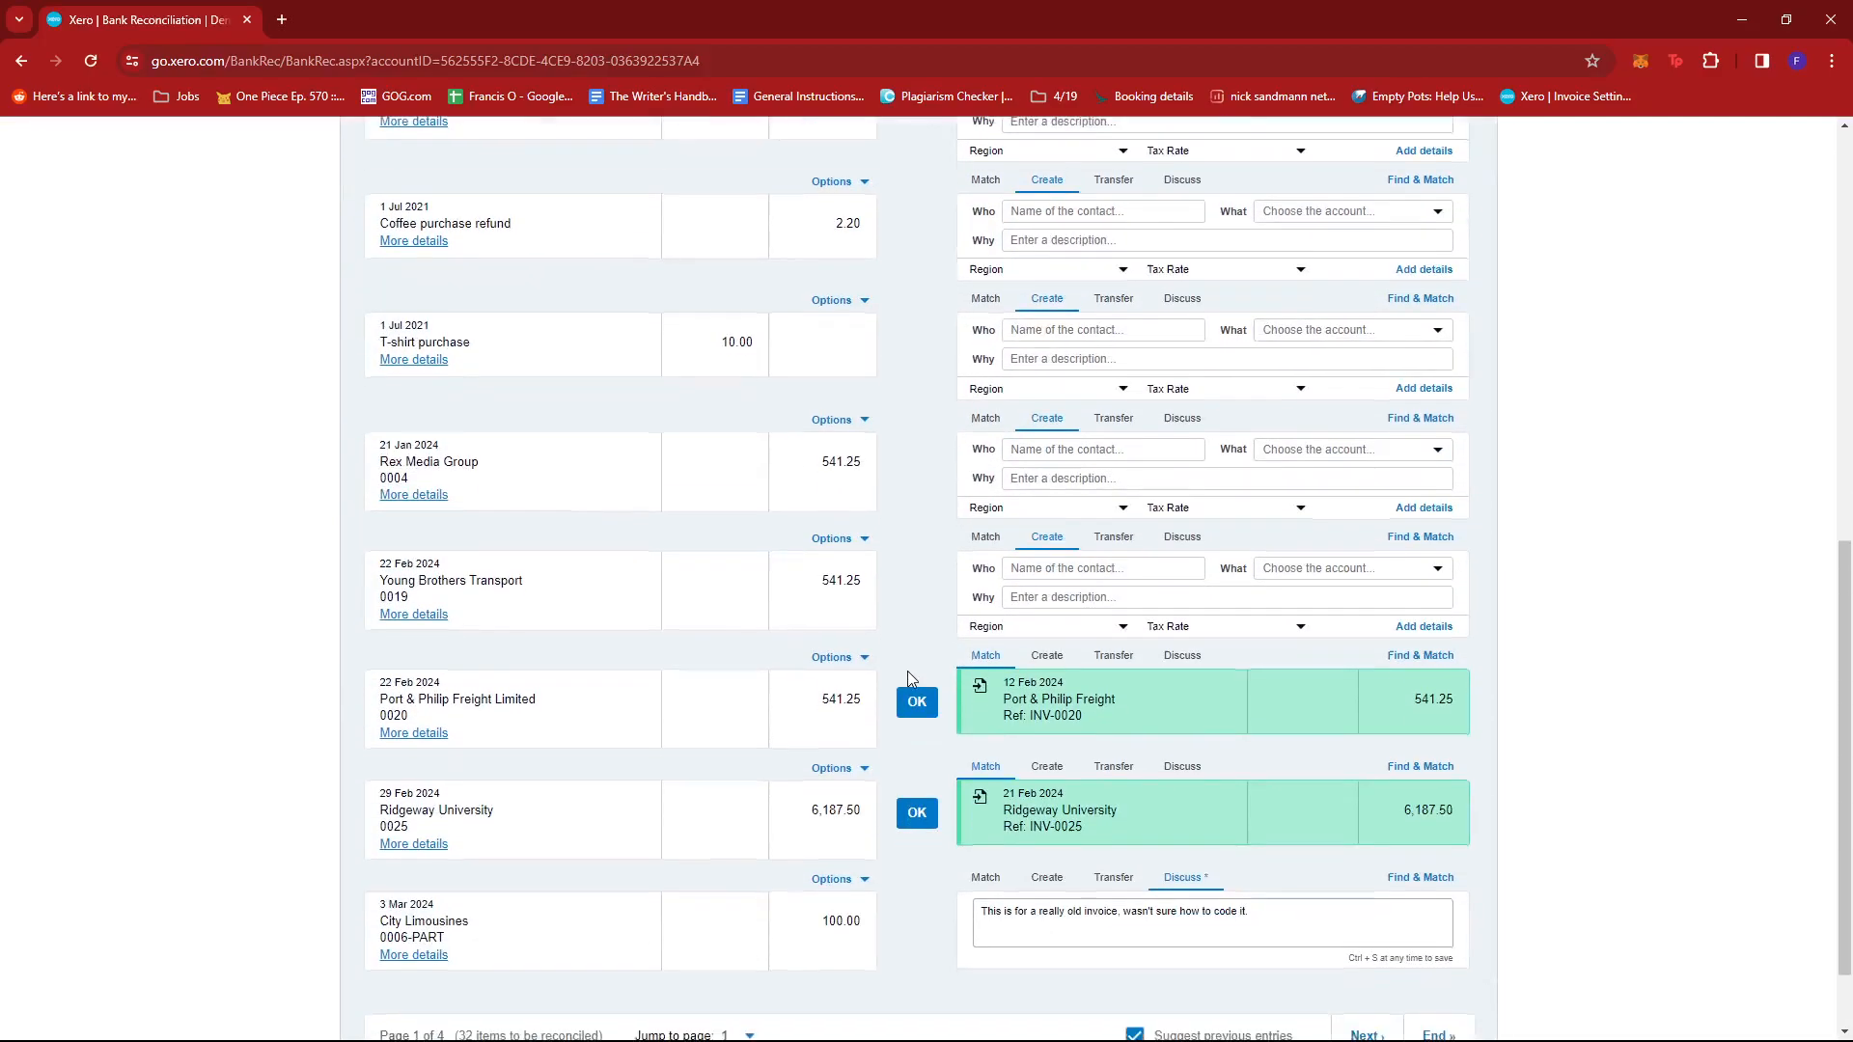
scroll("down", 3)
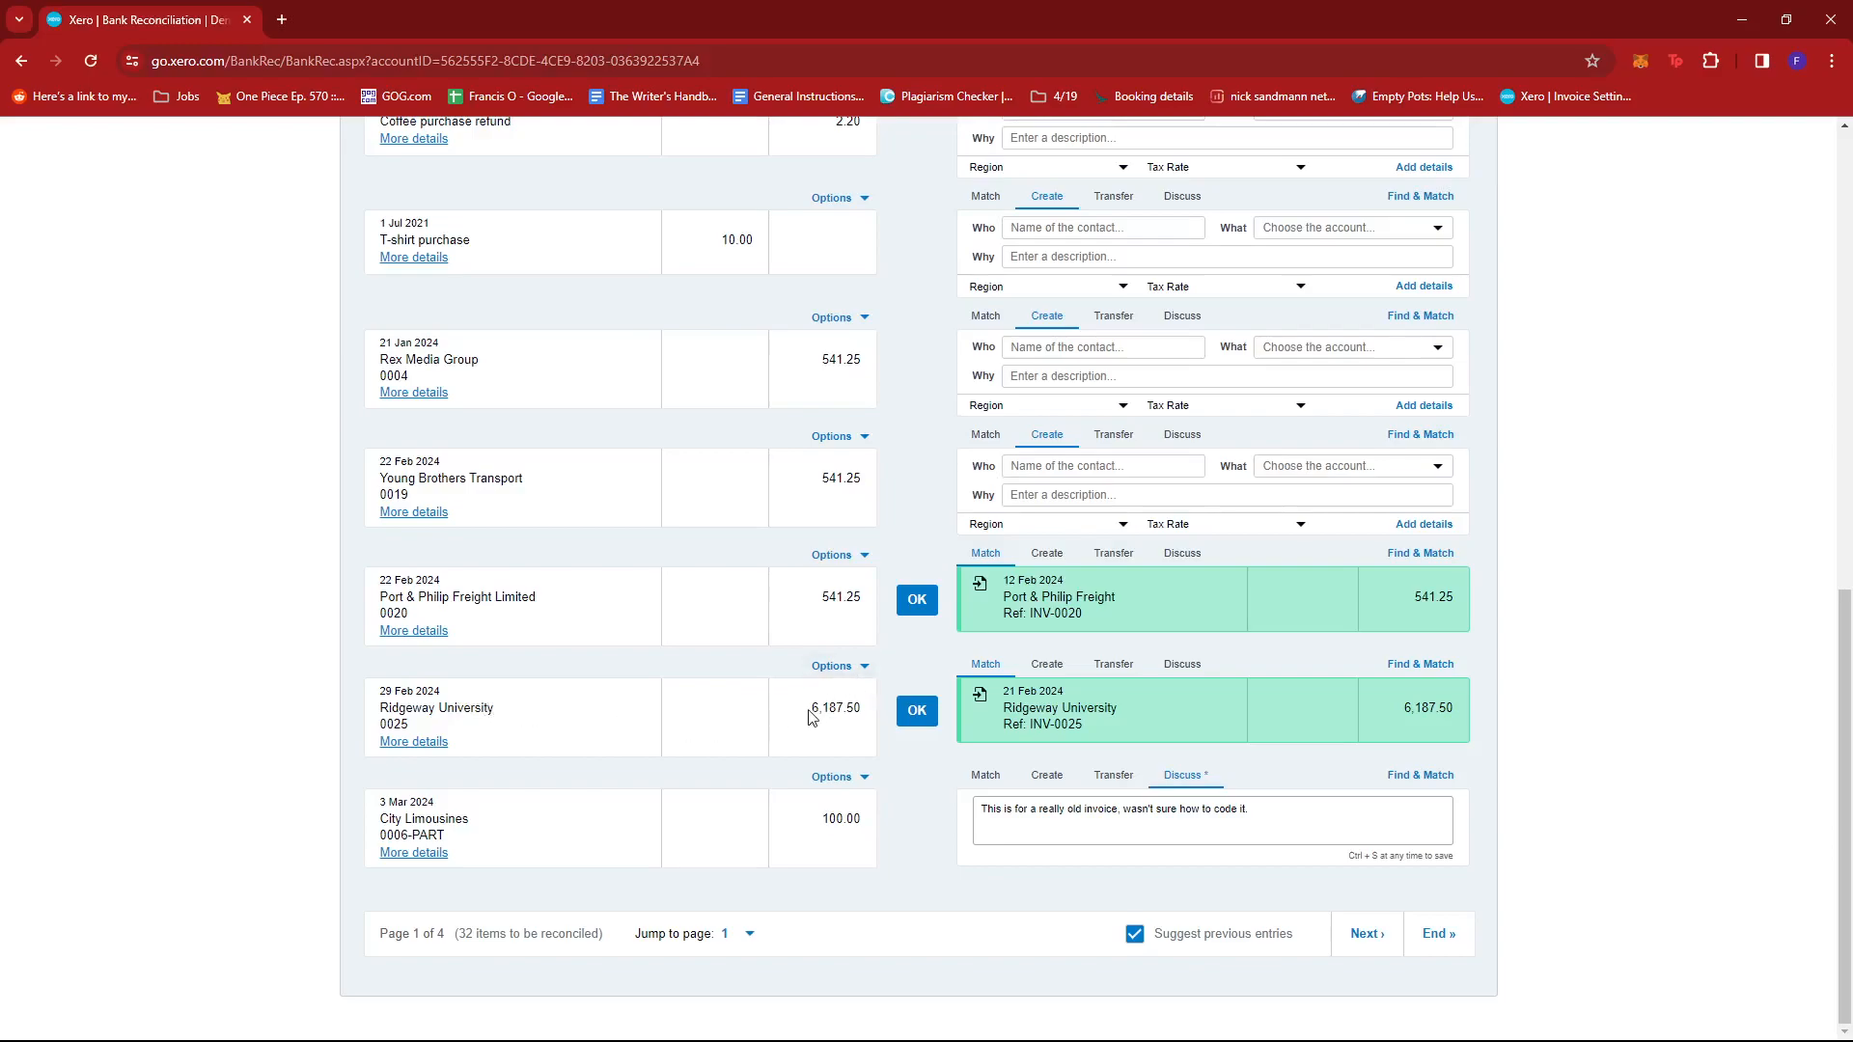
double_click(834, 707)
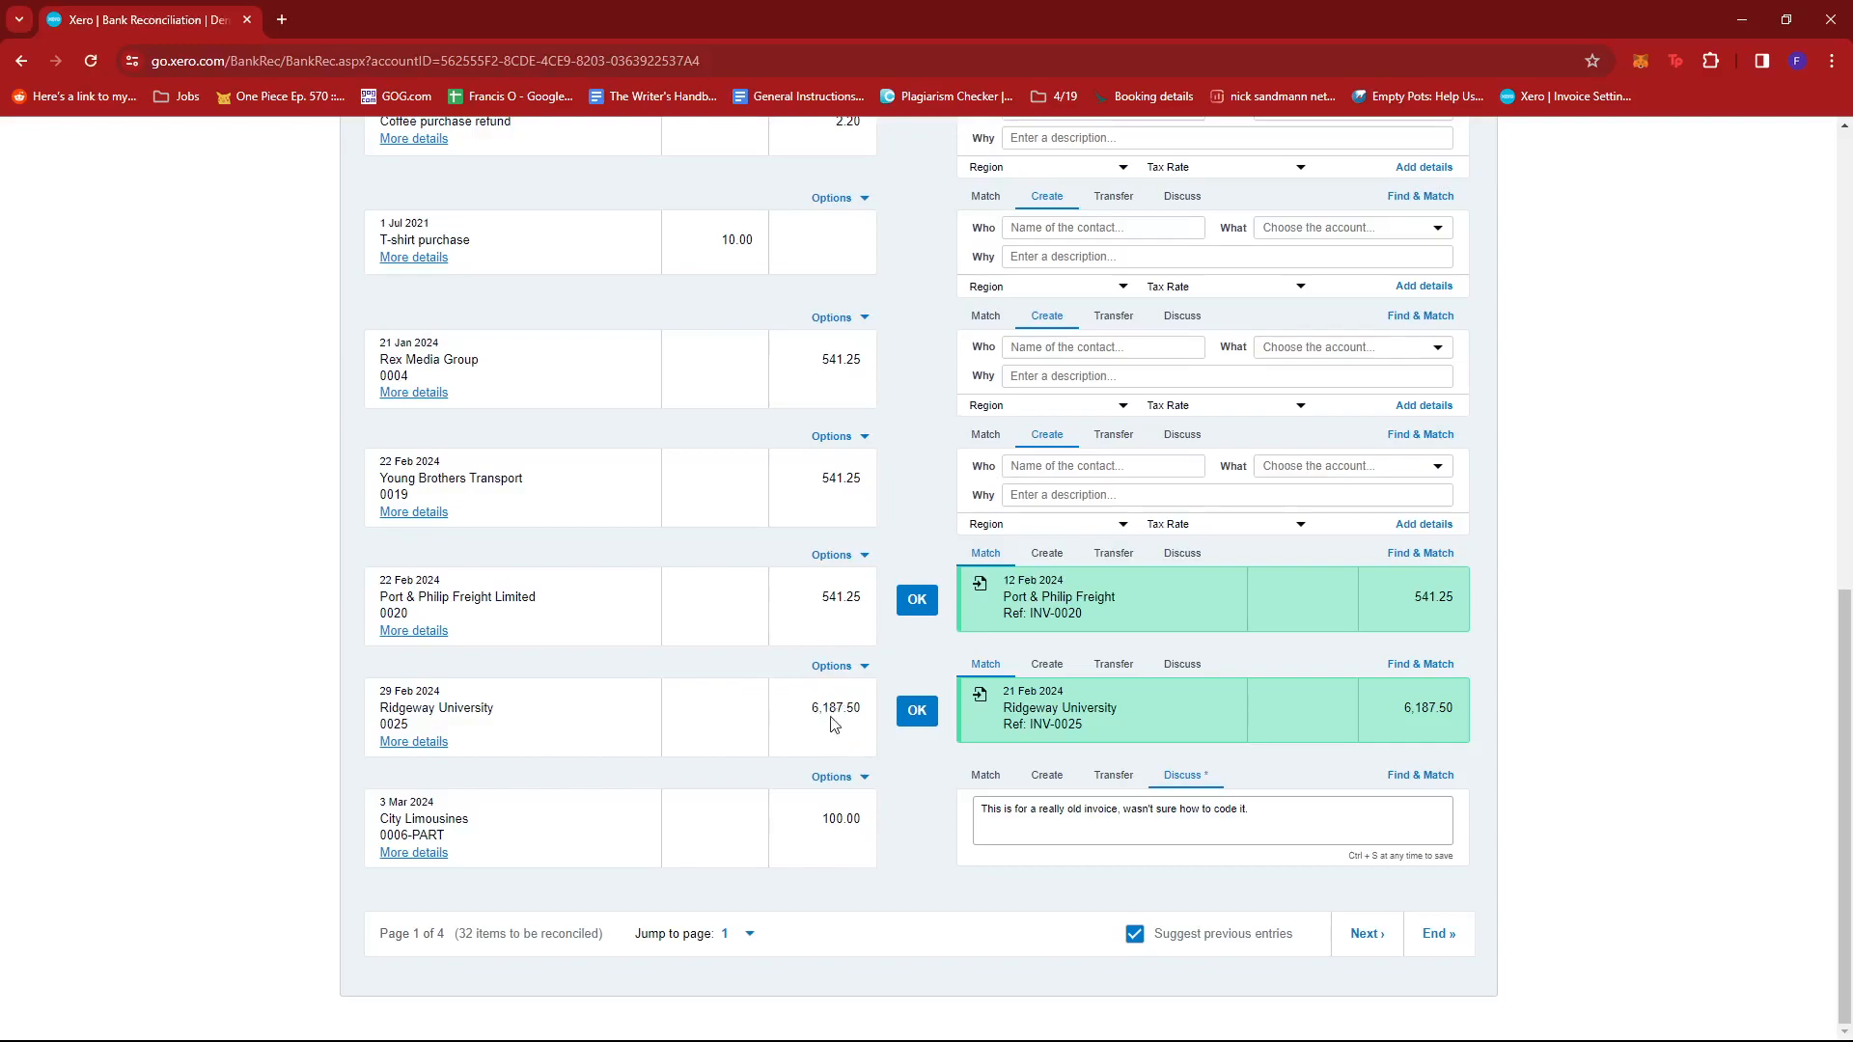
mouse_move(711, 669)
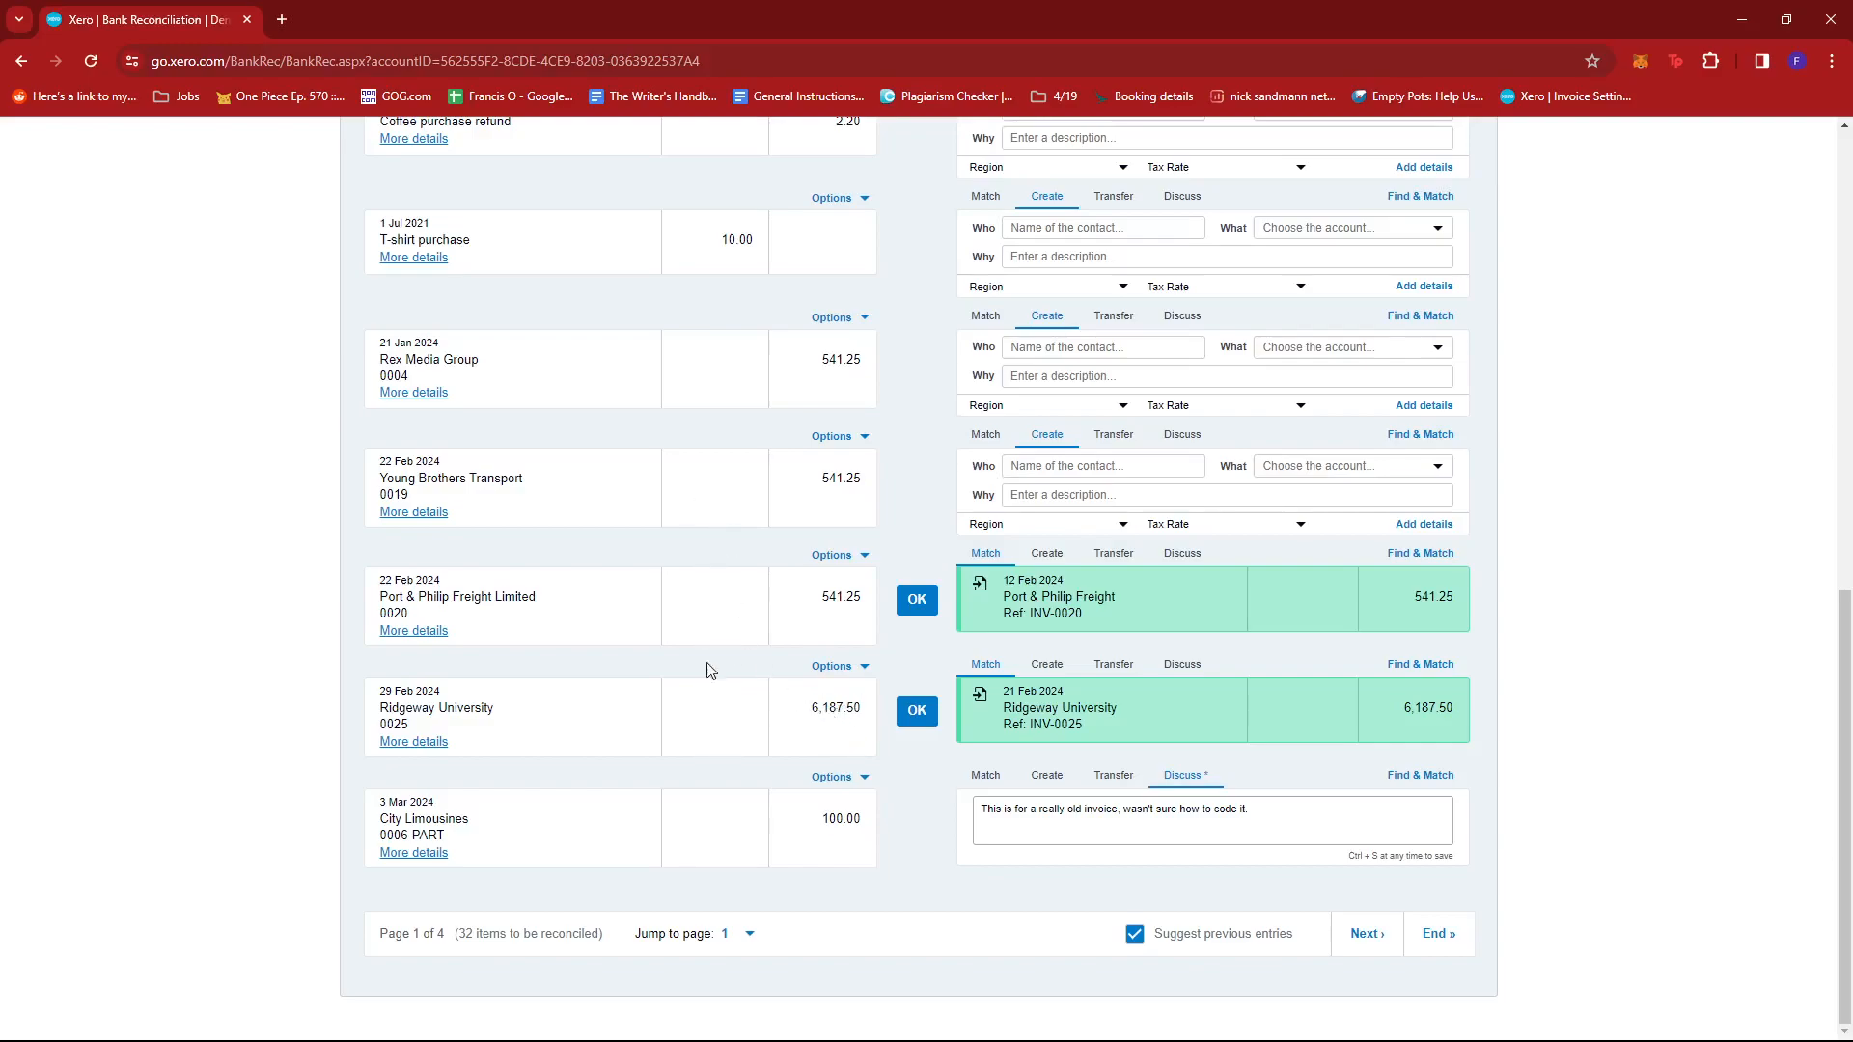
mouse_move(839, 633)
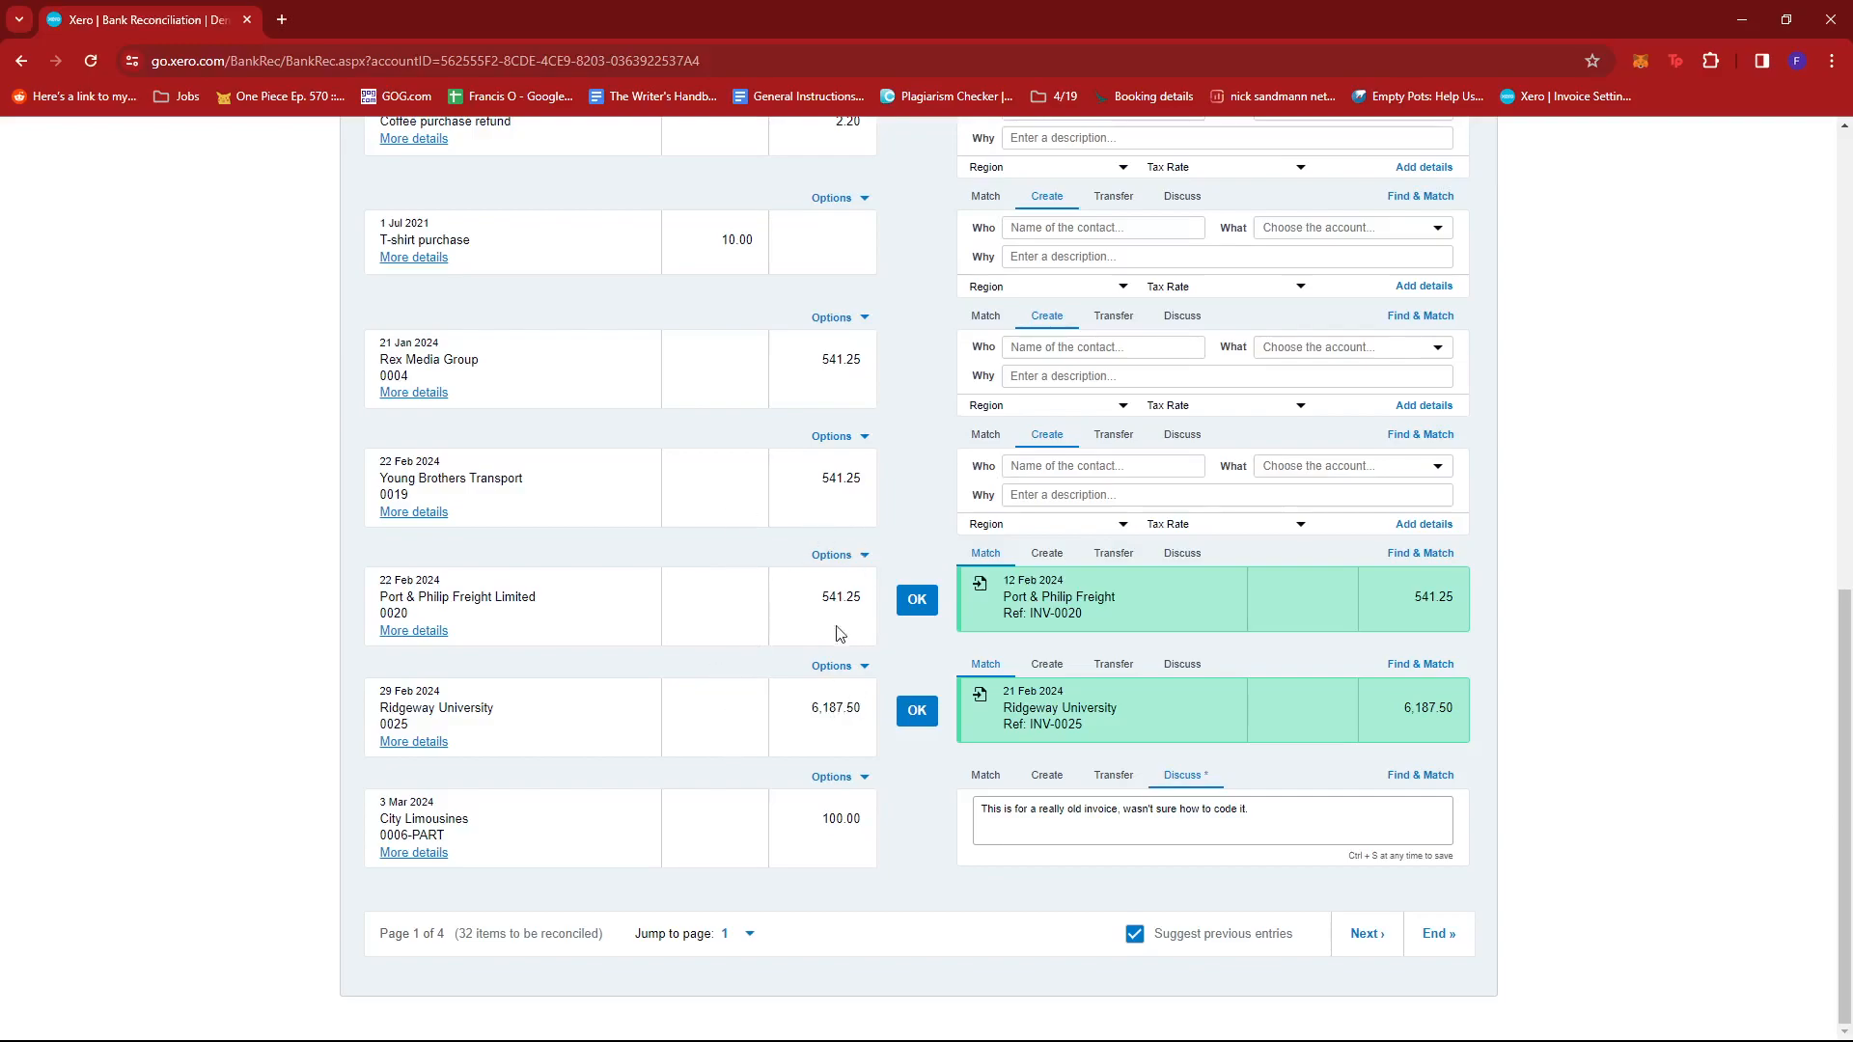
mouse_move(823, 714)
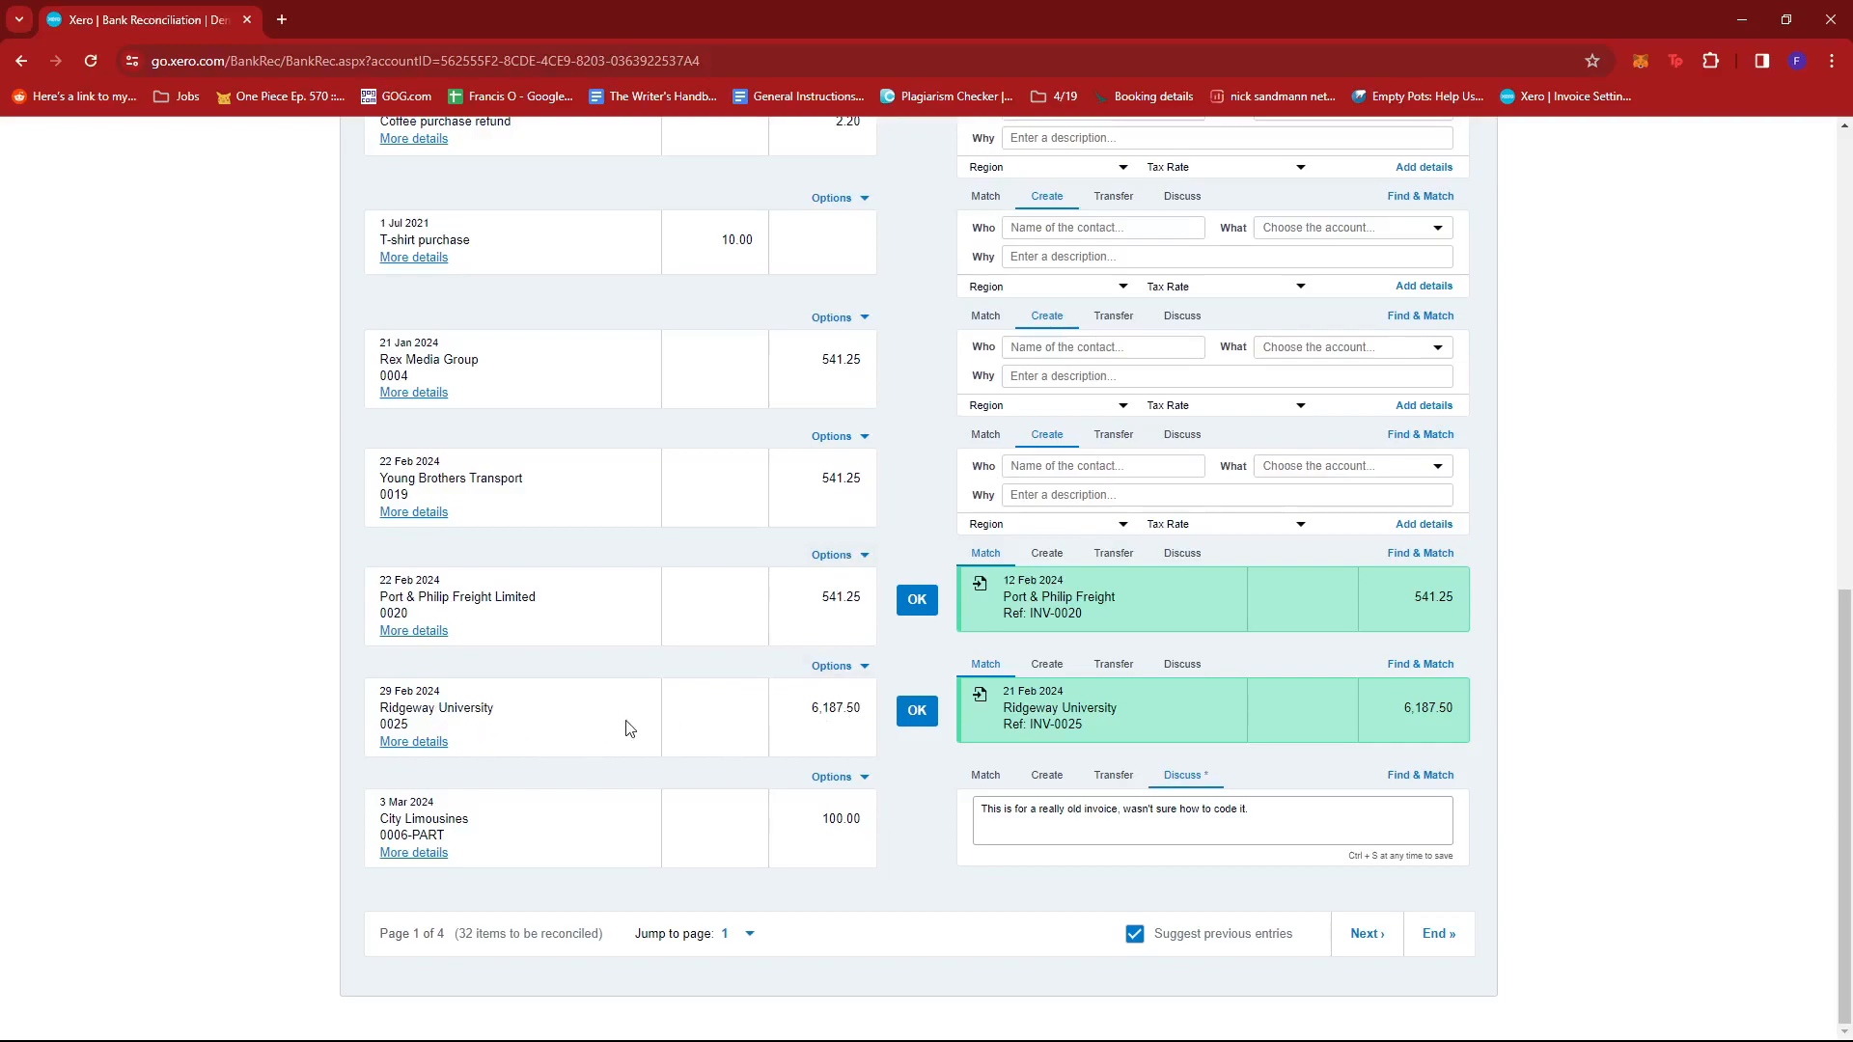
mouse_move(1421, 663)
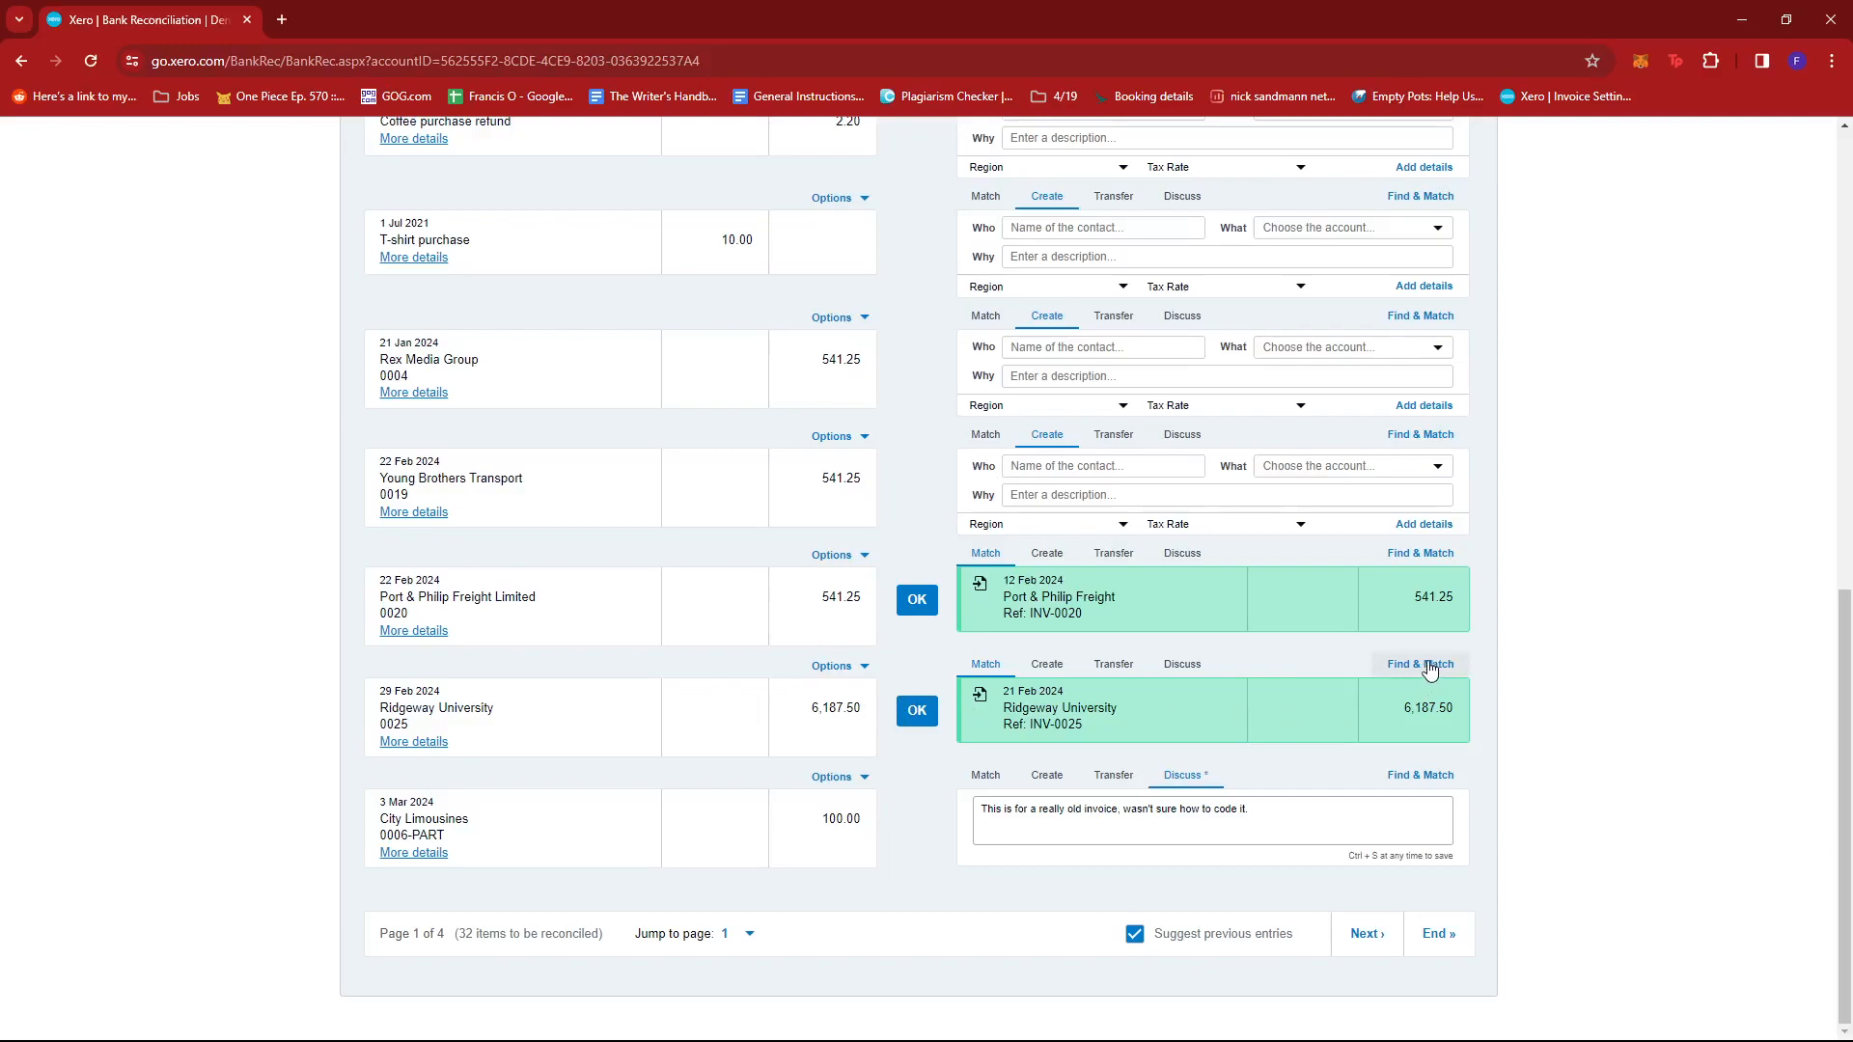
- Select the Ridgeway University INV-0025 match and open its split dialog
left_click(1419, 663)
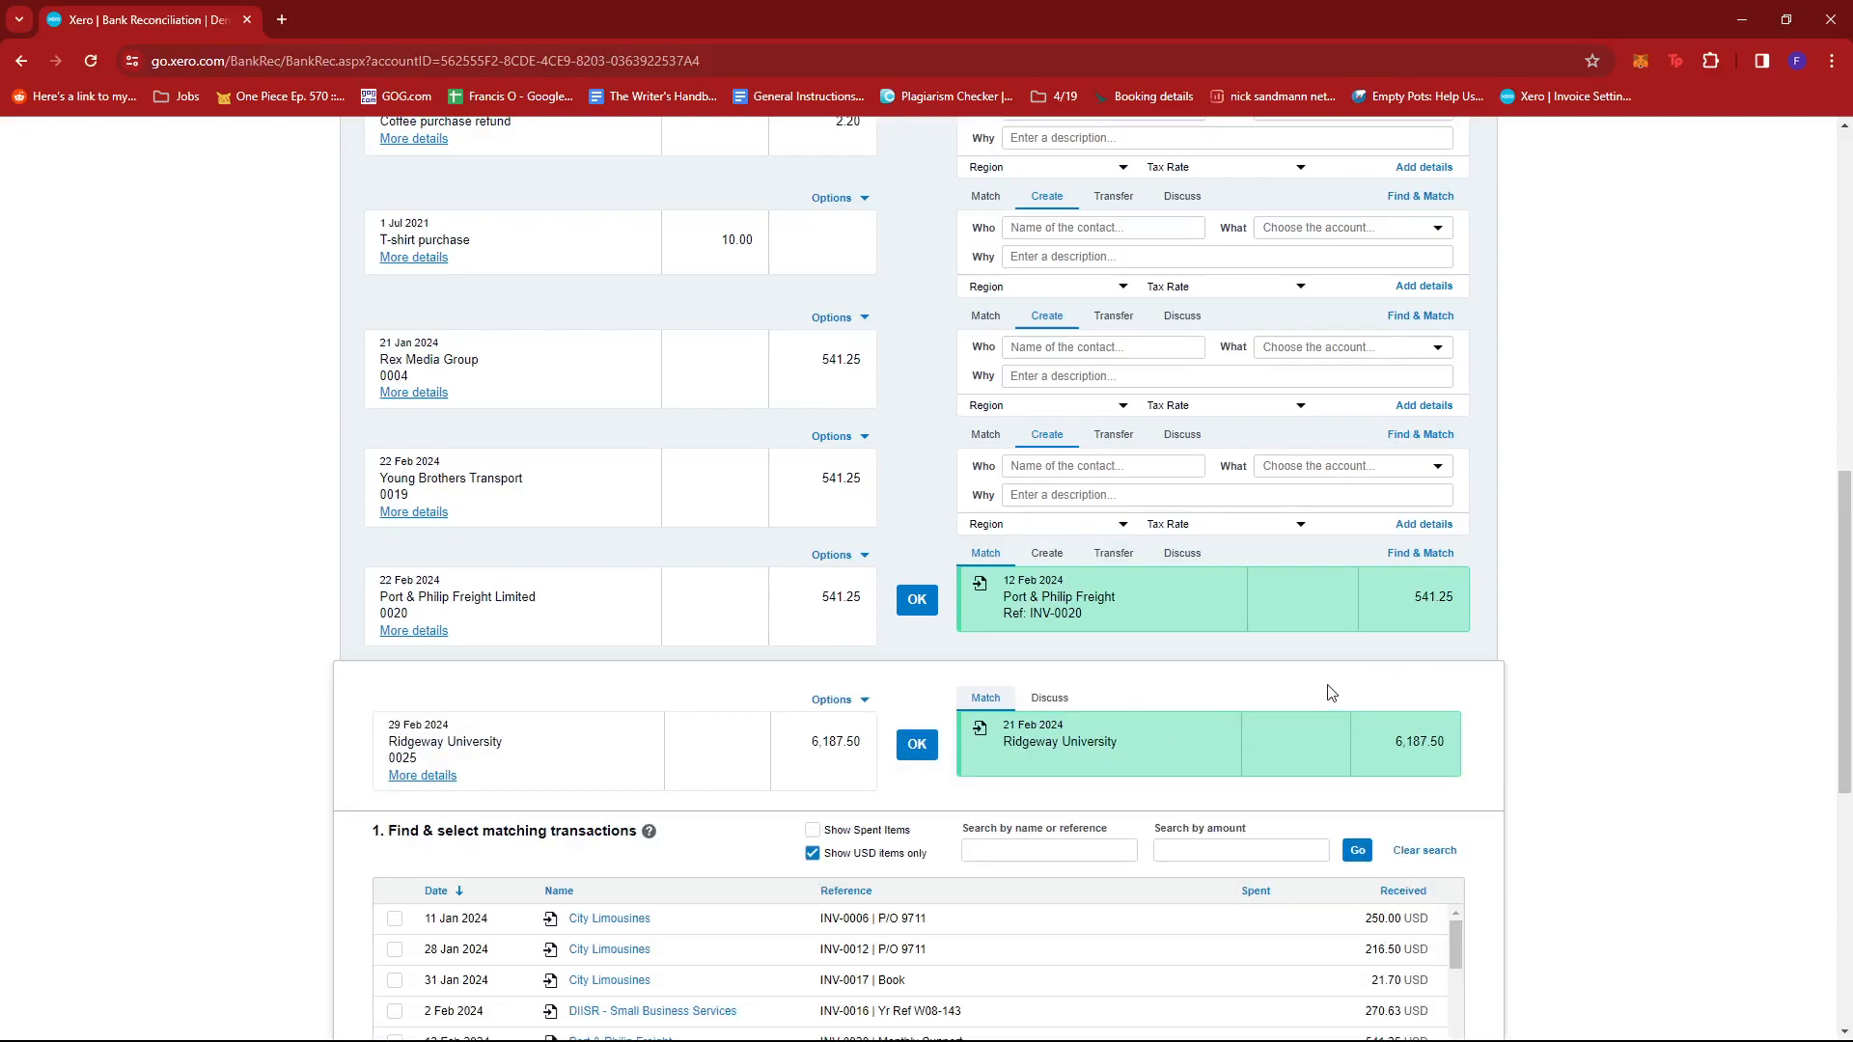
scroll("down", 3)
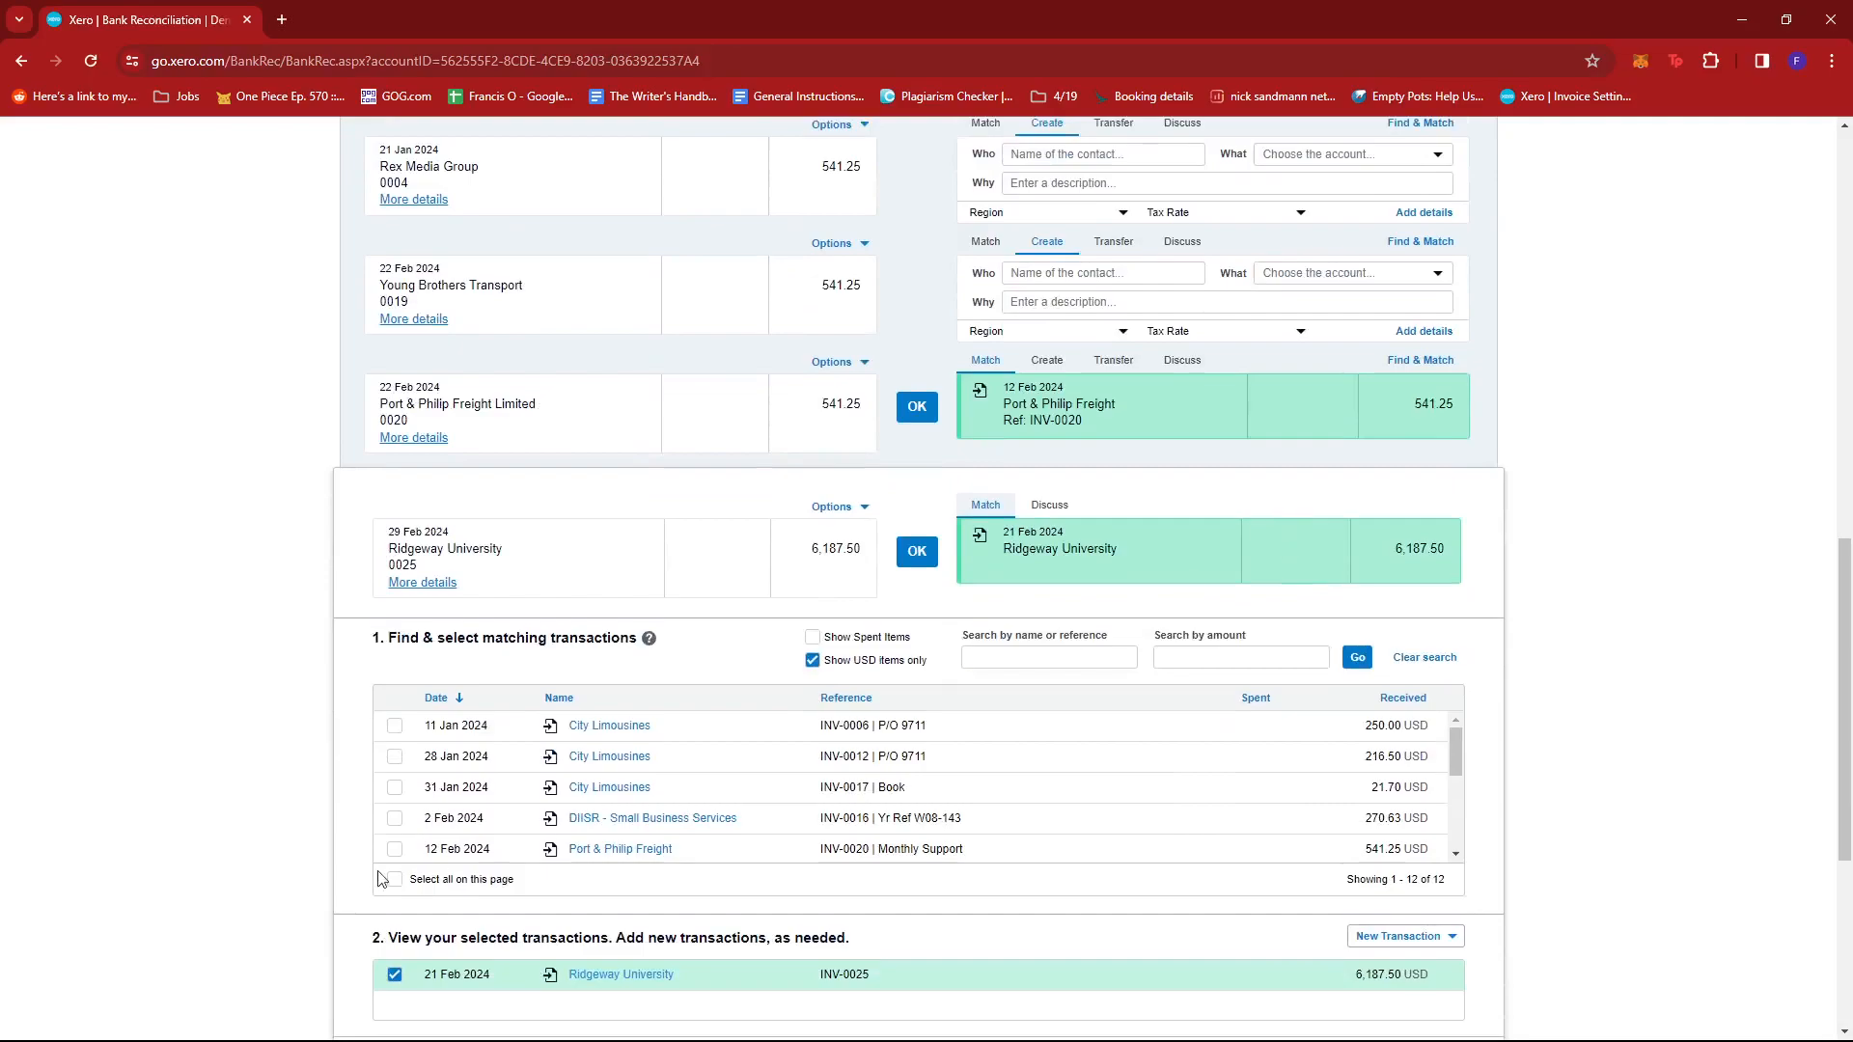
scroll("down", 3)
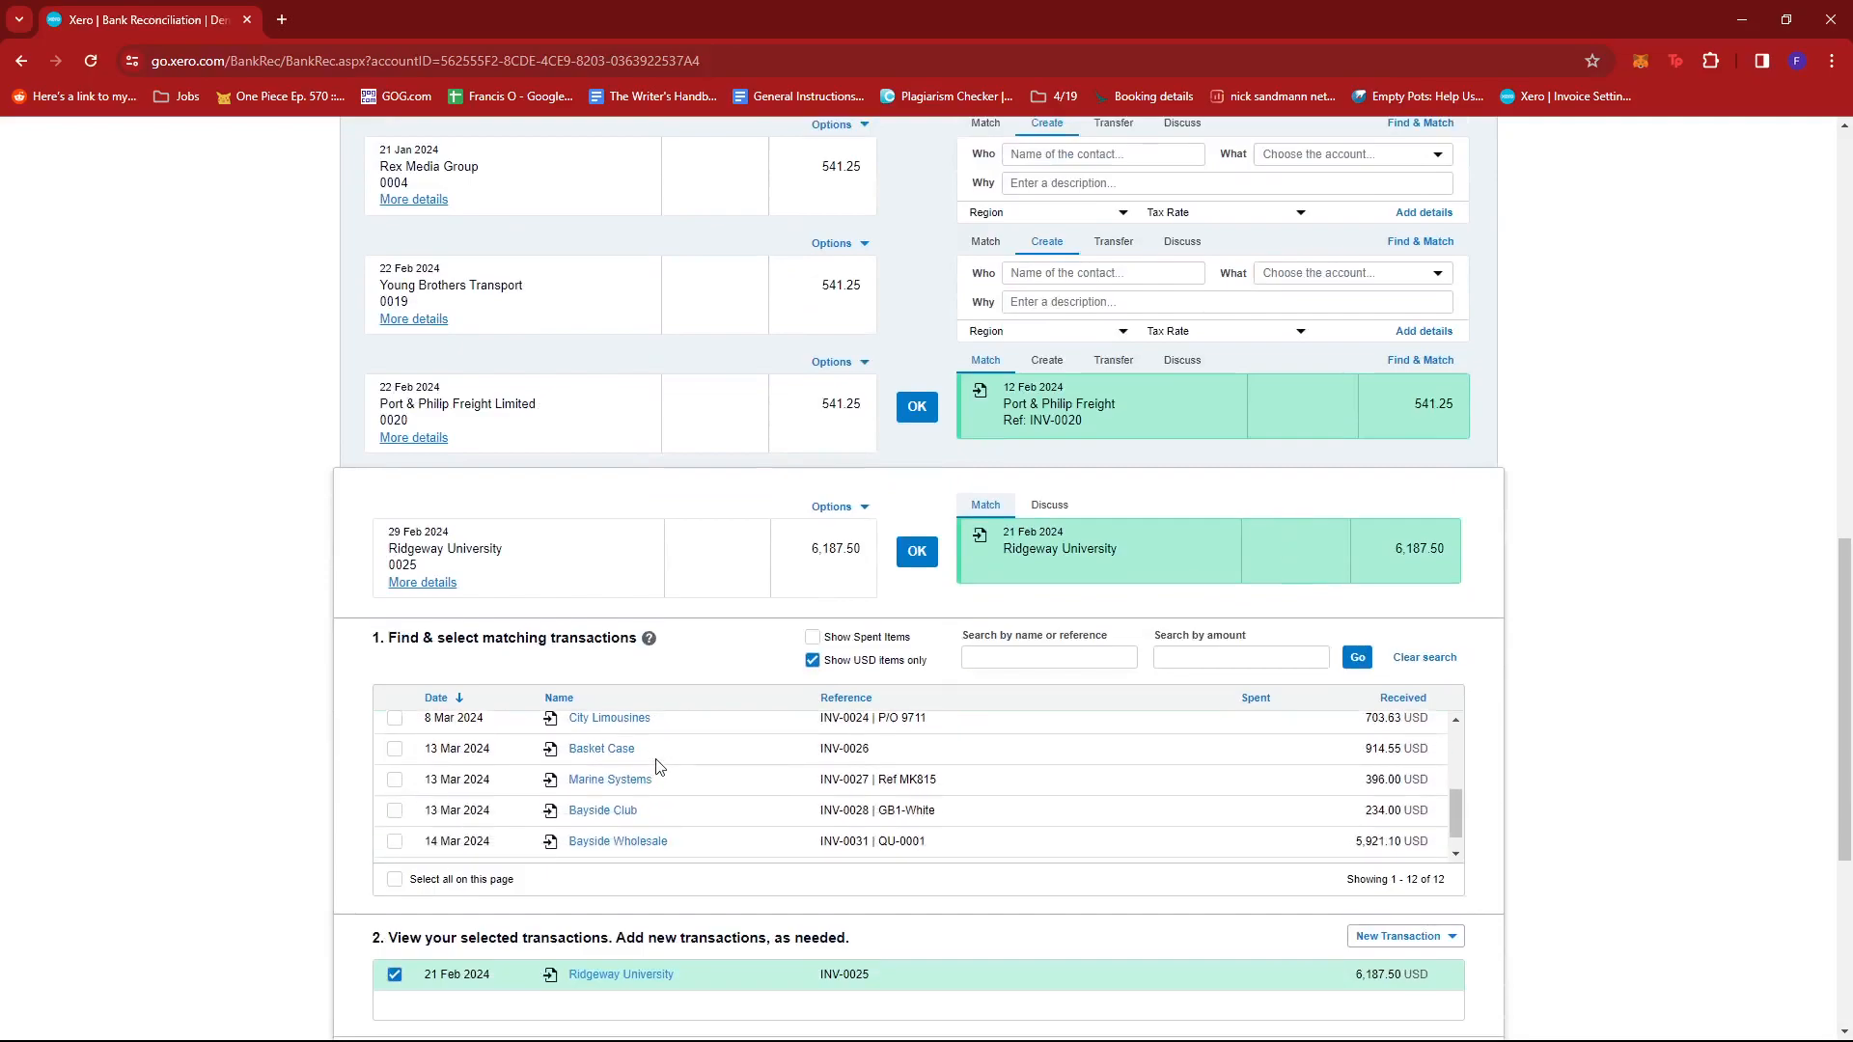
left_click(395, 783)
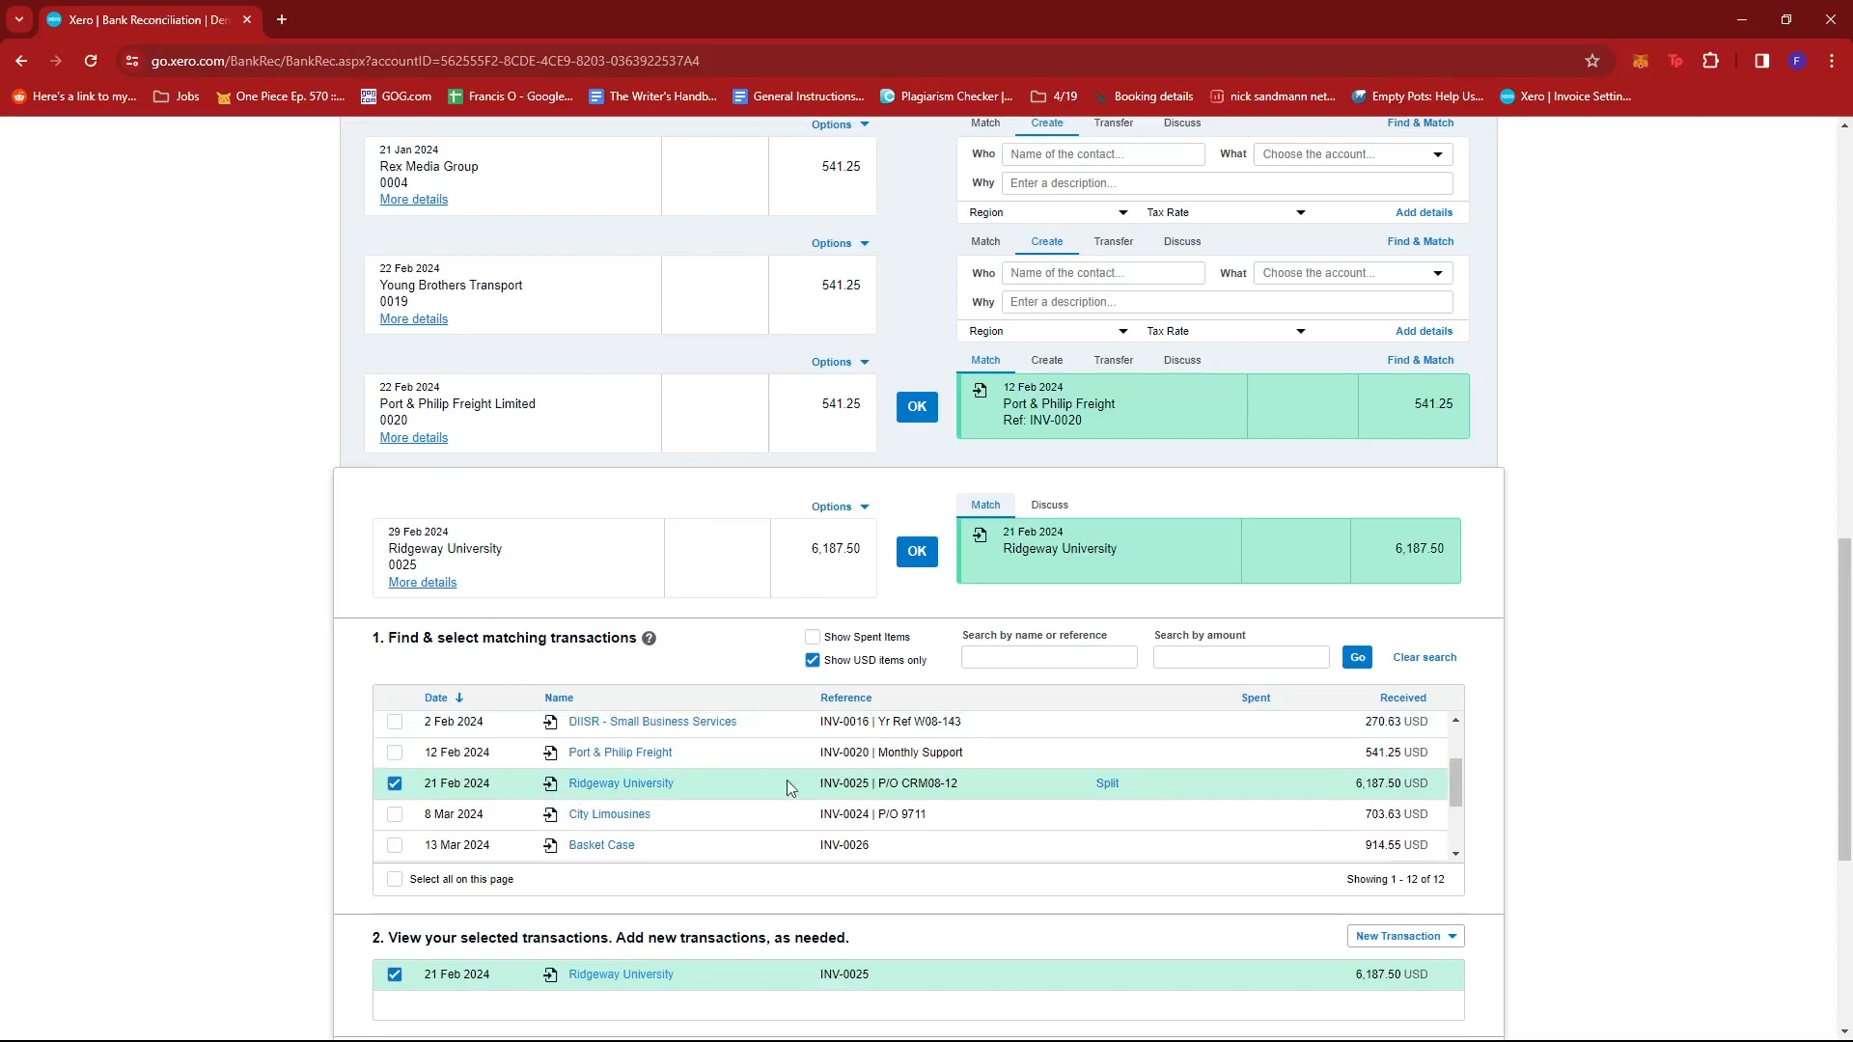
mouse_move(1104, 783)
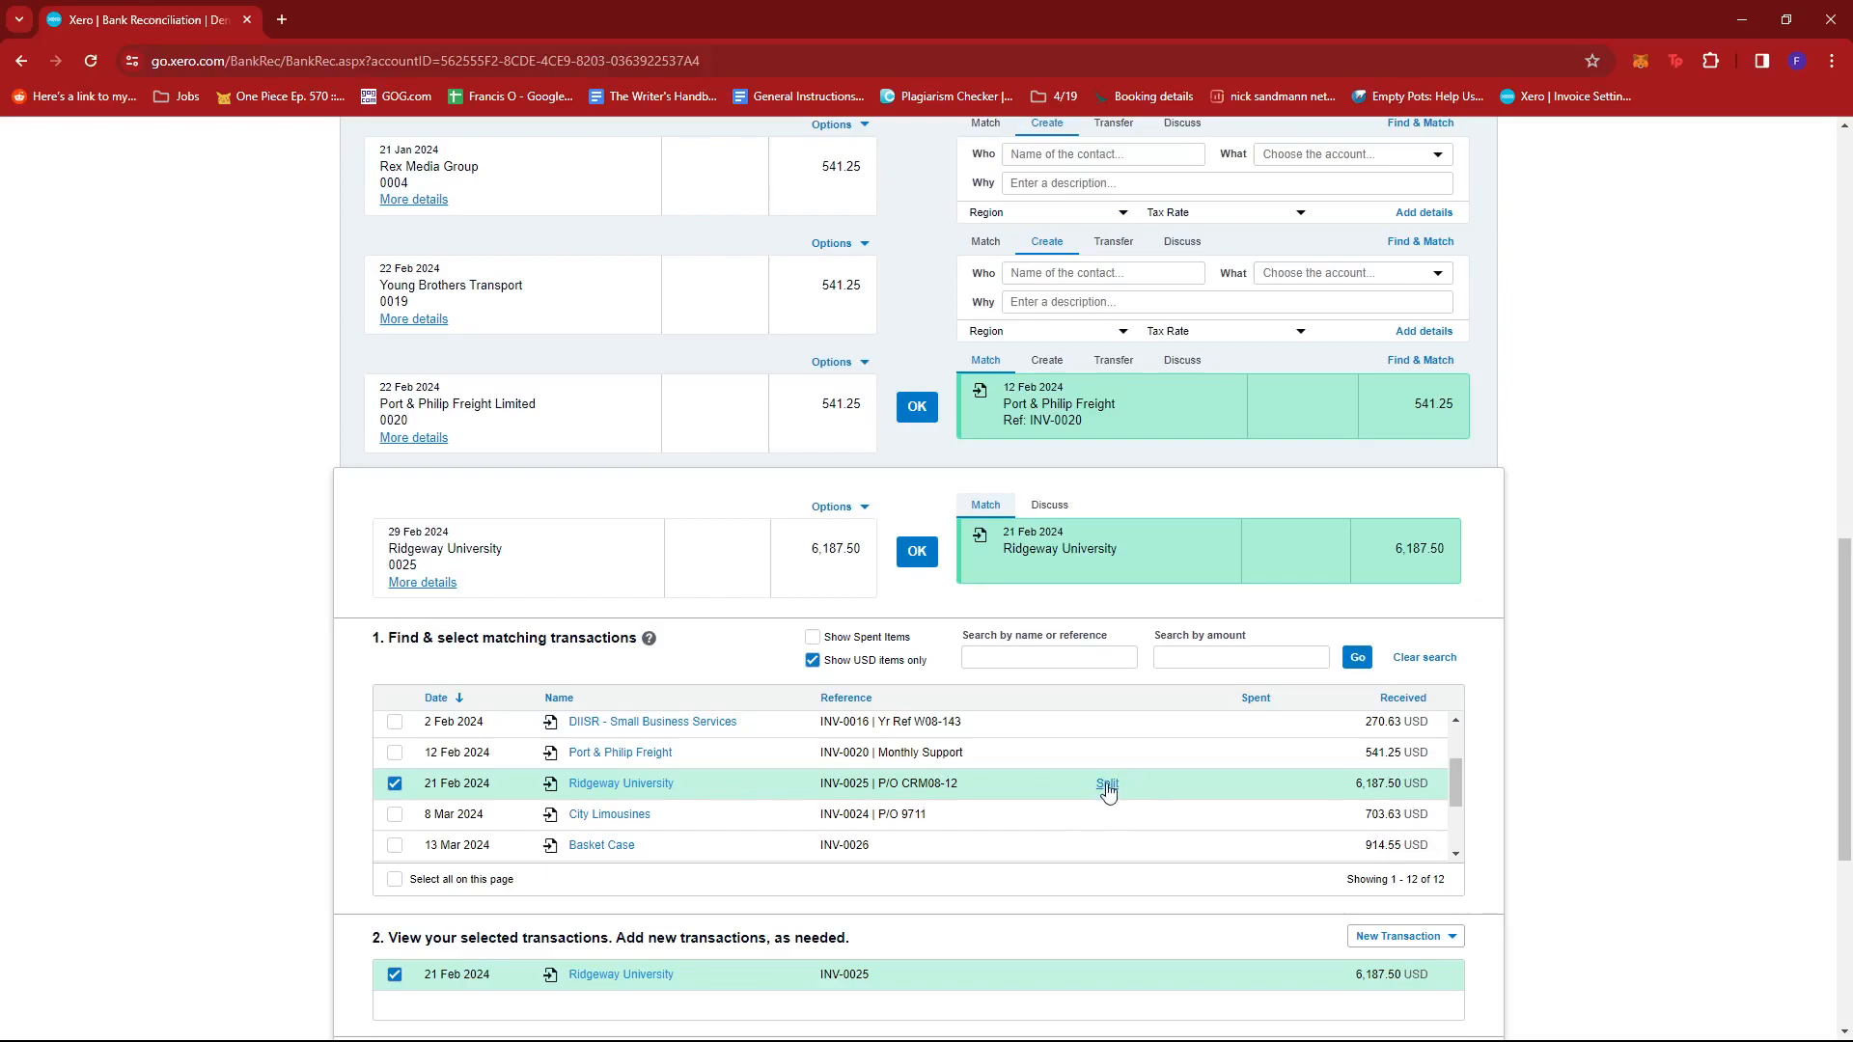
mouse_move(1112, 791)
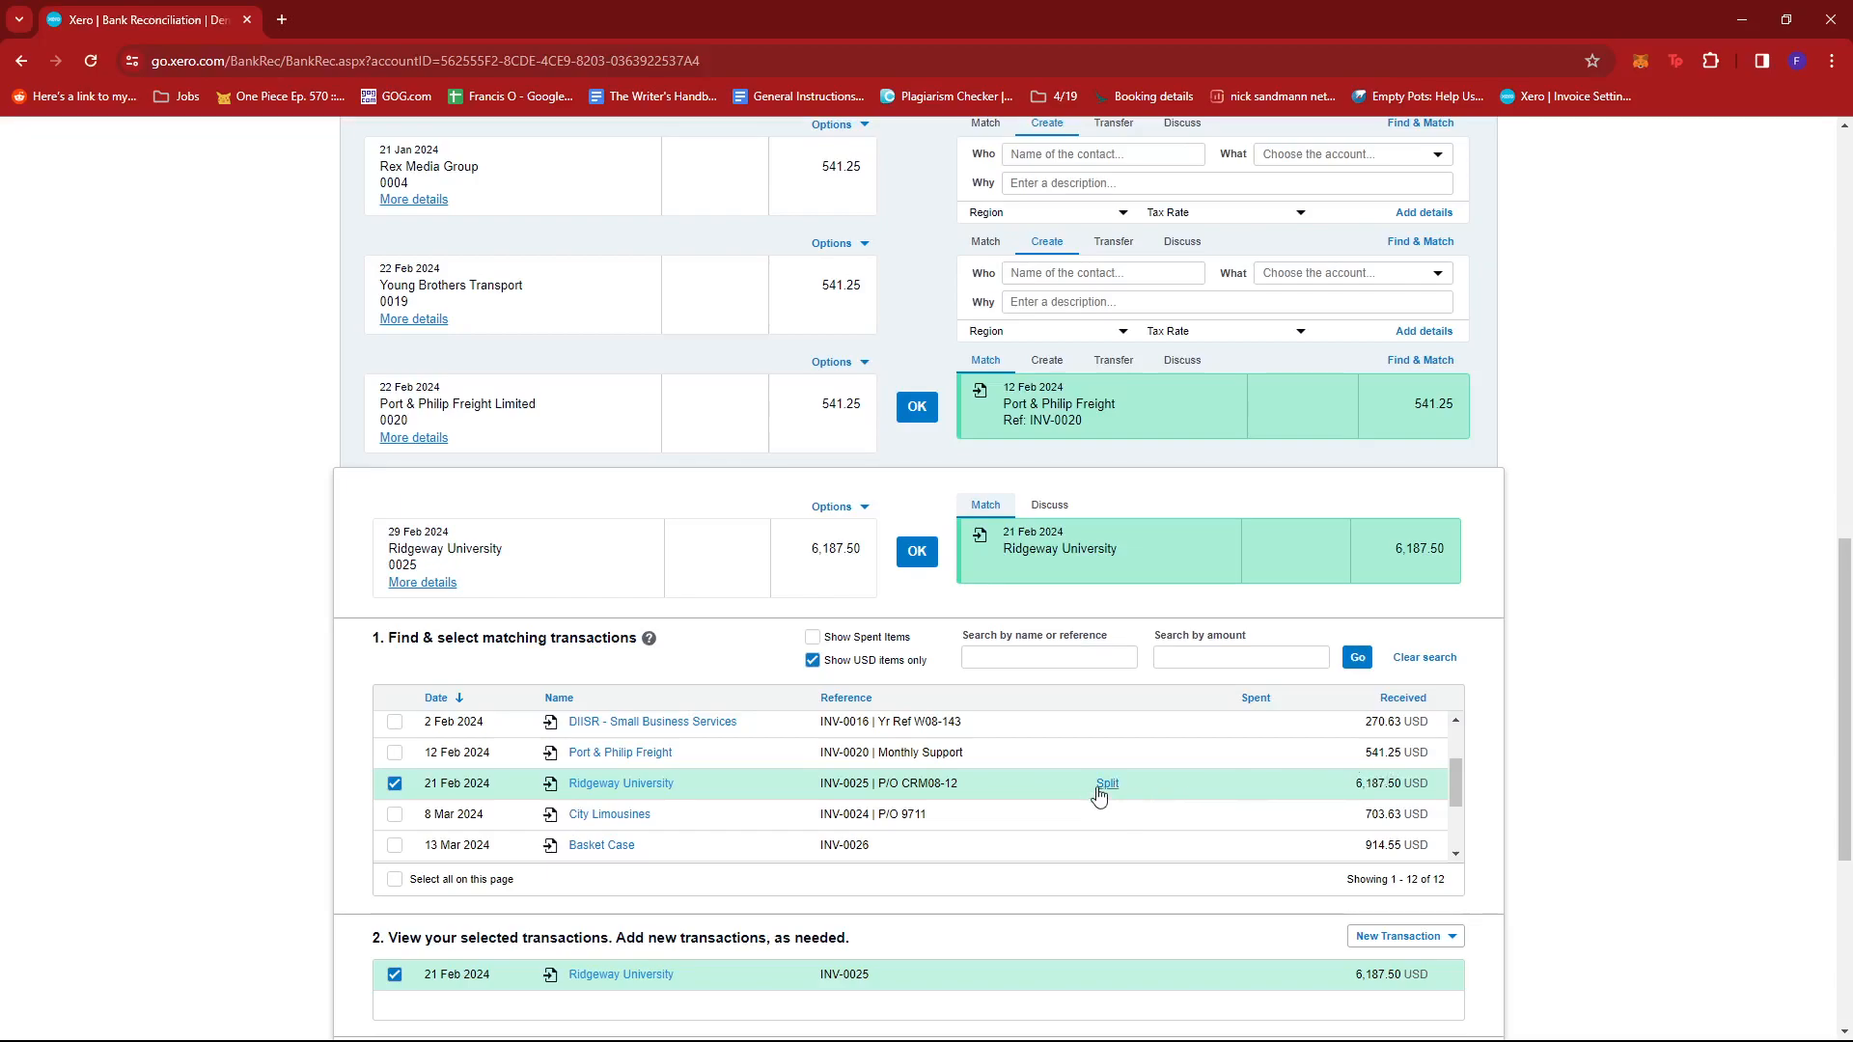
mouse_move(1107, 785)
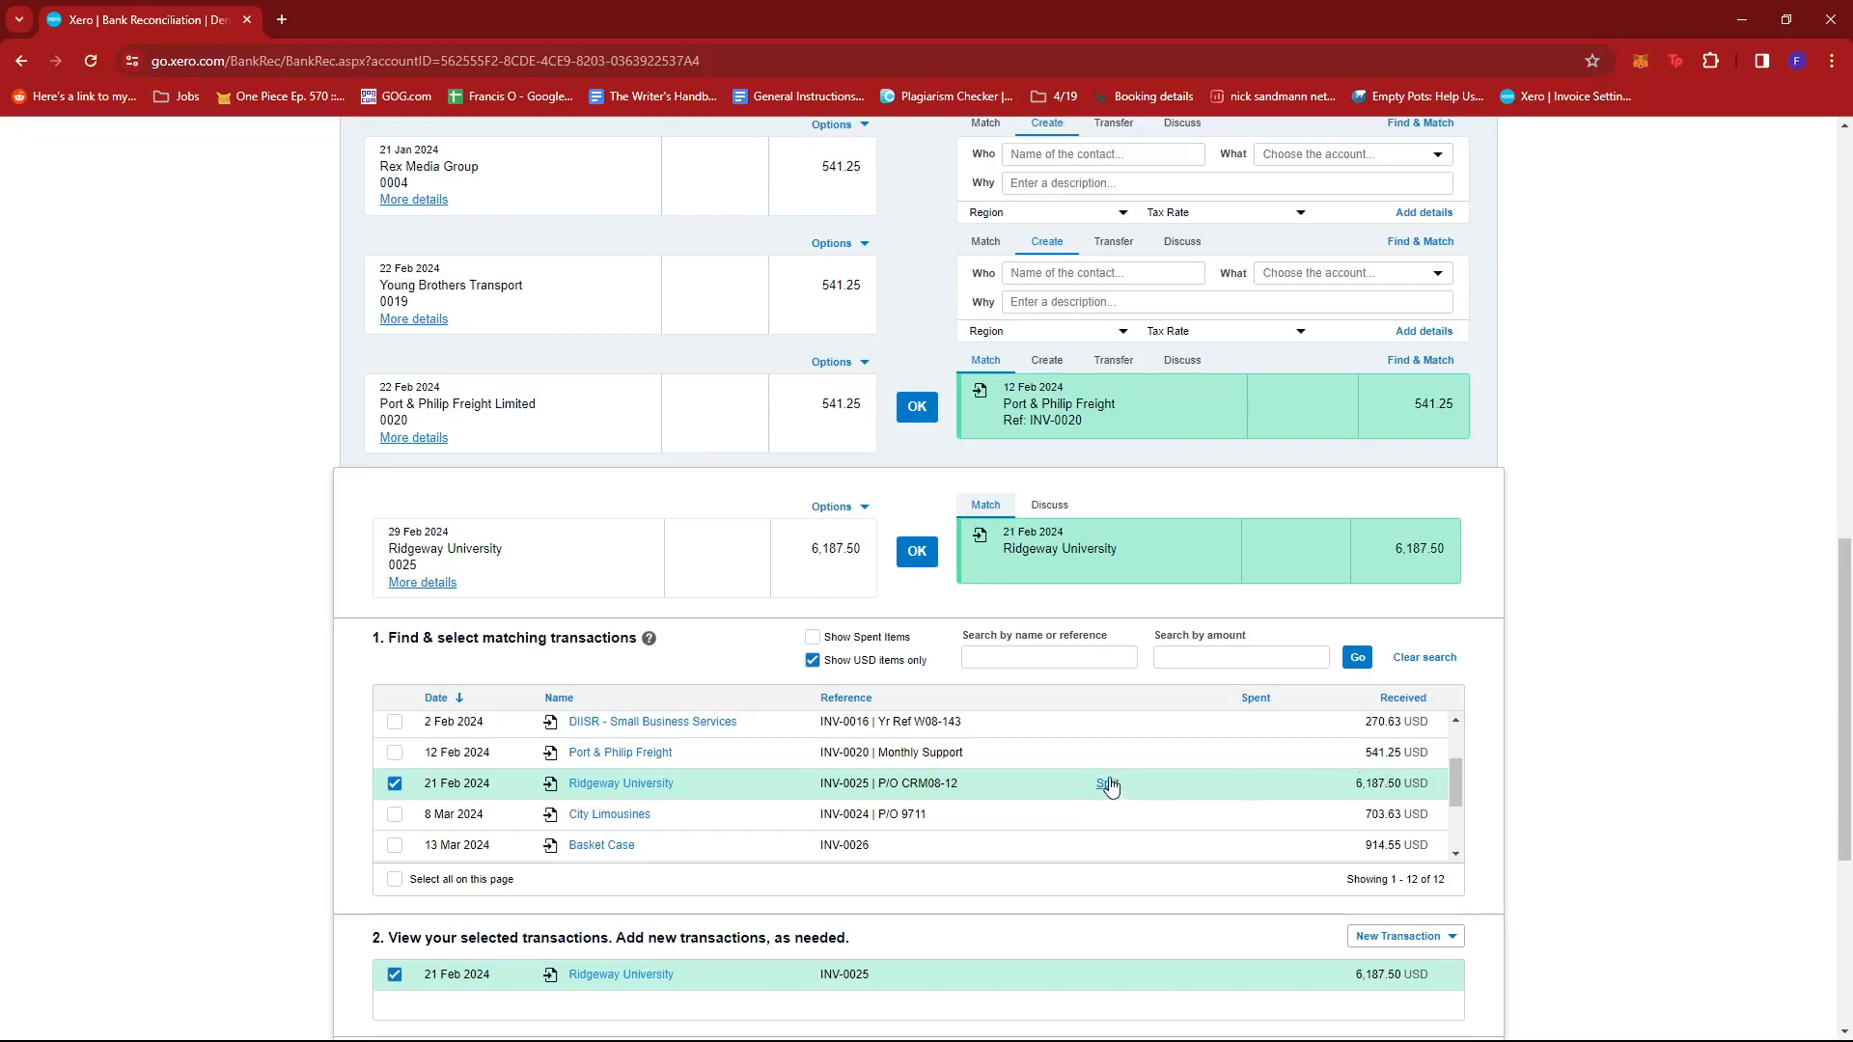
mouse_move(1111, 789)
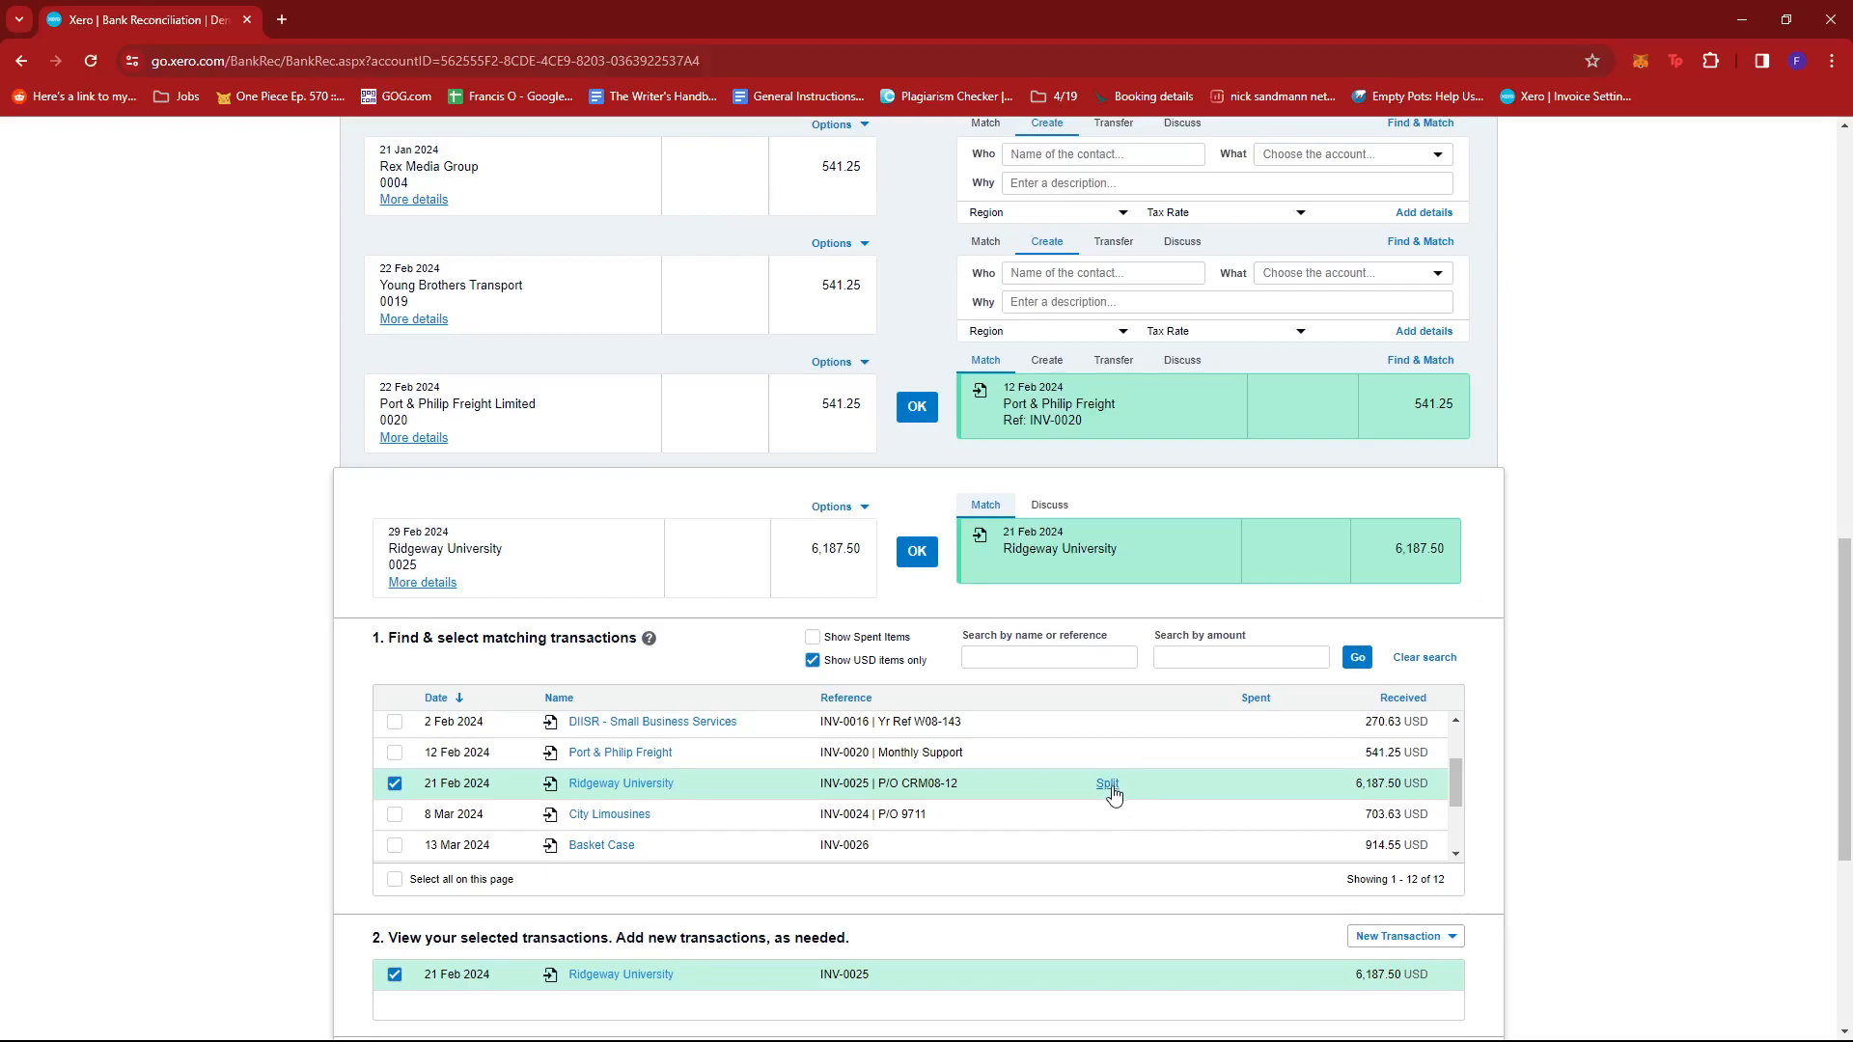
left_click(1107, 783)
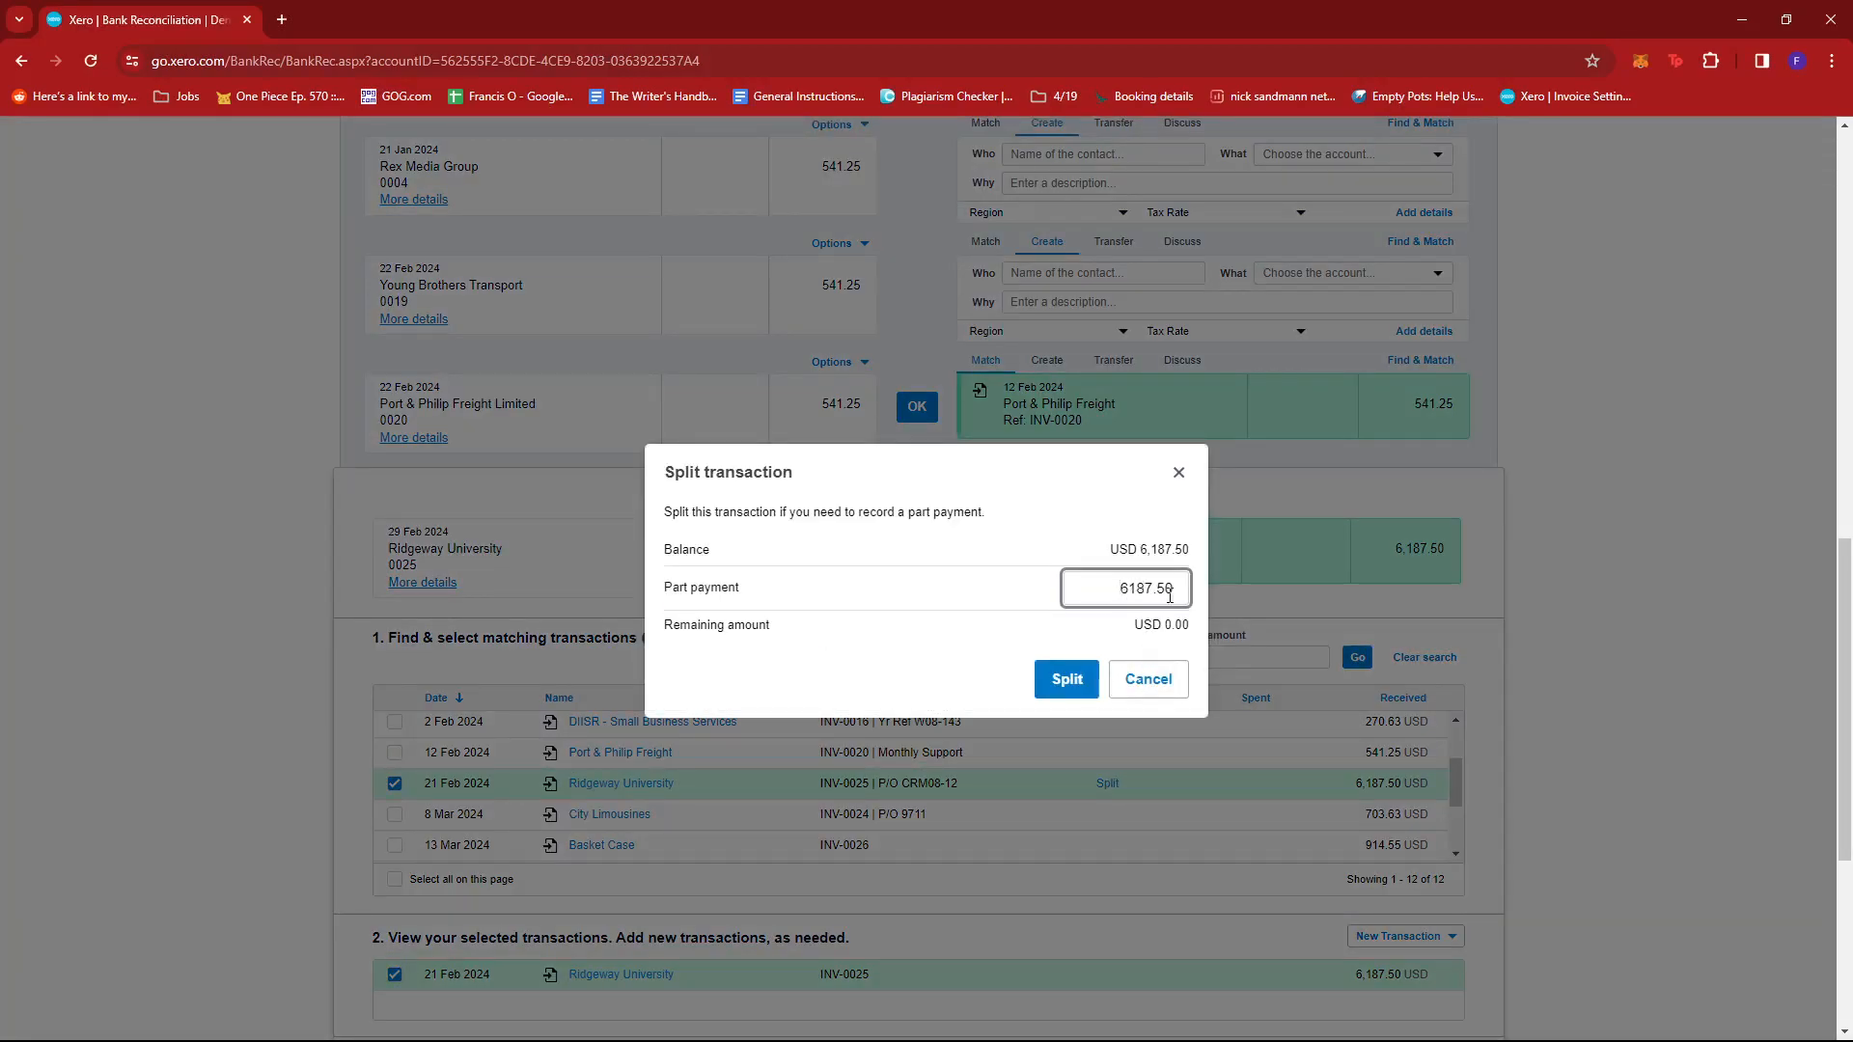
- Split INV-0025 with a 3,000 part payment, leaving 3,187.50 remaining
triple_click(1126, 589)
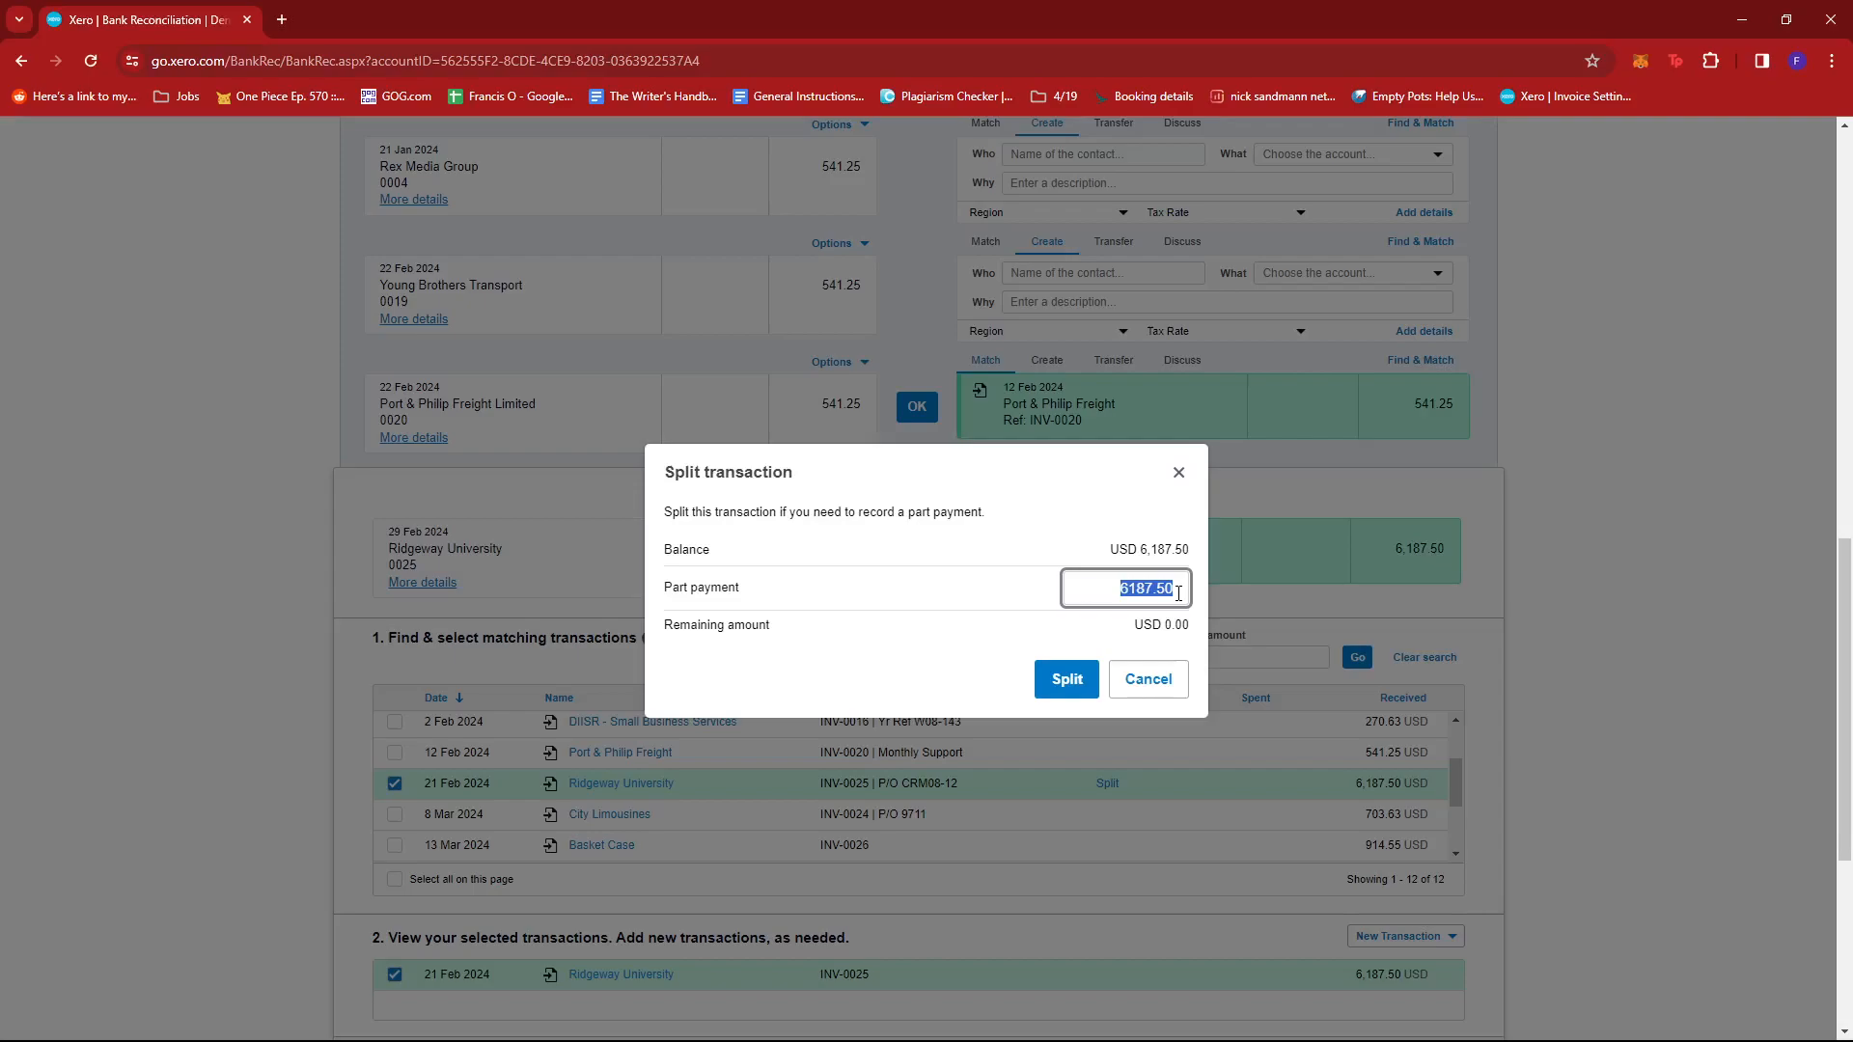
type("3000")
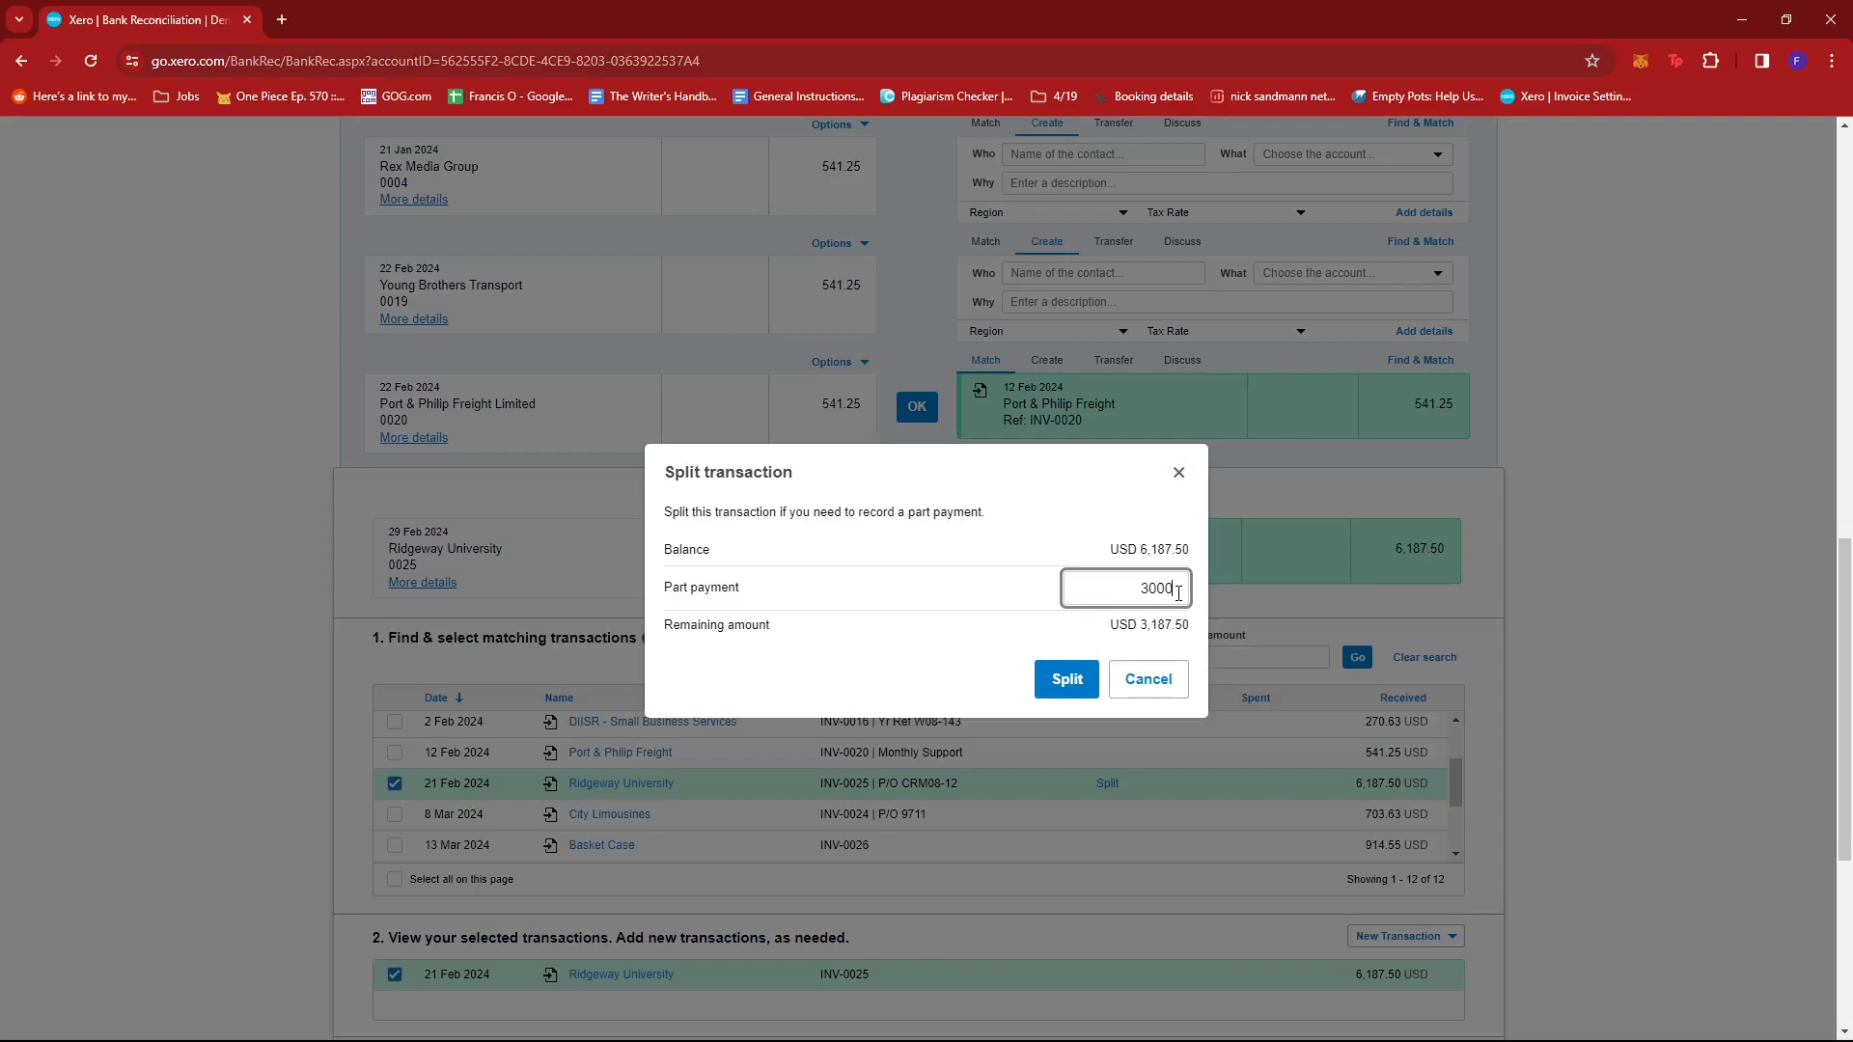
mouse_move(1064, 679)
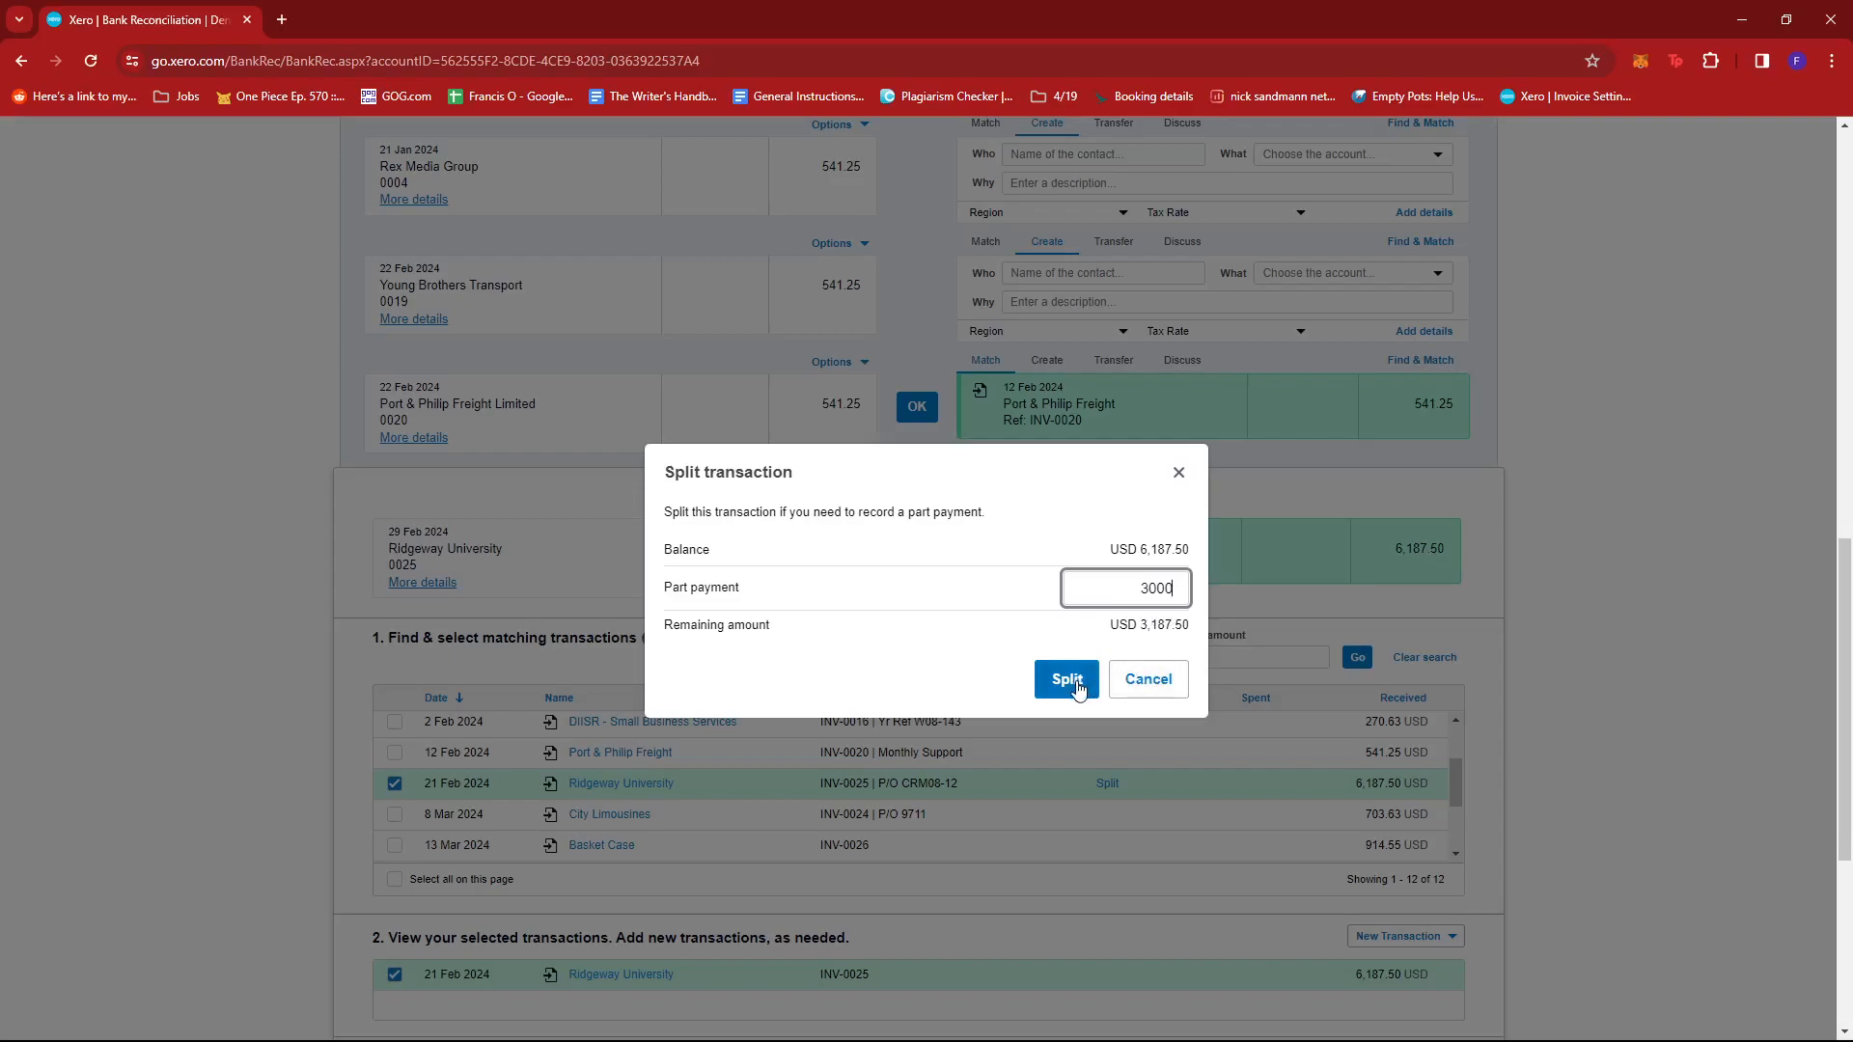
left_click(1064, 678)
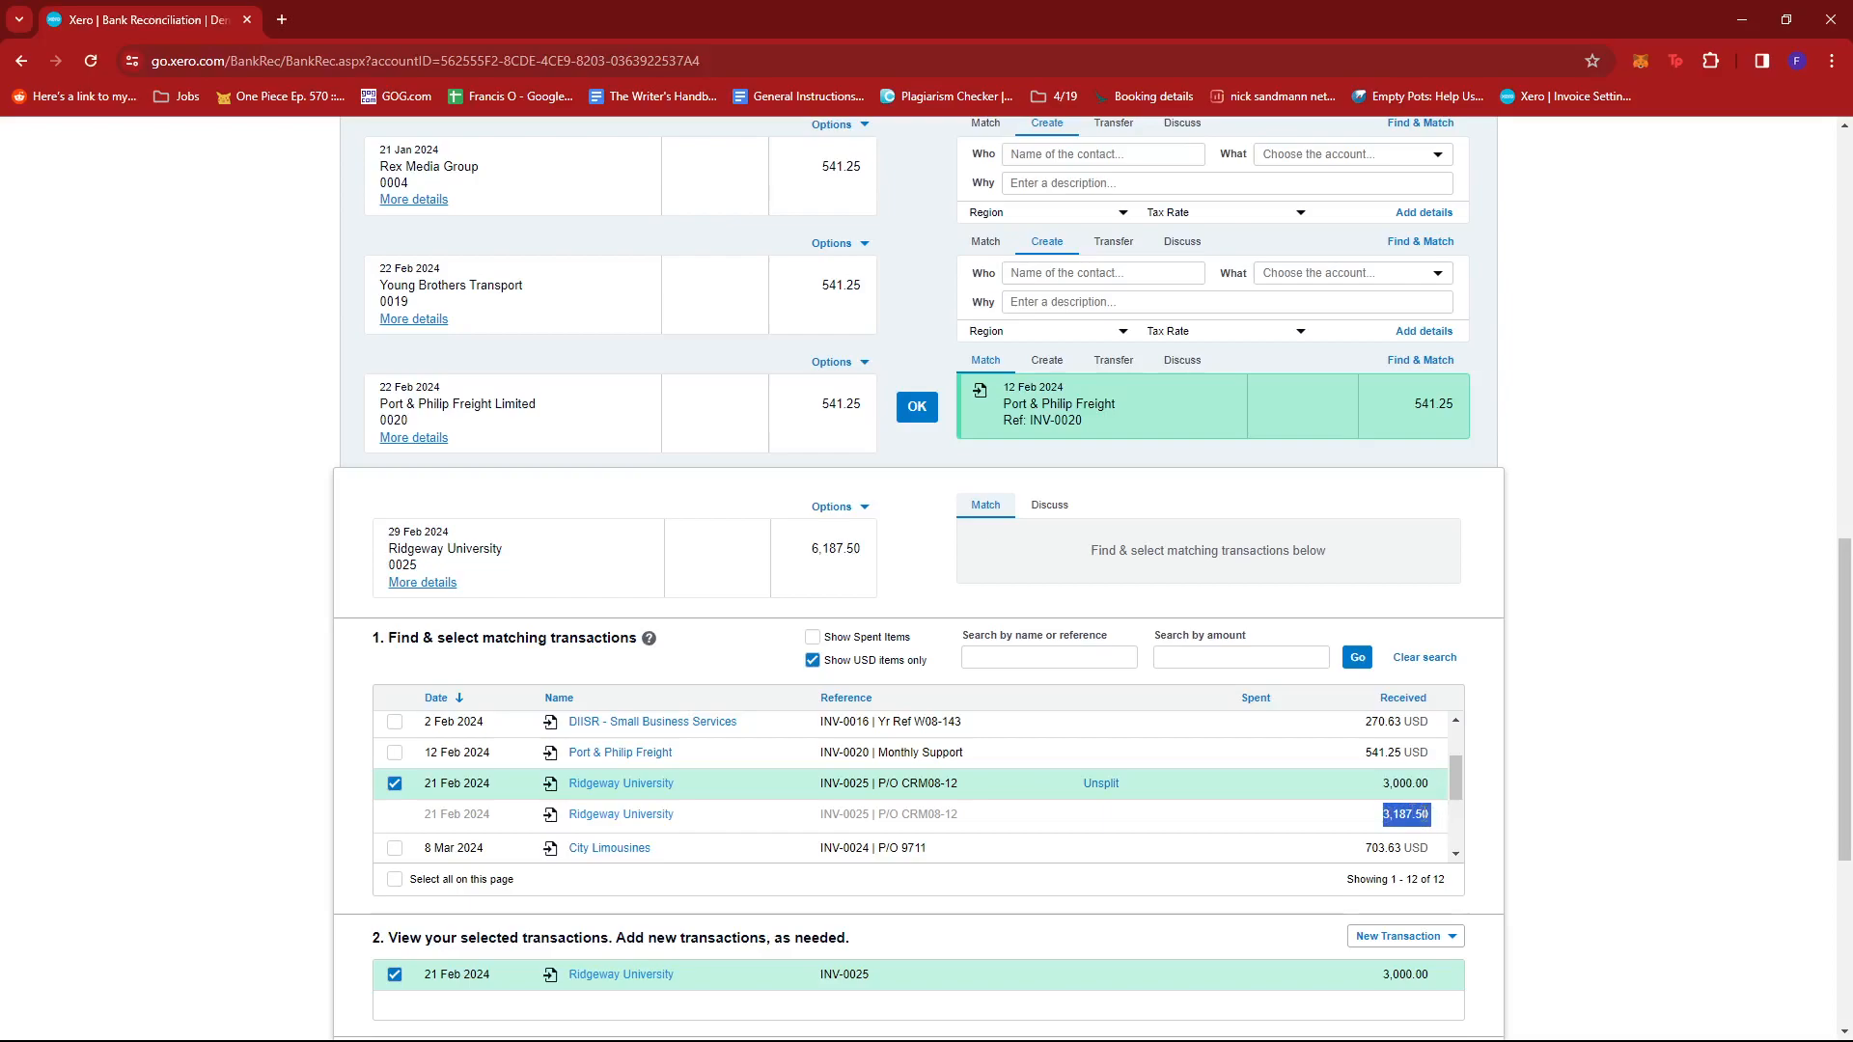
mouse_move(1400, 804)
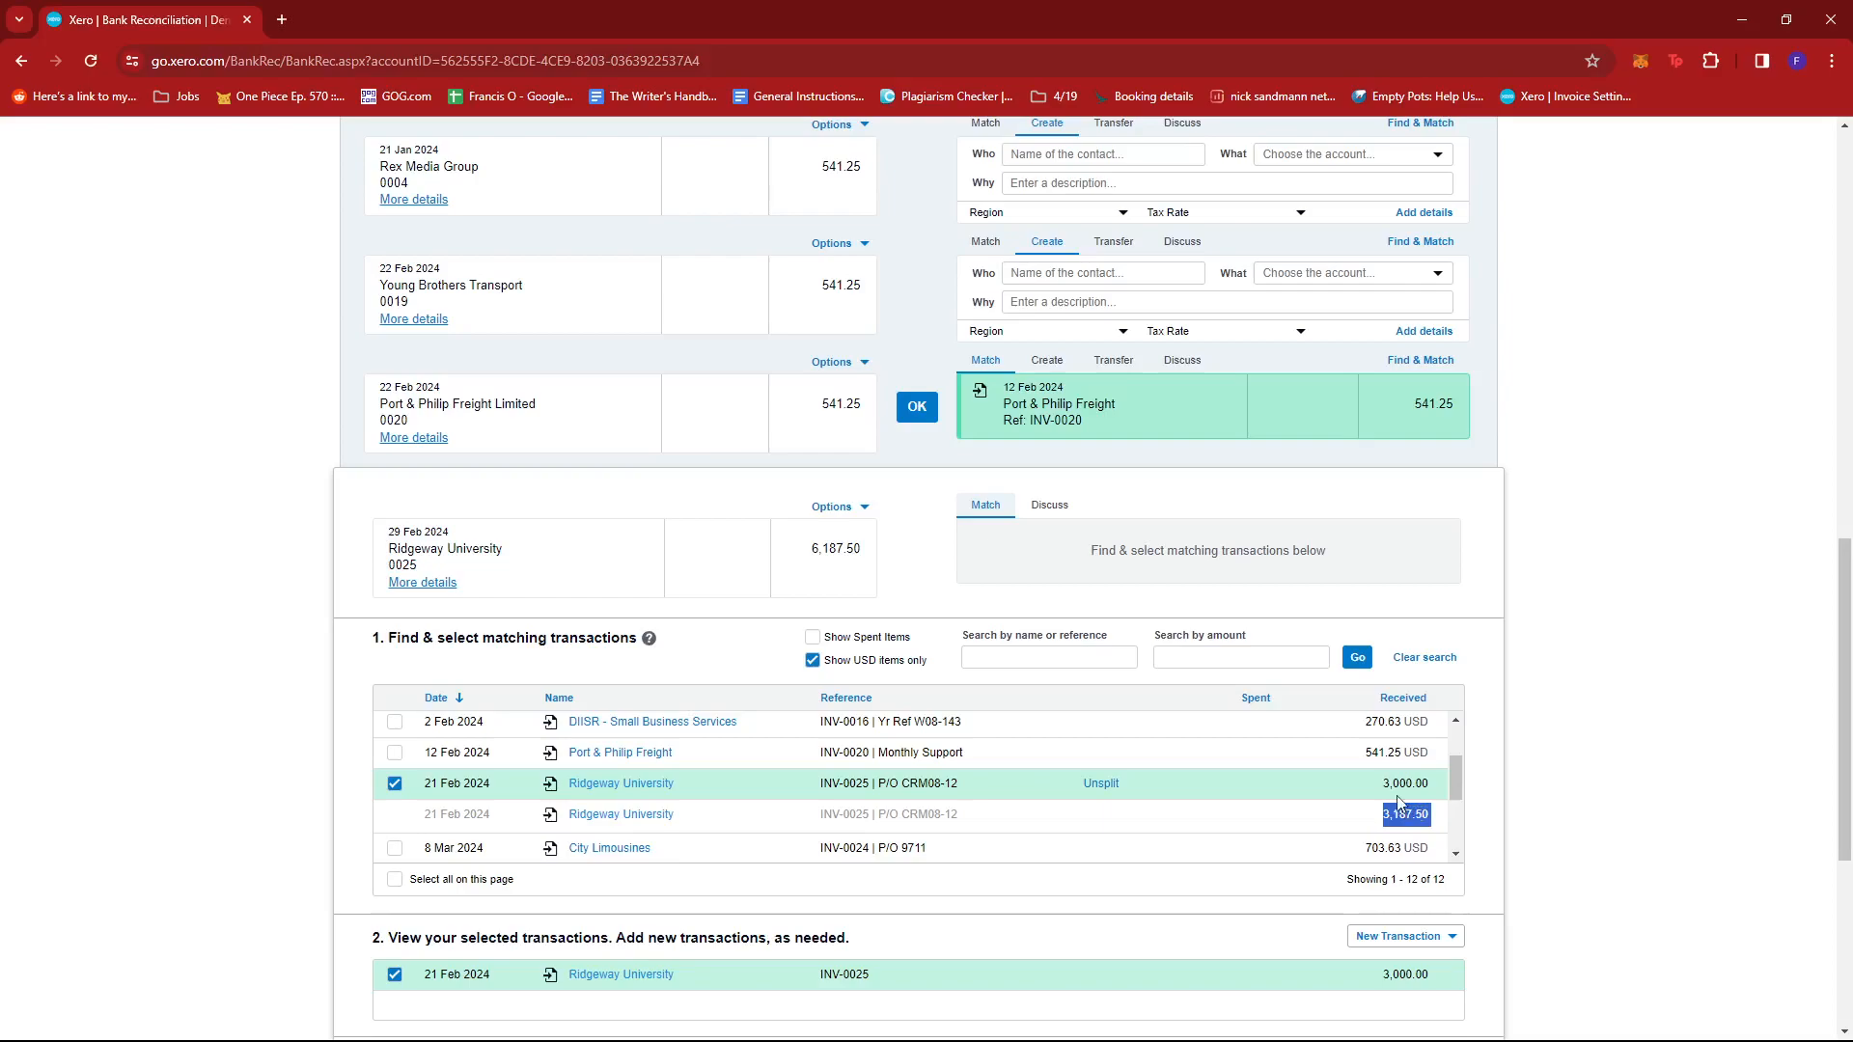
mouse_move(1332, 834)
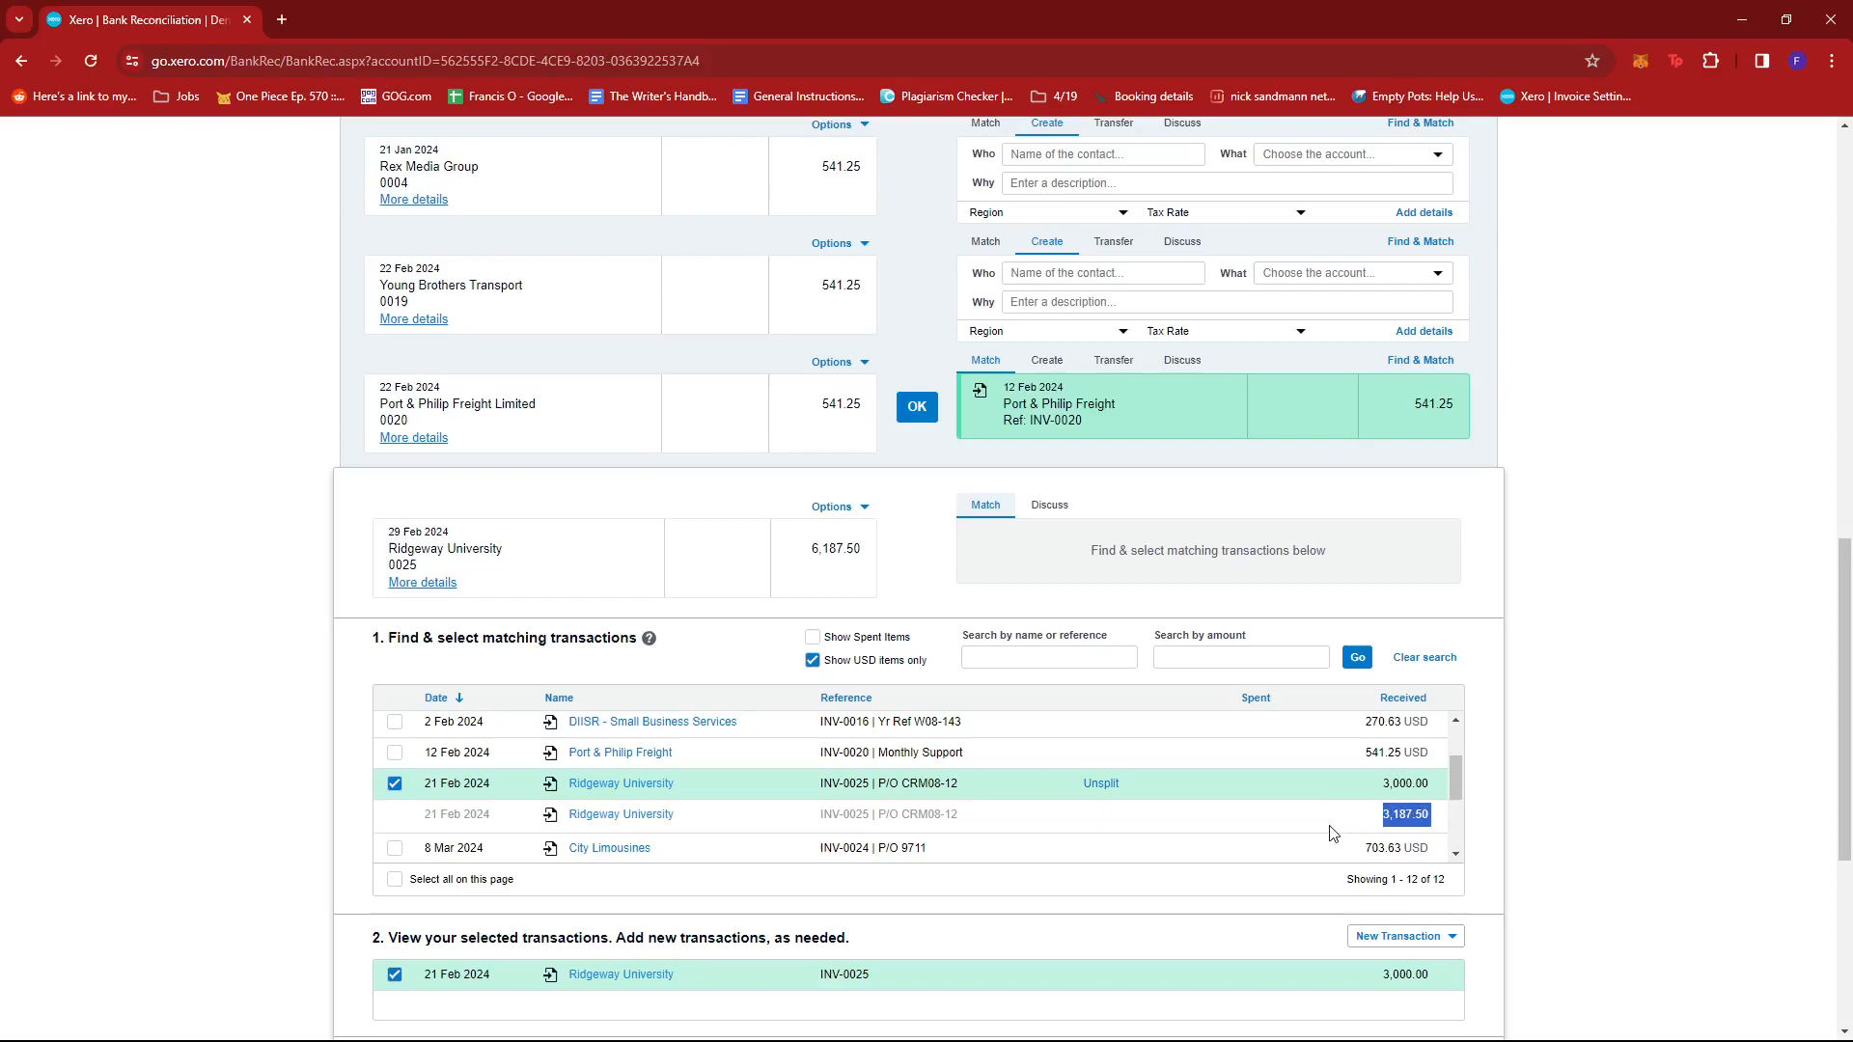
mouse_move(859, 564)
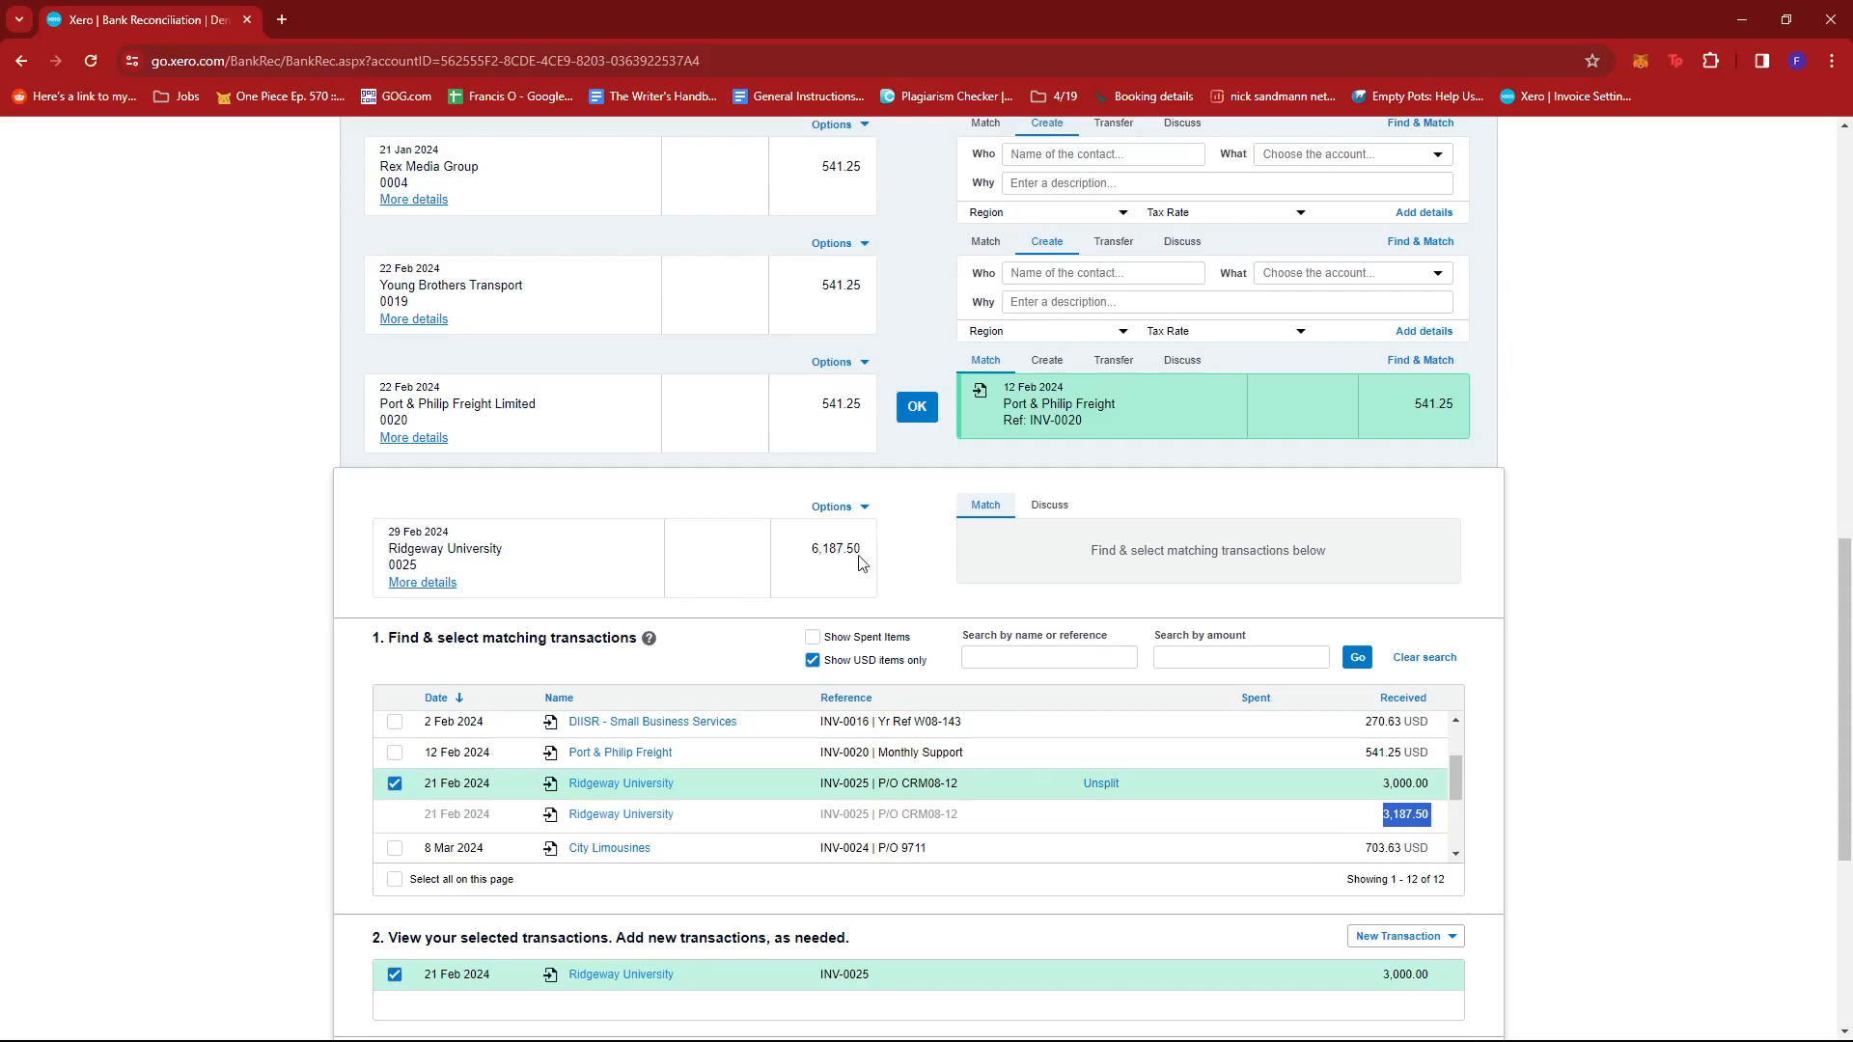
mouse_move(1215, 774)
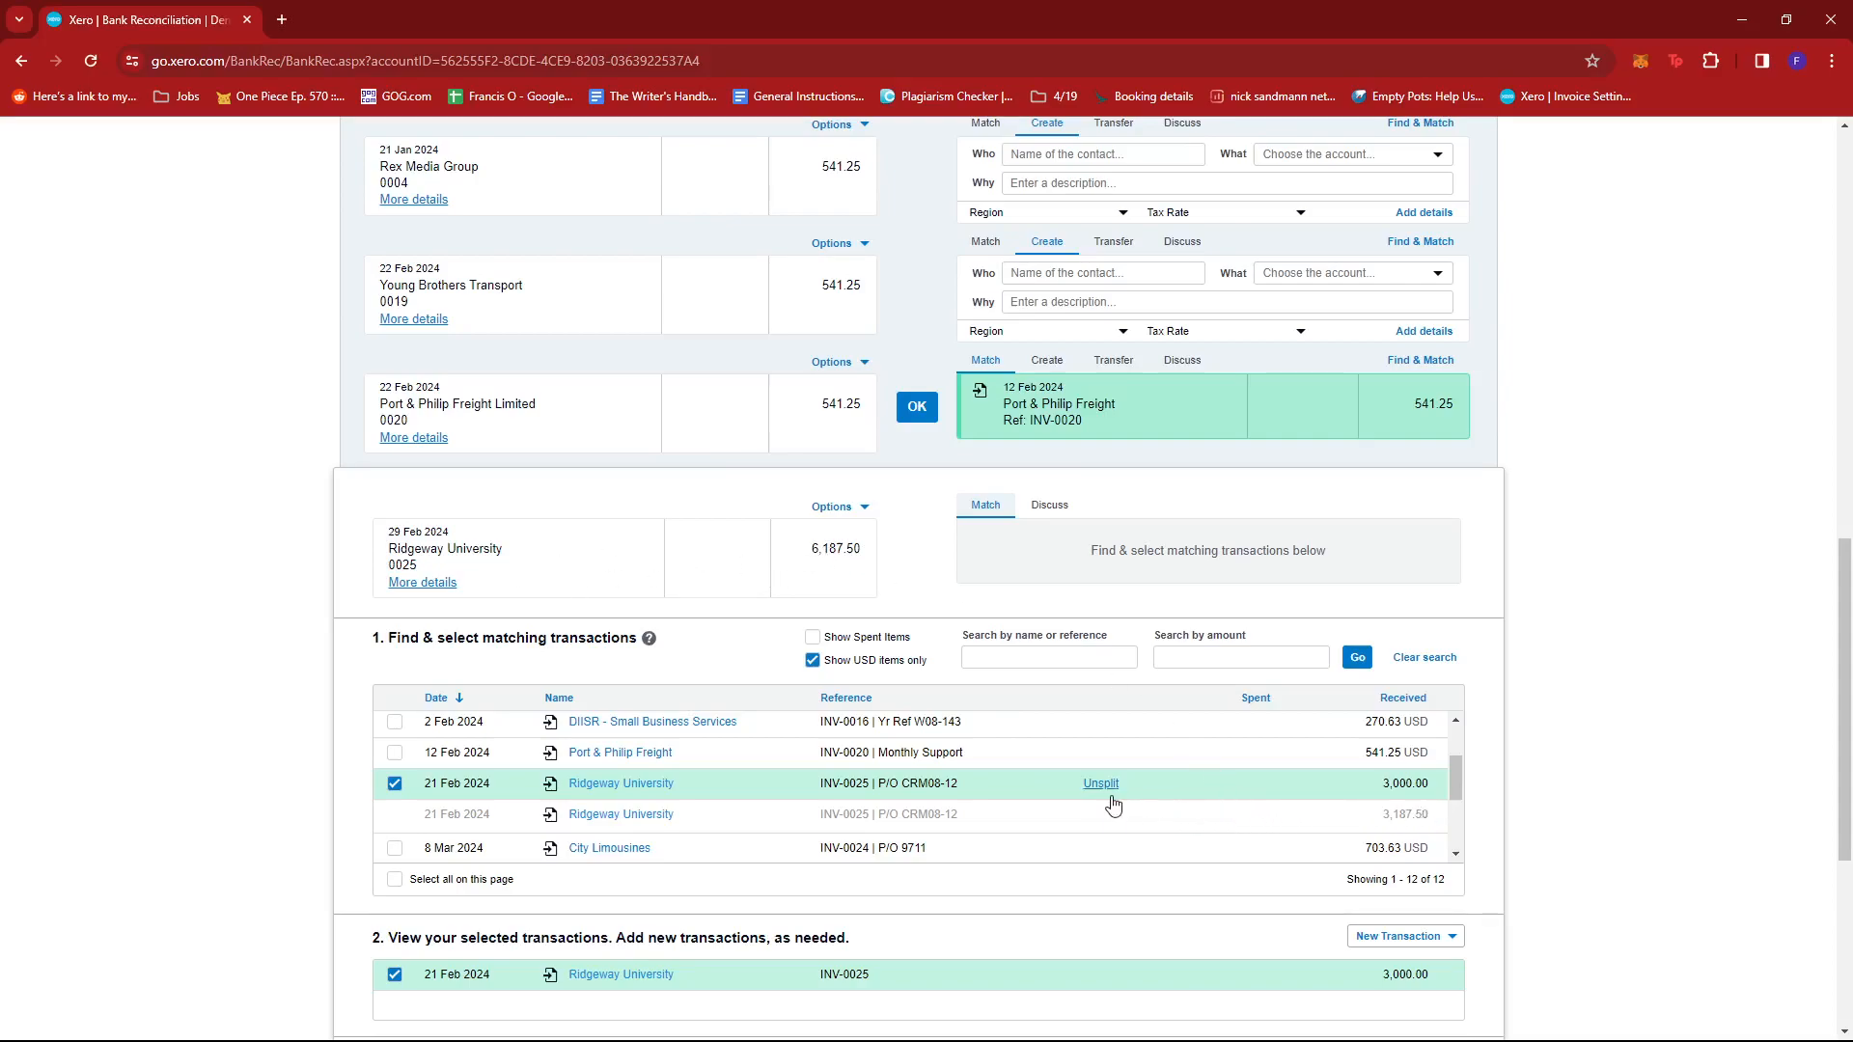
mouse_move(1122, 798)
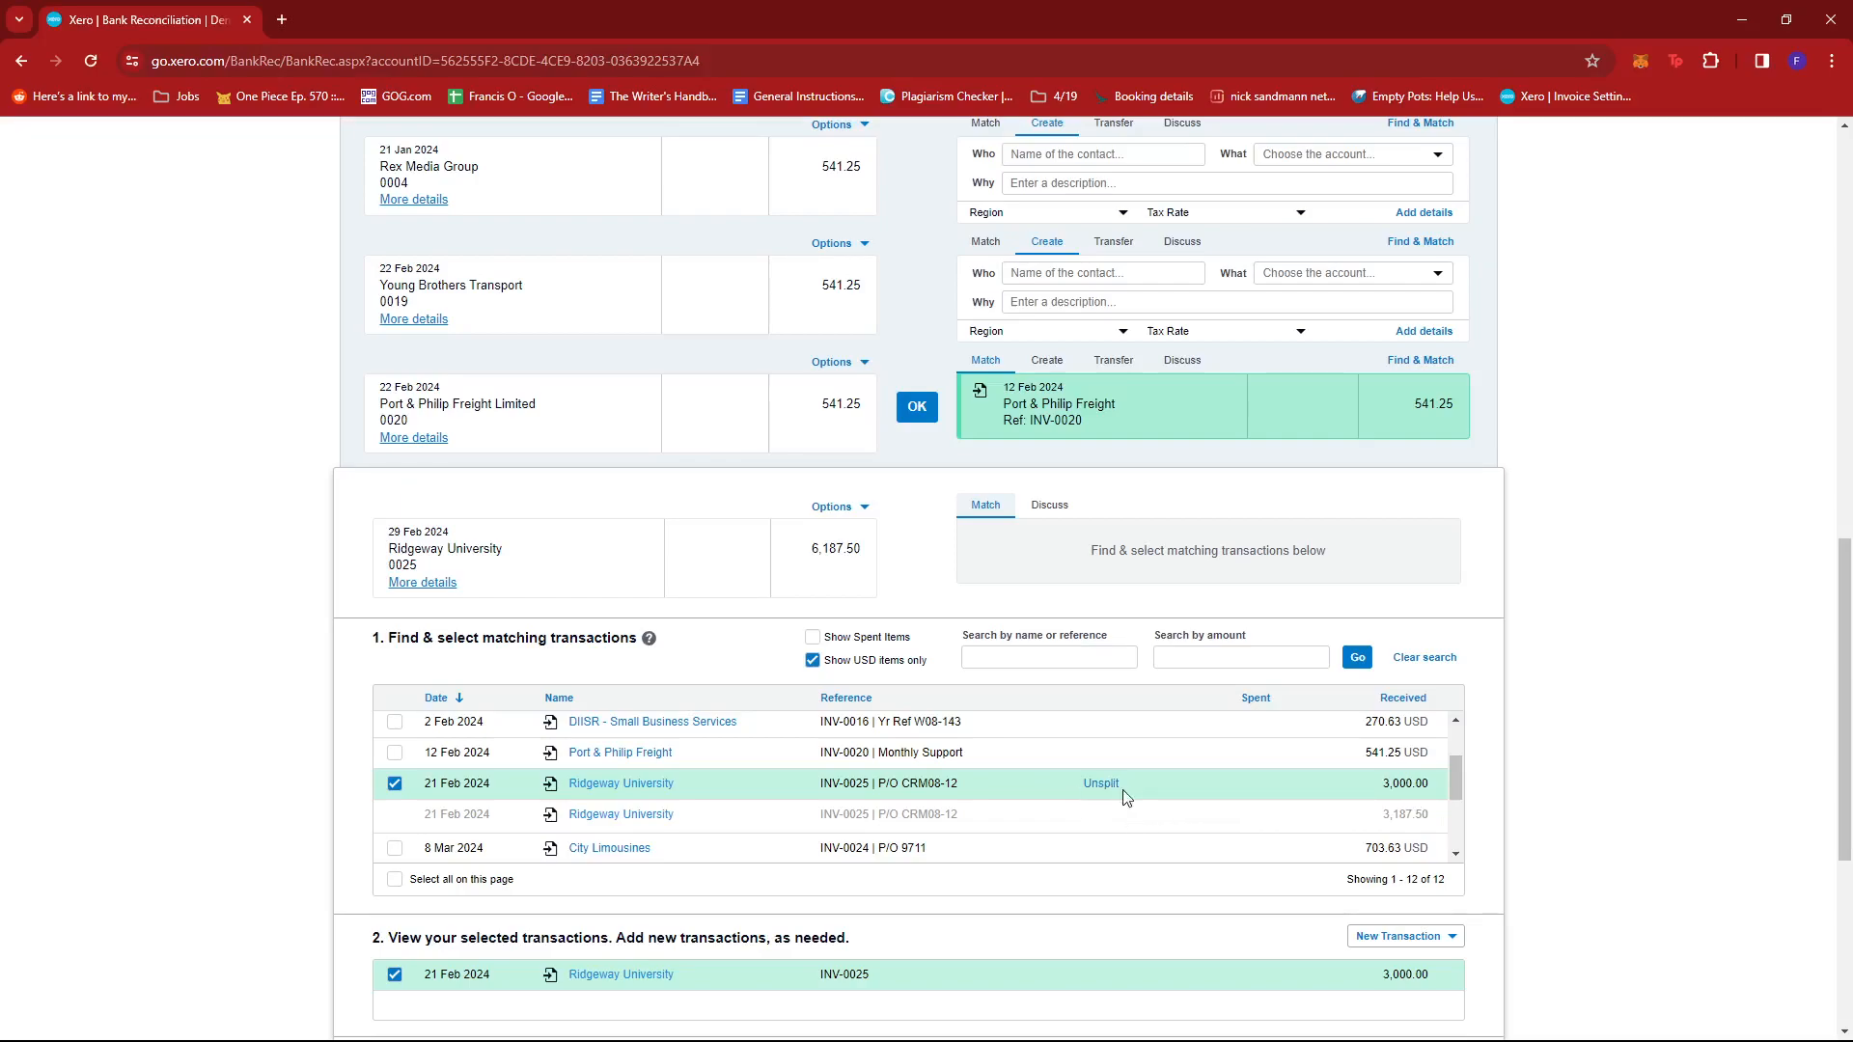
- Unsplit INV-0025, restoring the full 6,187.50 invoice amount
left_click(1100, 782)
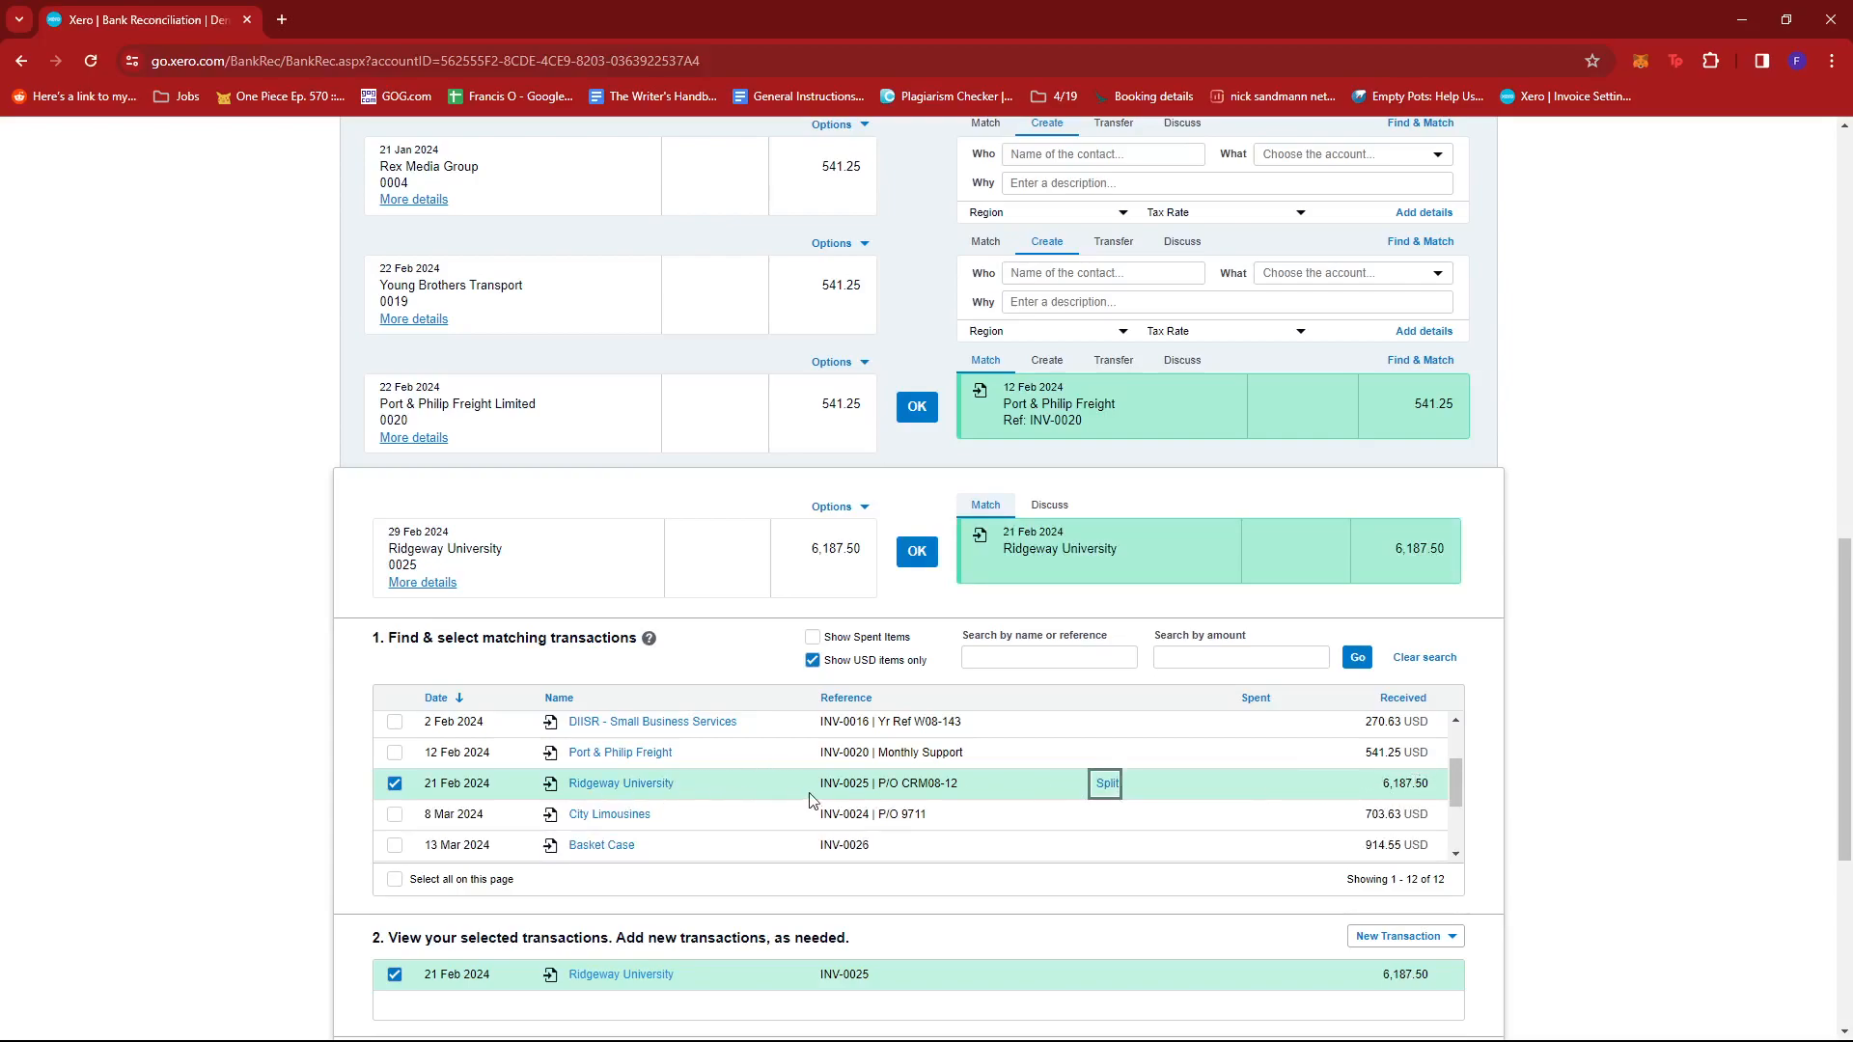
mouse_move(1094, 806)
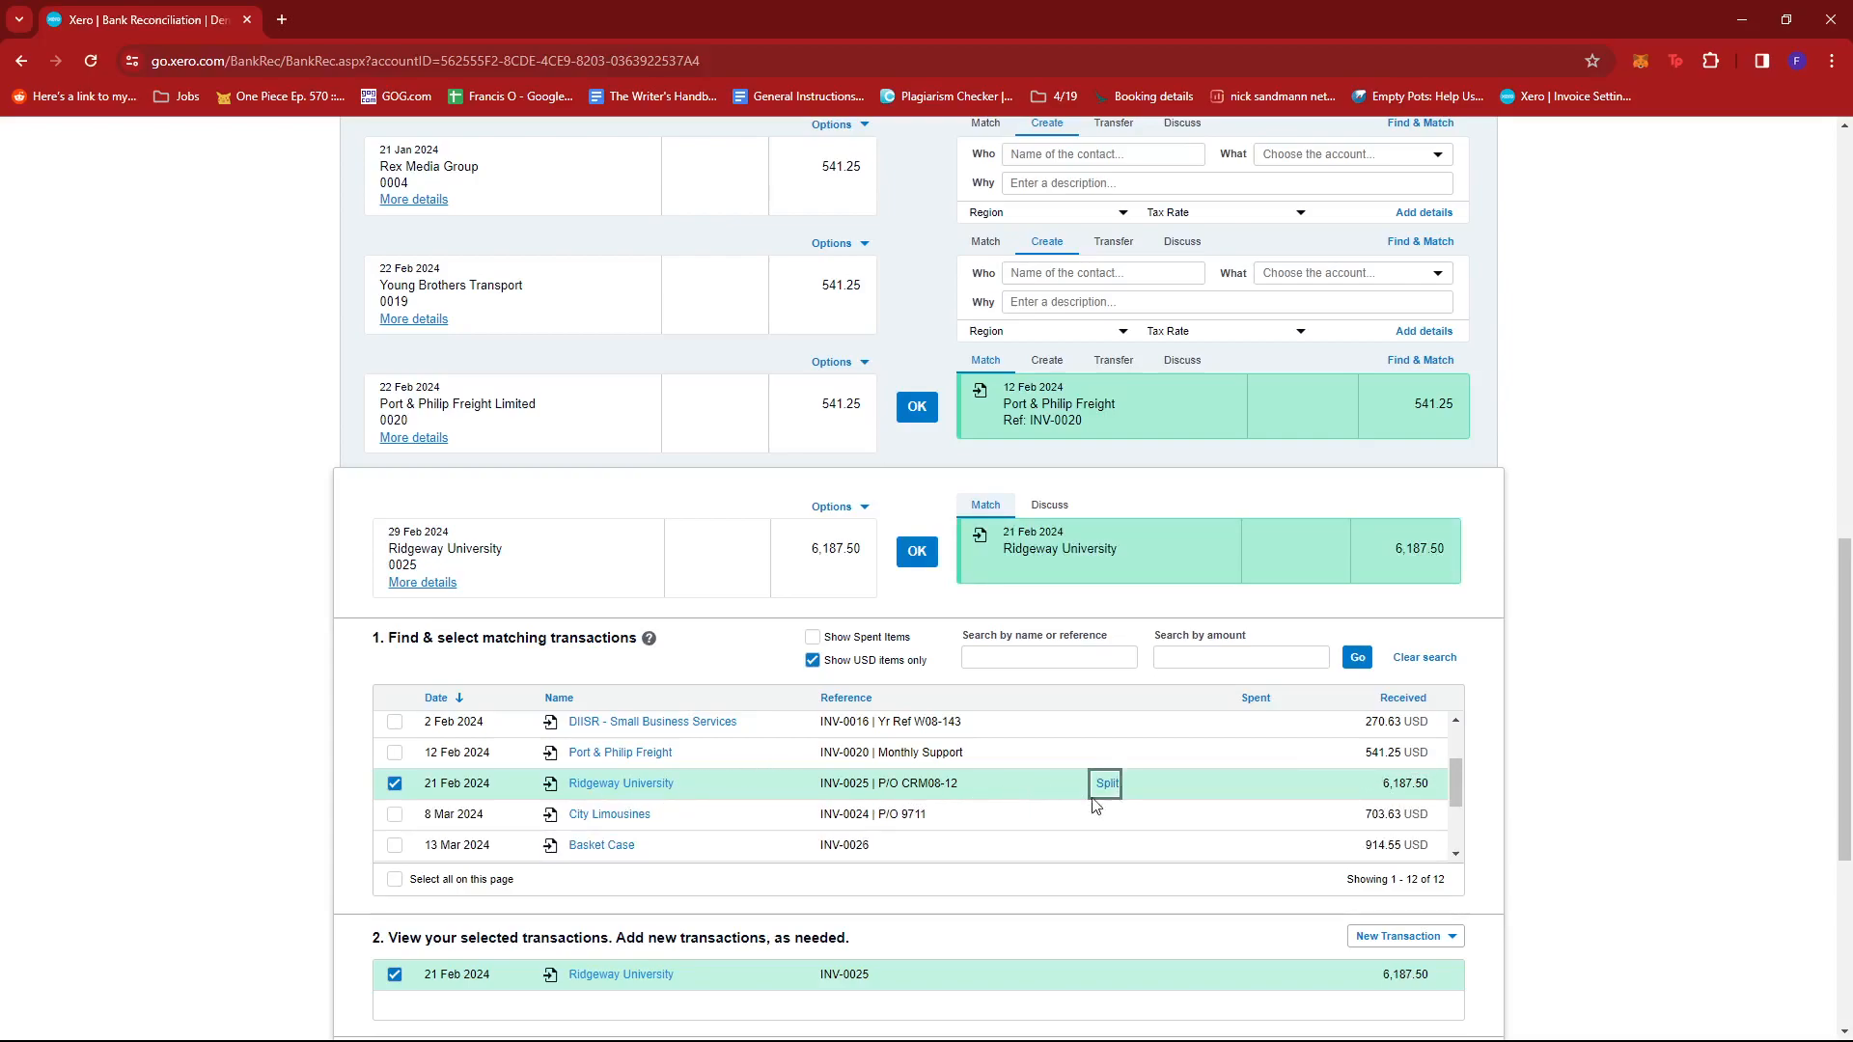
- Re-split INV-0025 with a 2,500 part payment, leaving a 3,687.50 remainder
left_click(1104, 783)
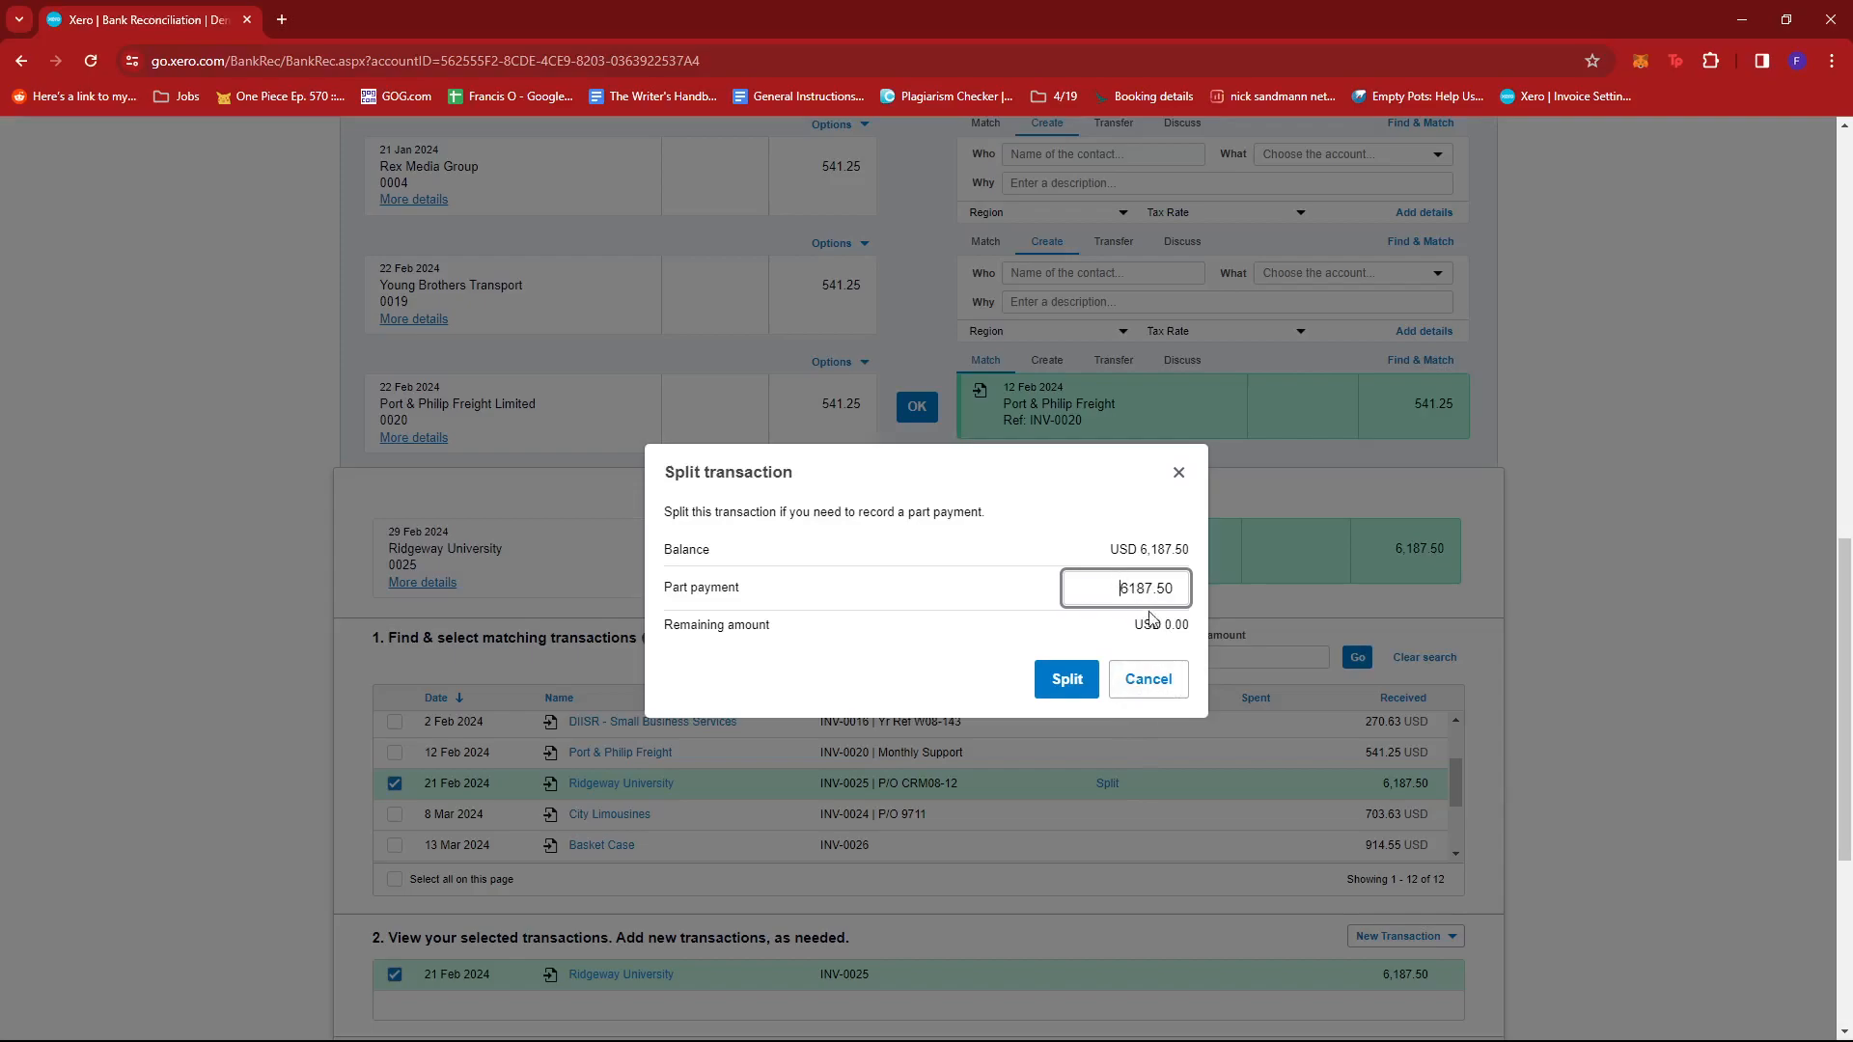
mouse_move(1126, 626)
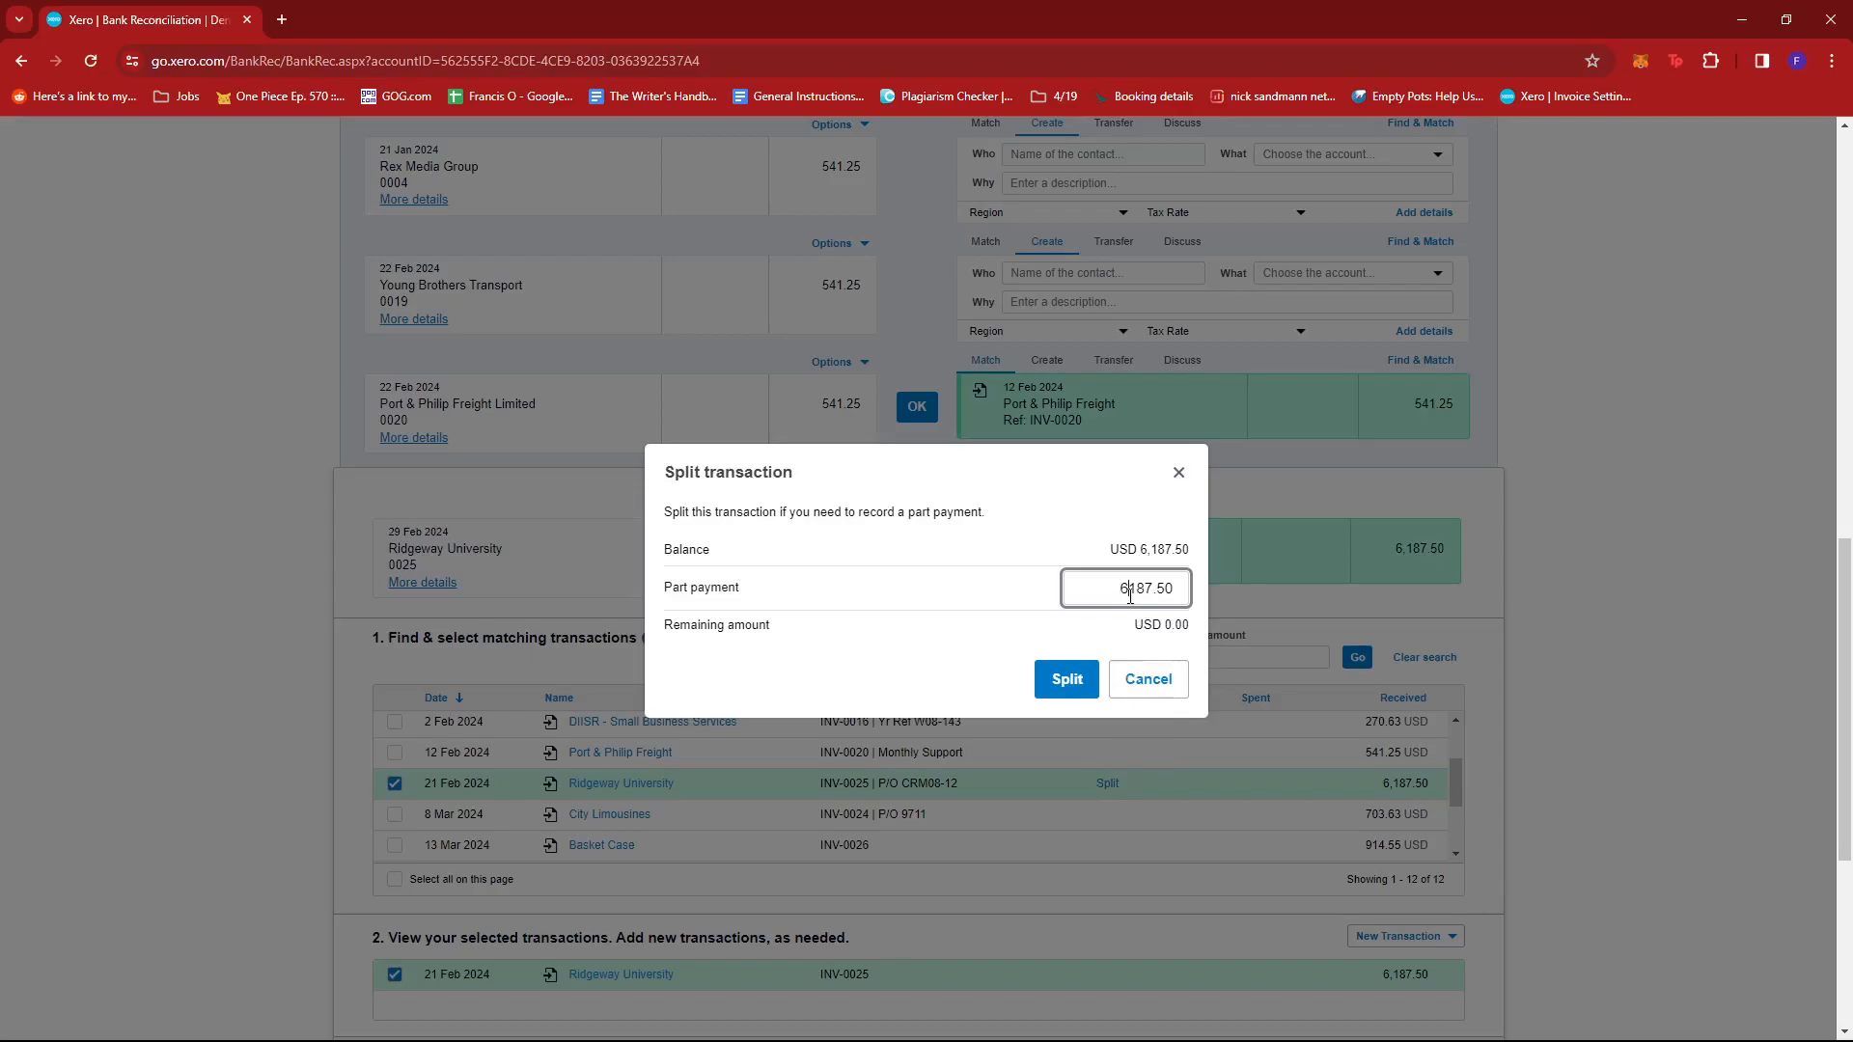
type("250")
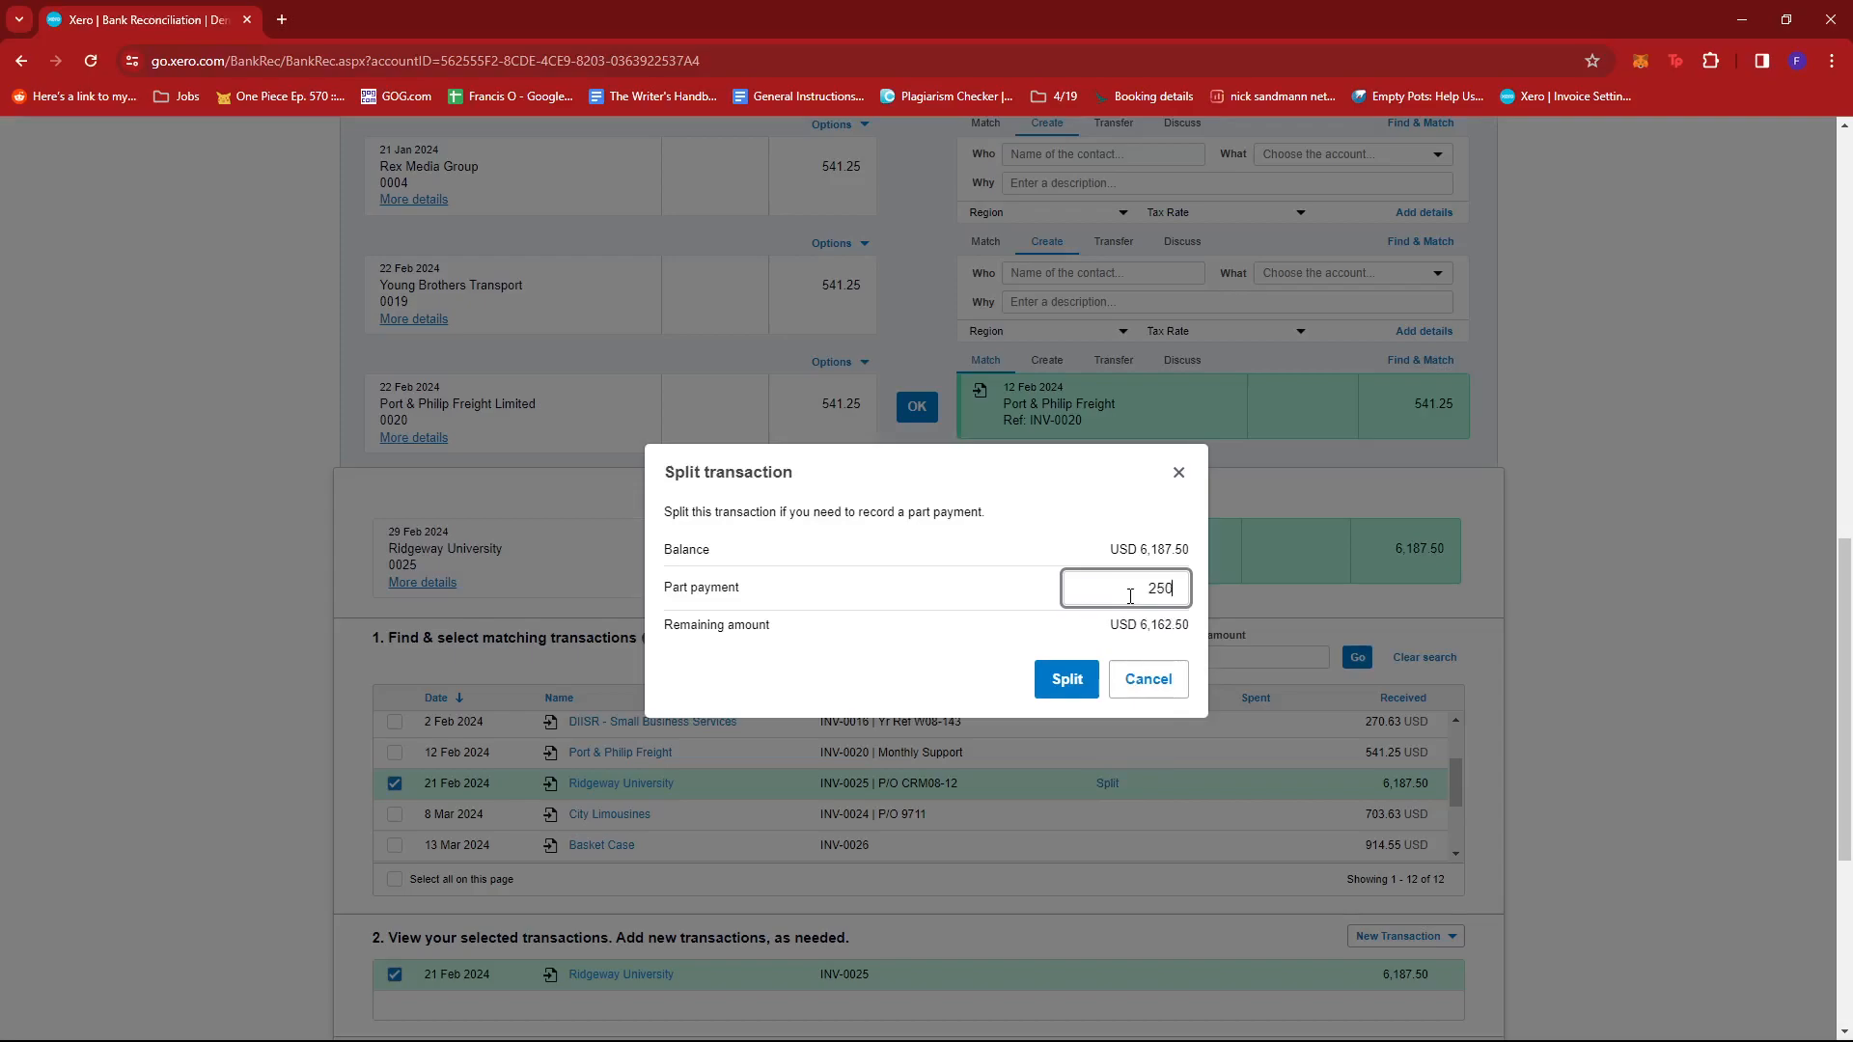
type("0")
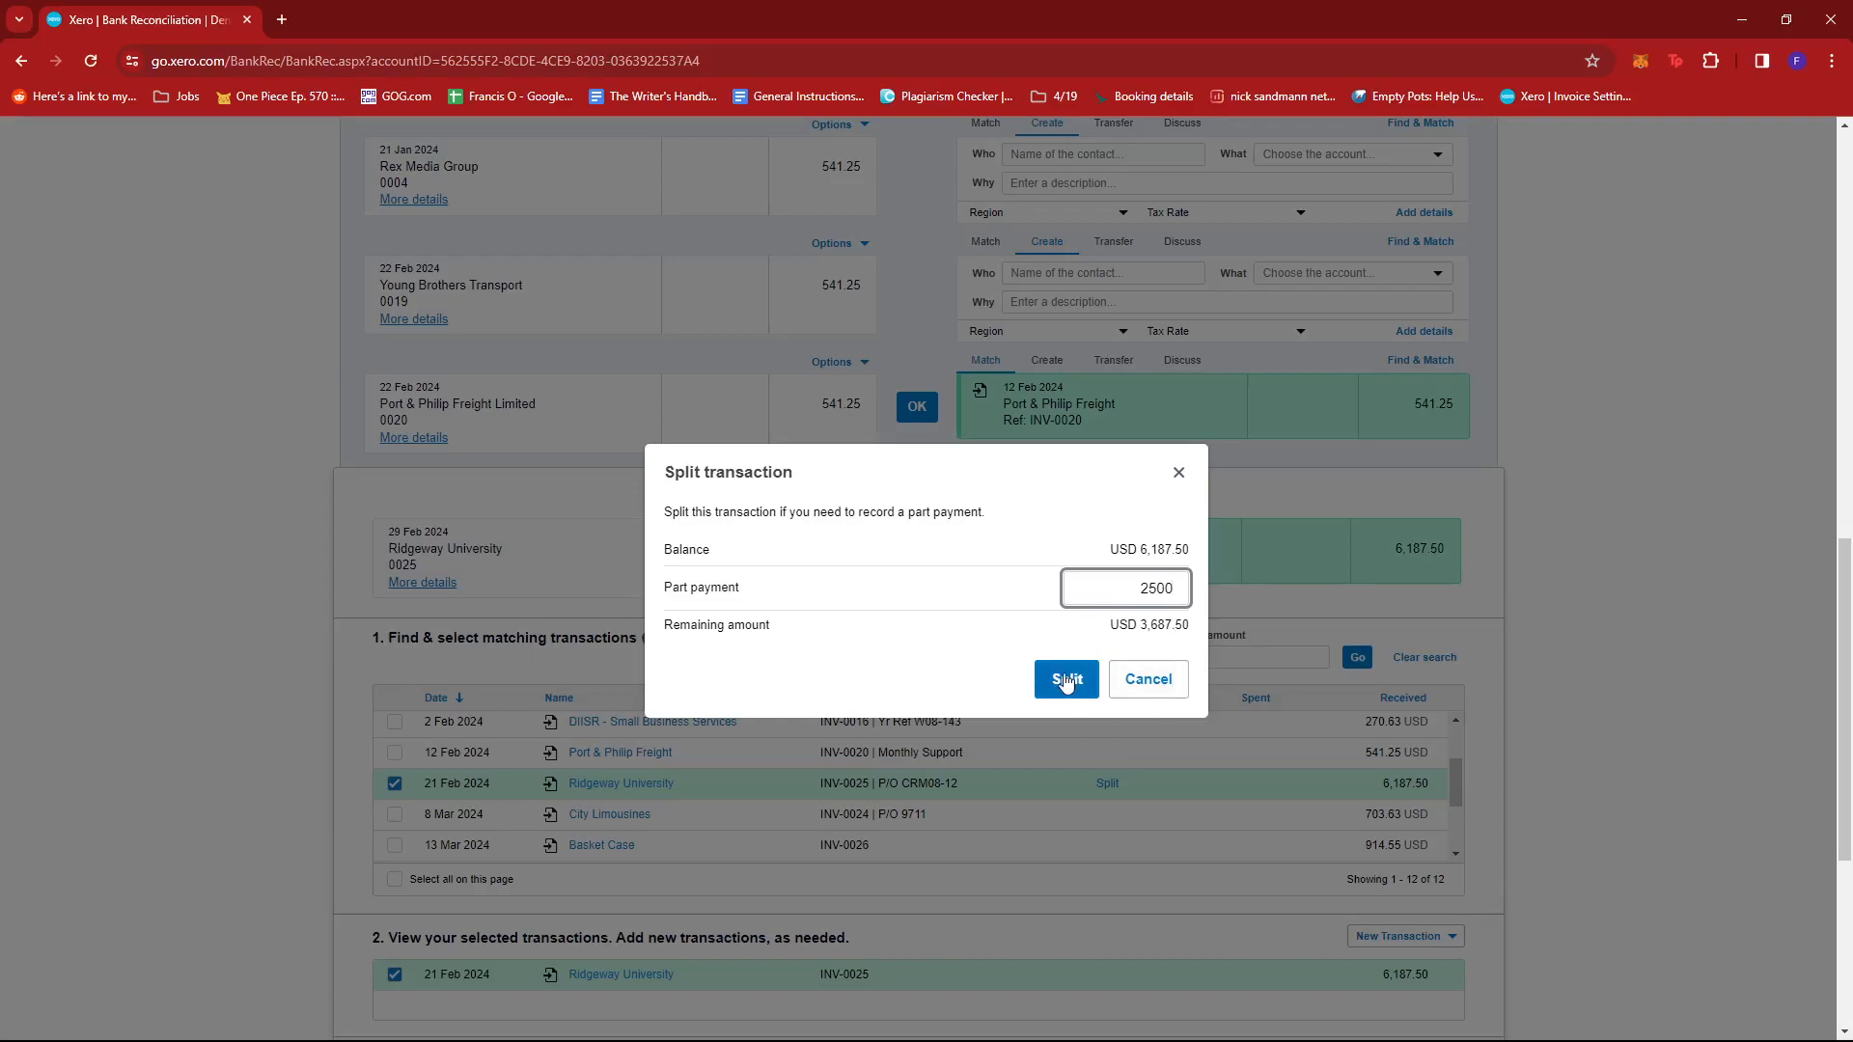
left_click(1065, 679)
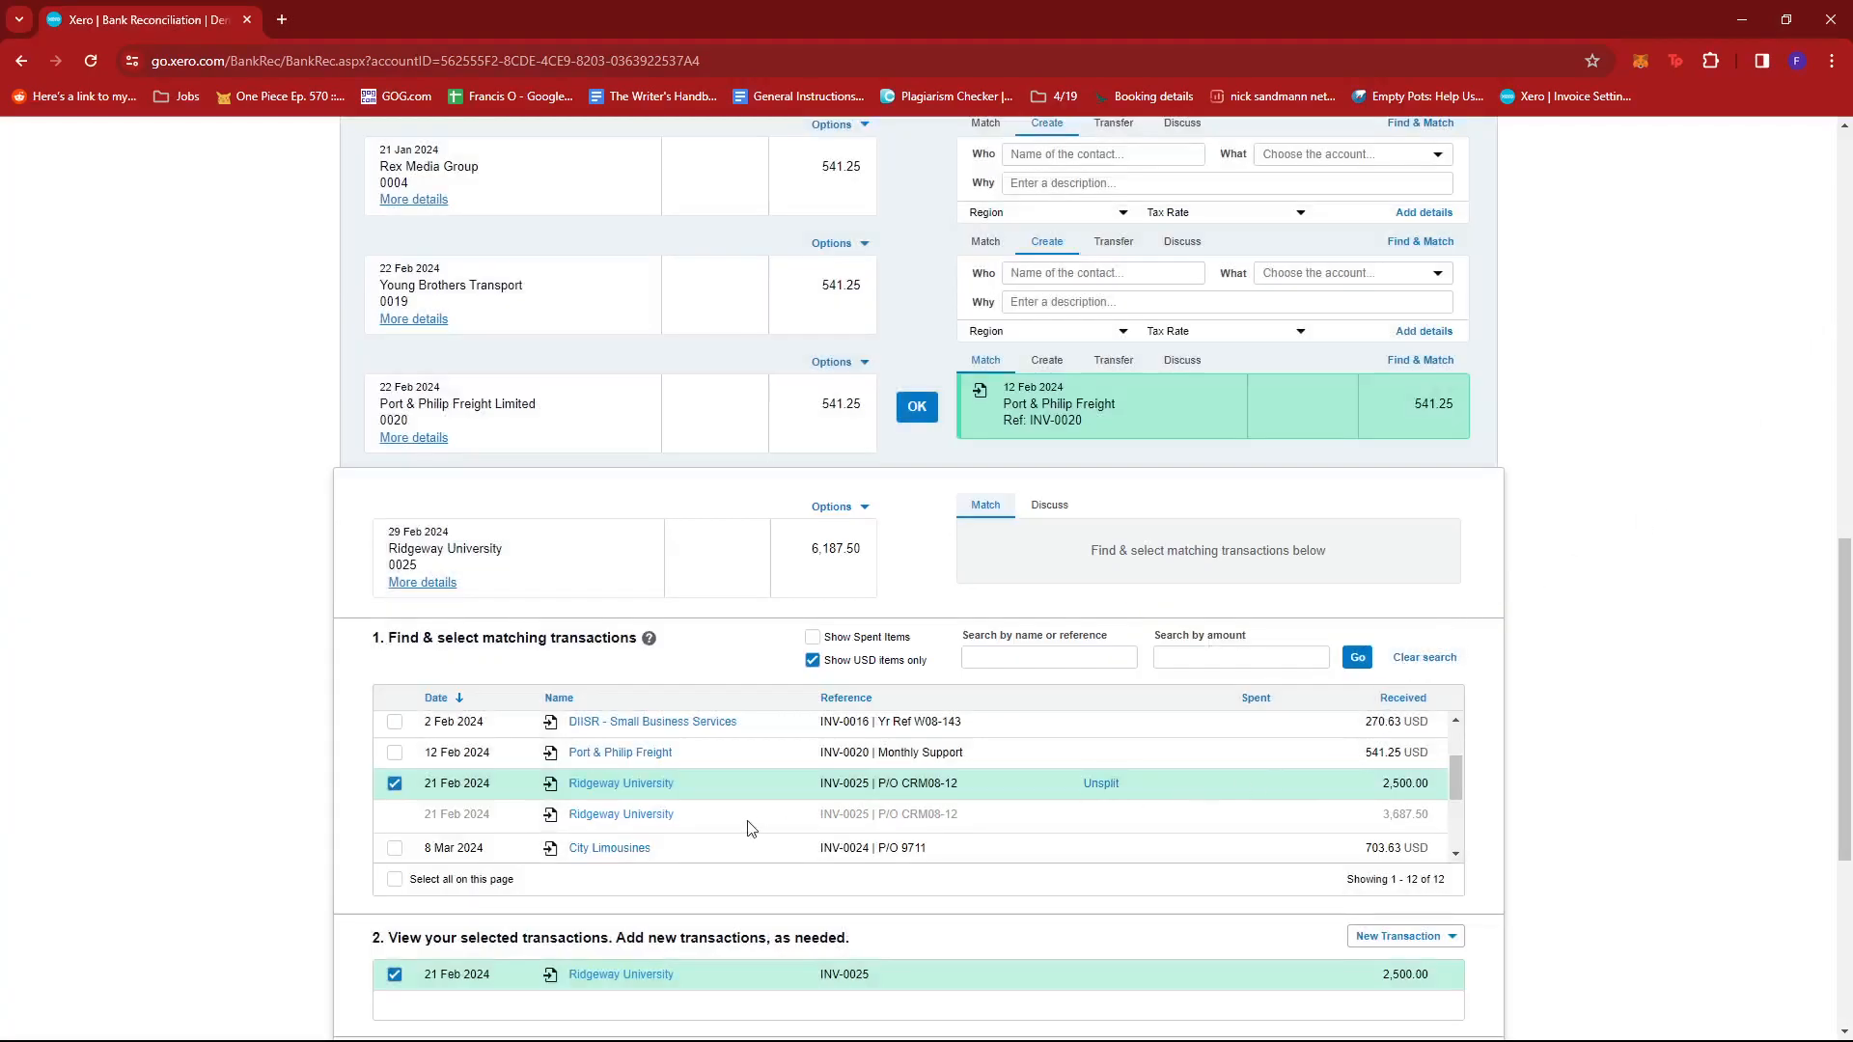
mouse_move(619, 783)
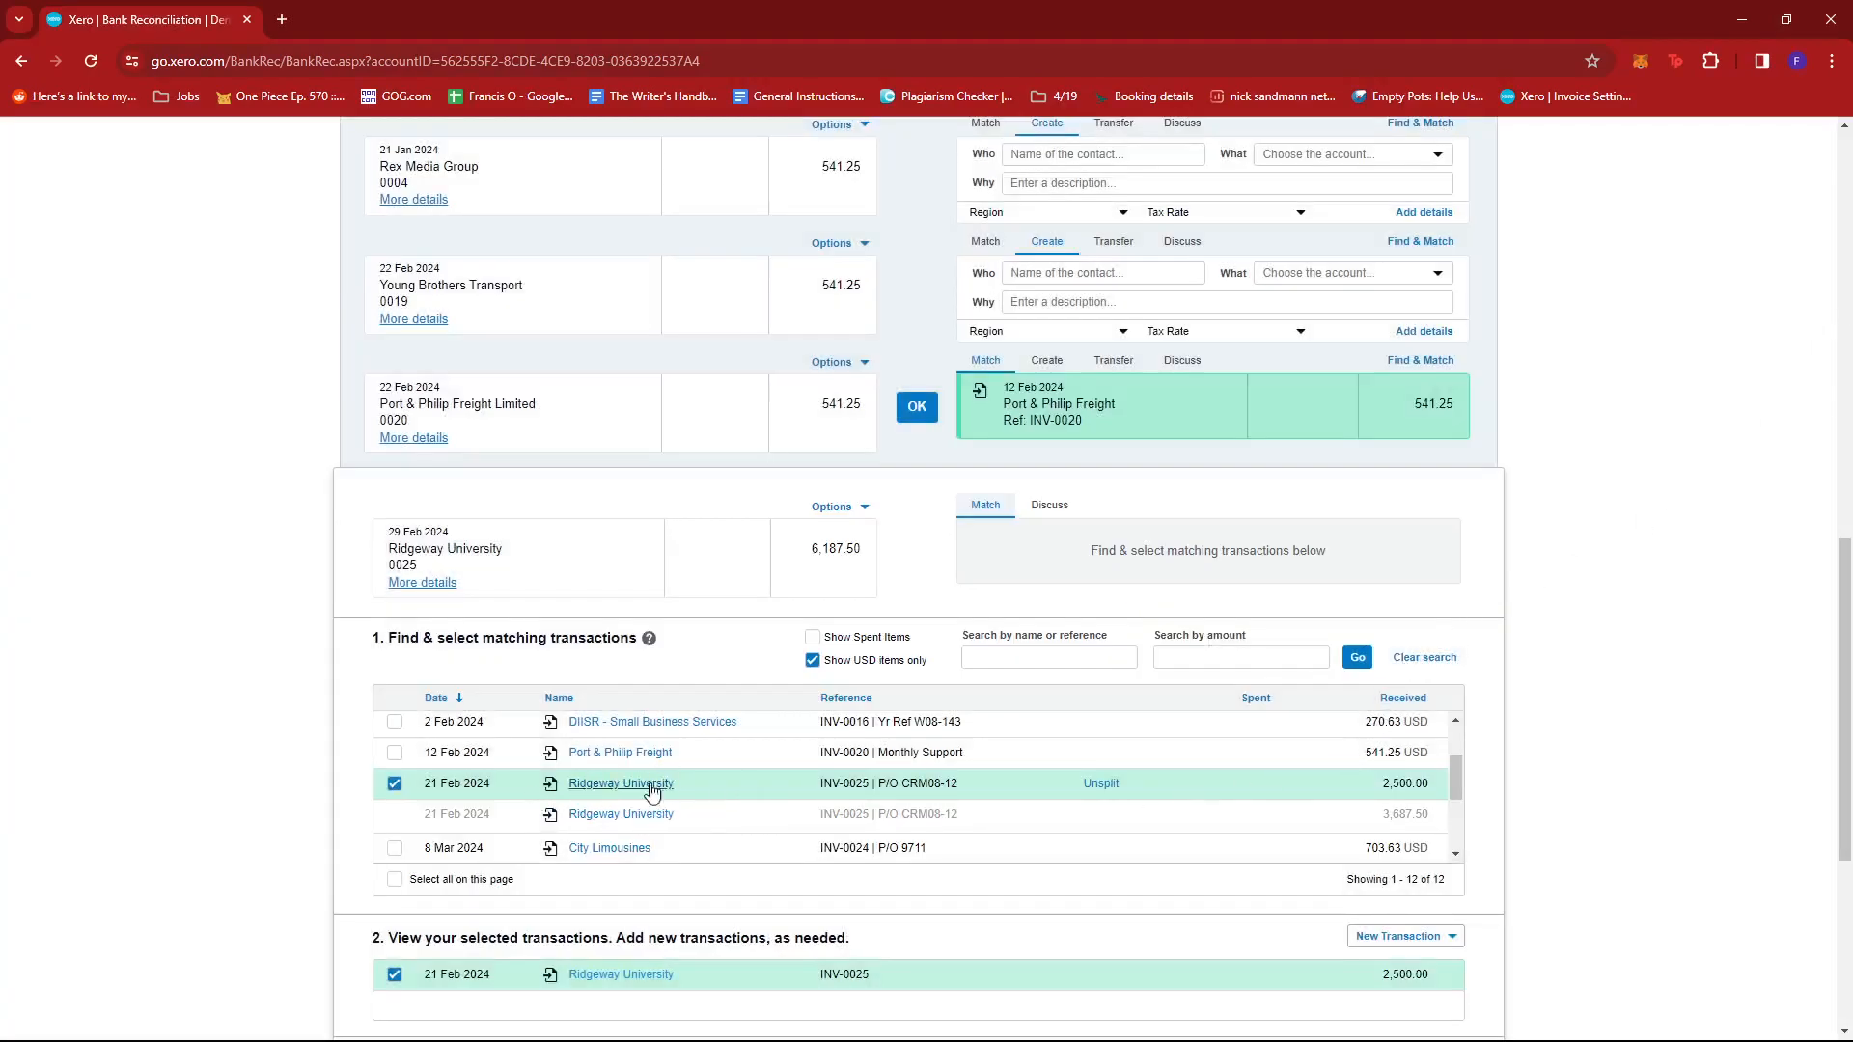
mouse_move(1226, 793)
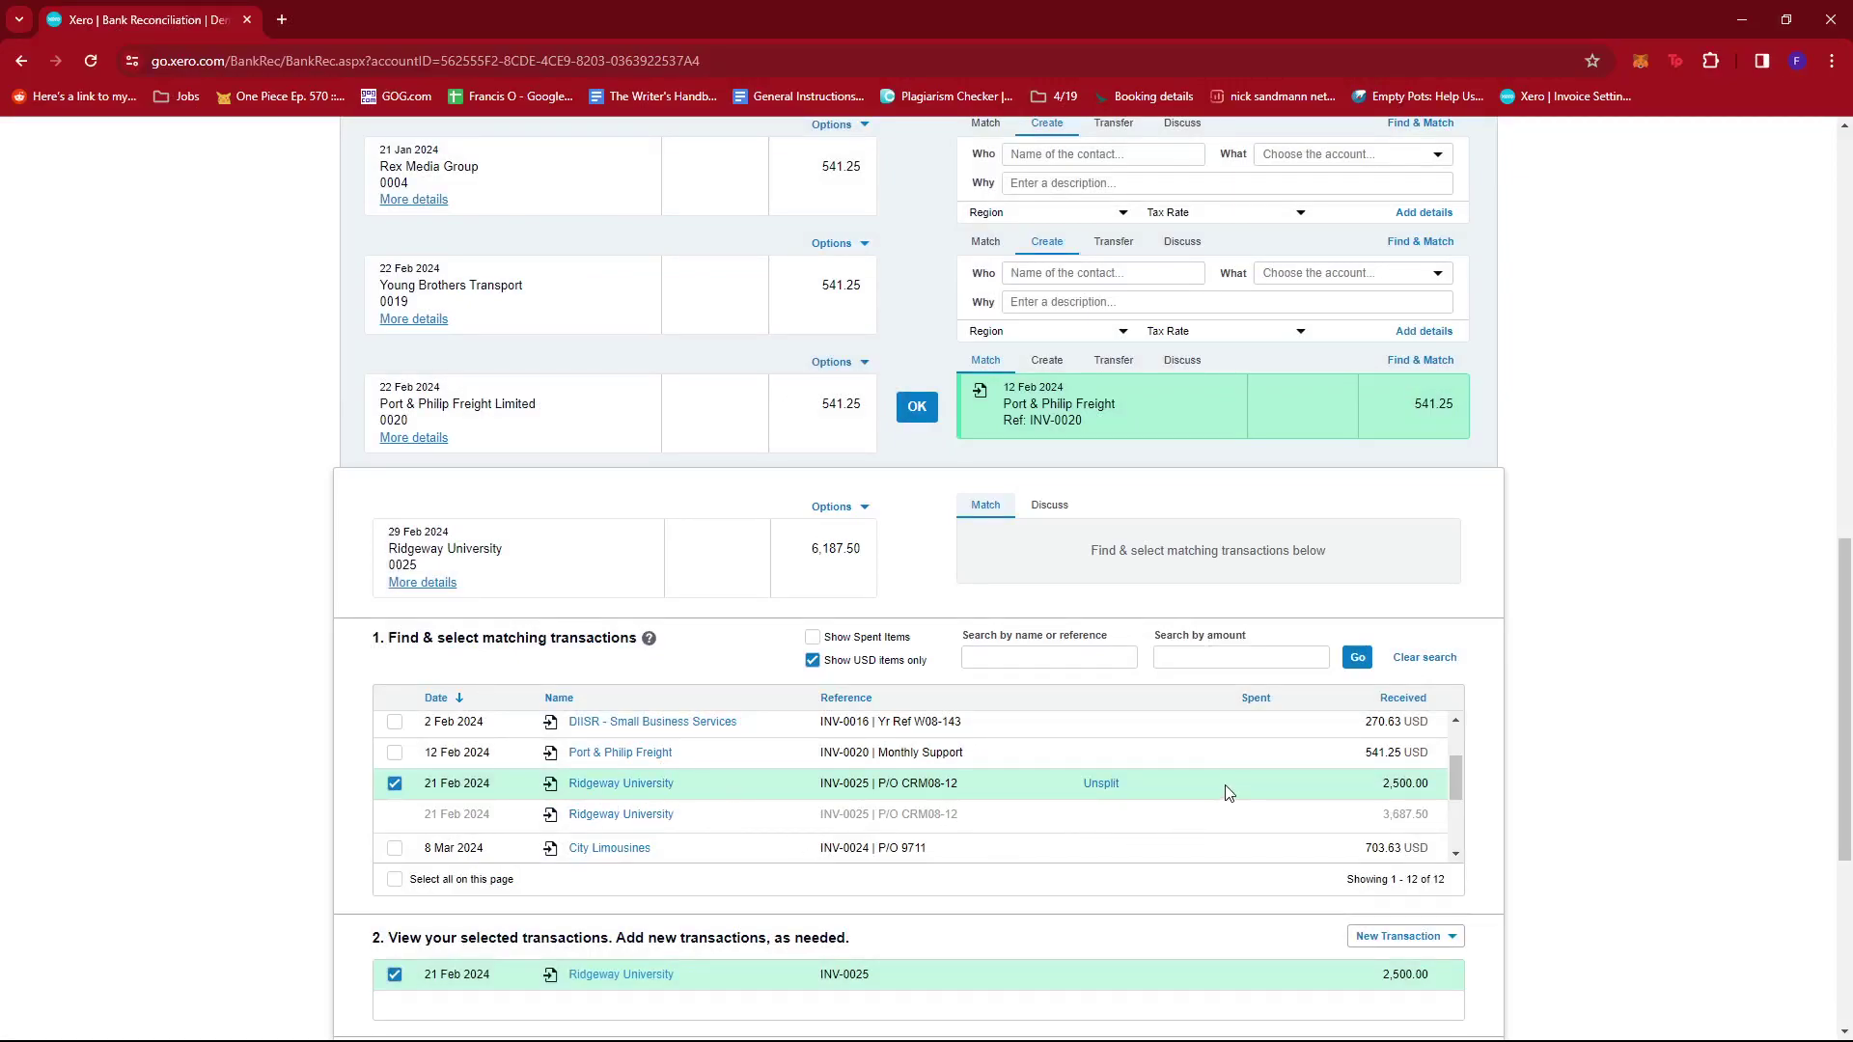